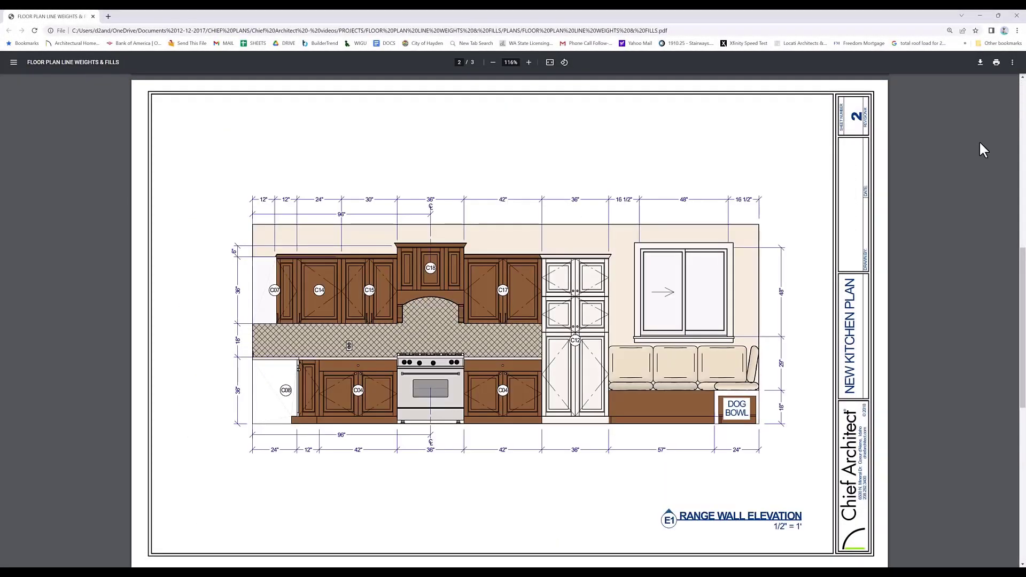
Zoom in on the kitchen's upper-left corner to frame cabinets C07, C14 and C19
{"action": "scroll", "scroll_direction": "down", "scroll_amount": 3}
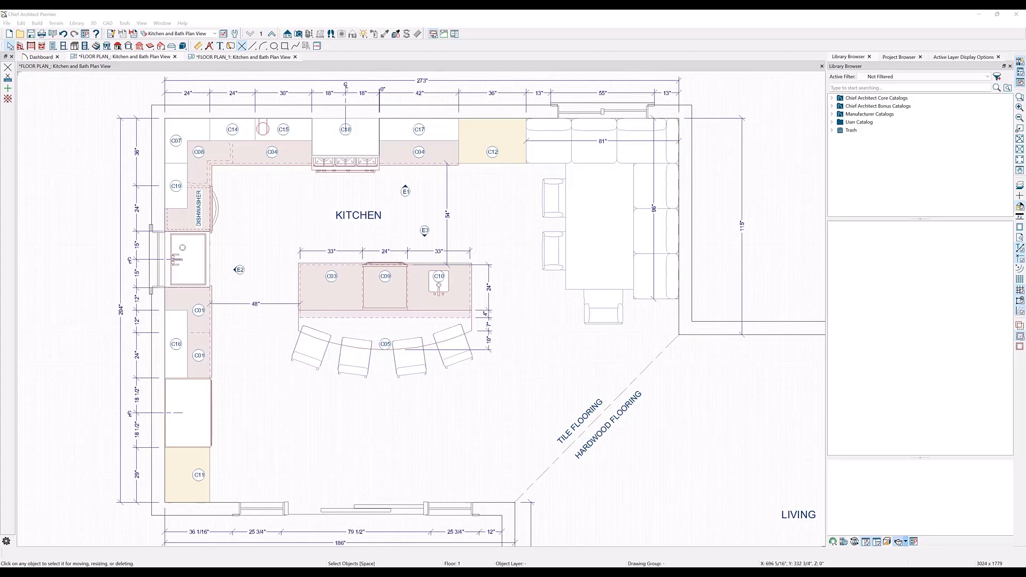
{"action": "mouse_move", "coordinate": [765, 339]}
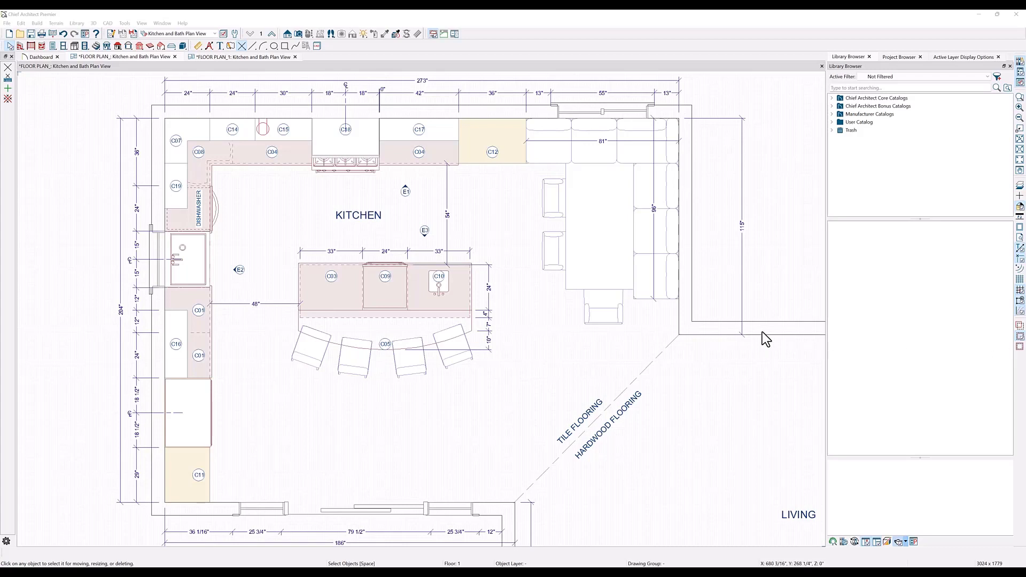
{"action": "mouse_move", "coordinate": [916, 178]}
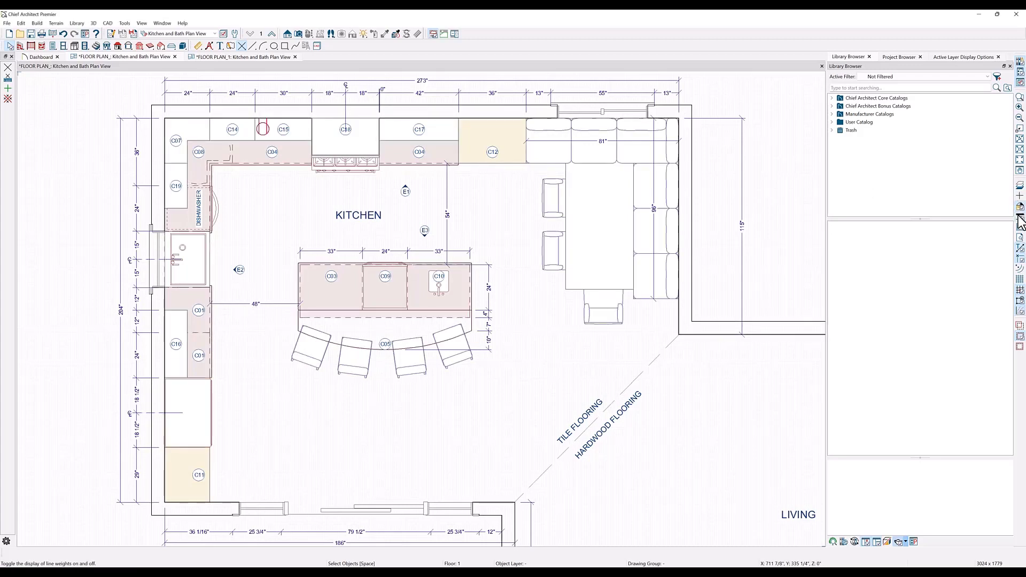
{"action": "mouse_move", "coordinate": [143, 96]}
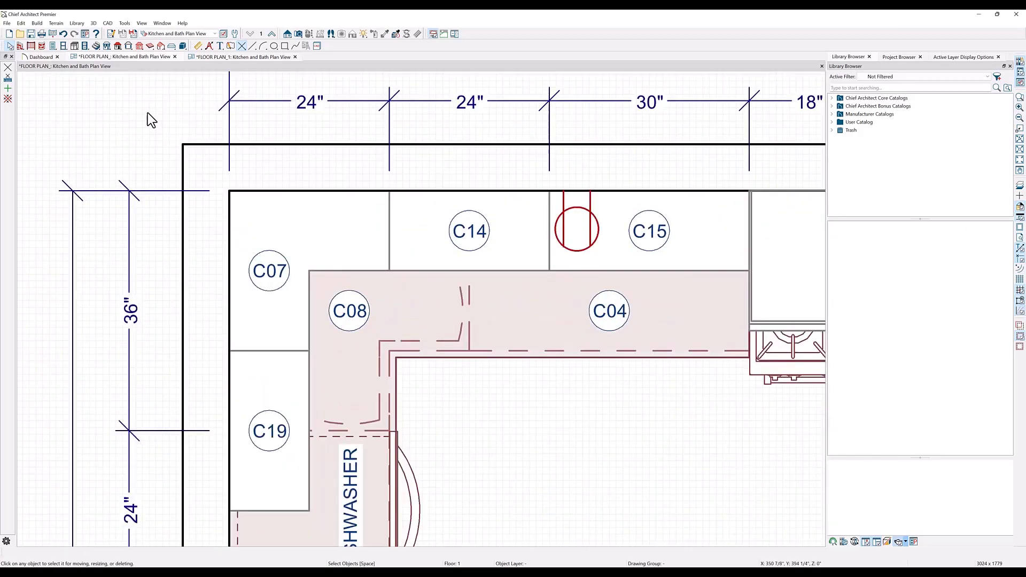
{"action": "scroll", "scroll_direction": "down", "scroll_amount": 3}
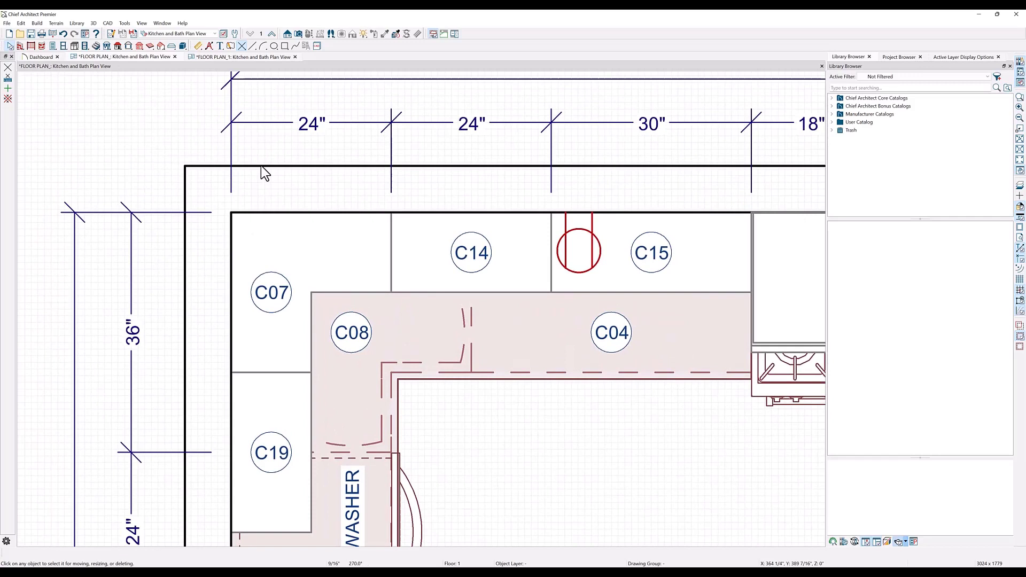
{"action": "mouse_move", "coordinate": [395, 283]}
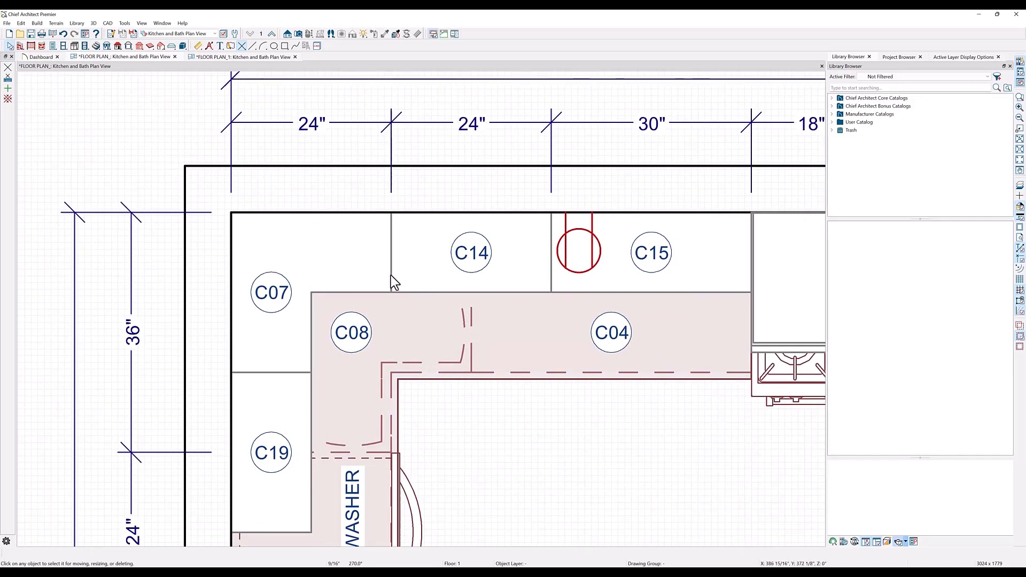
{"action": "mouse_move", "coordinate": [602, 216]}
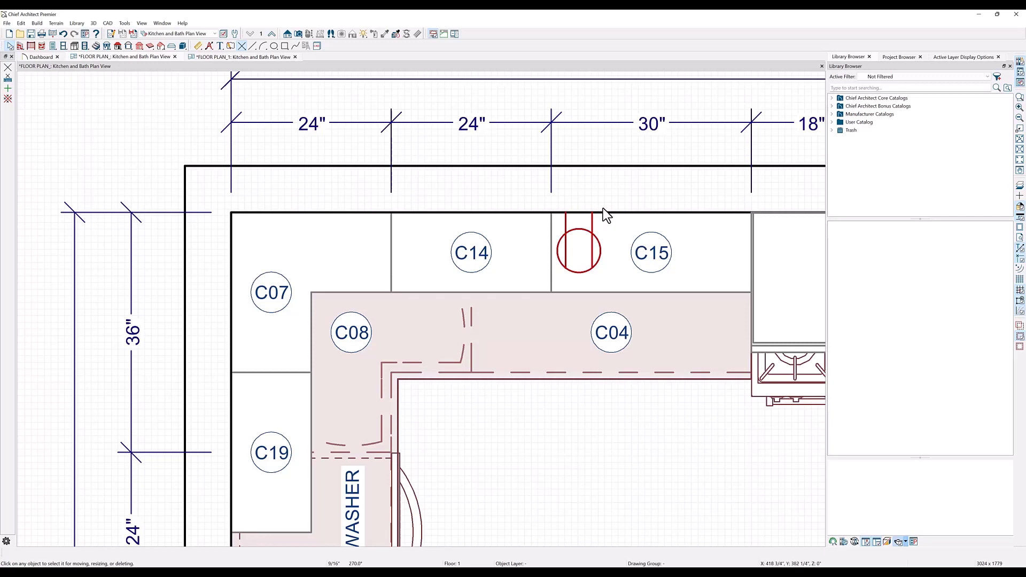
From the top exterior wall, raise the Walls, Normal layer line weight above 35
{"action": "left_click", "coordinate": [559, 216]}
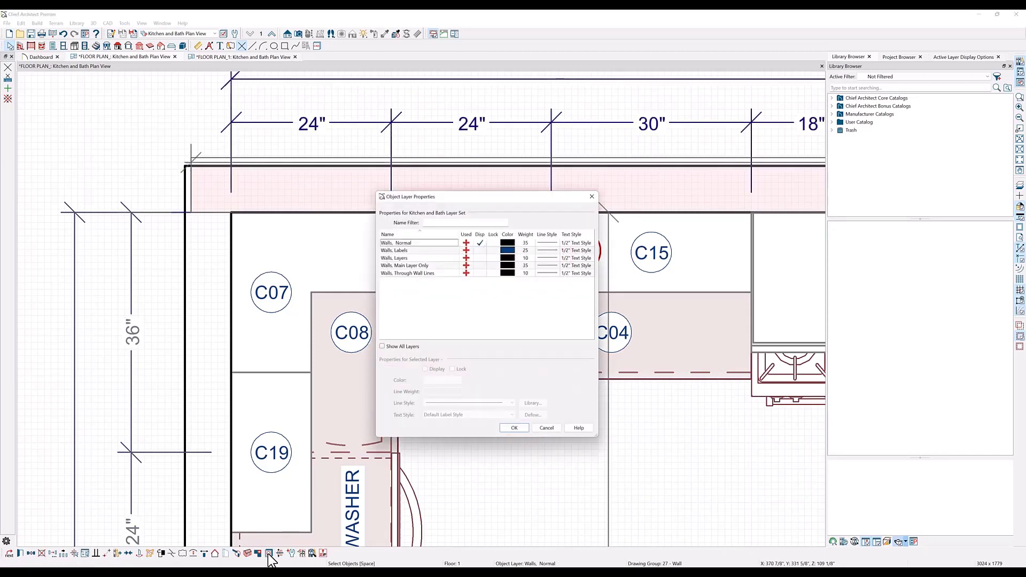
{"action": "mouse_move", "coordinate": [464, 299]}
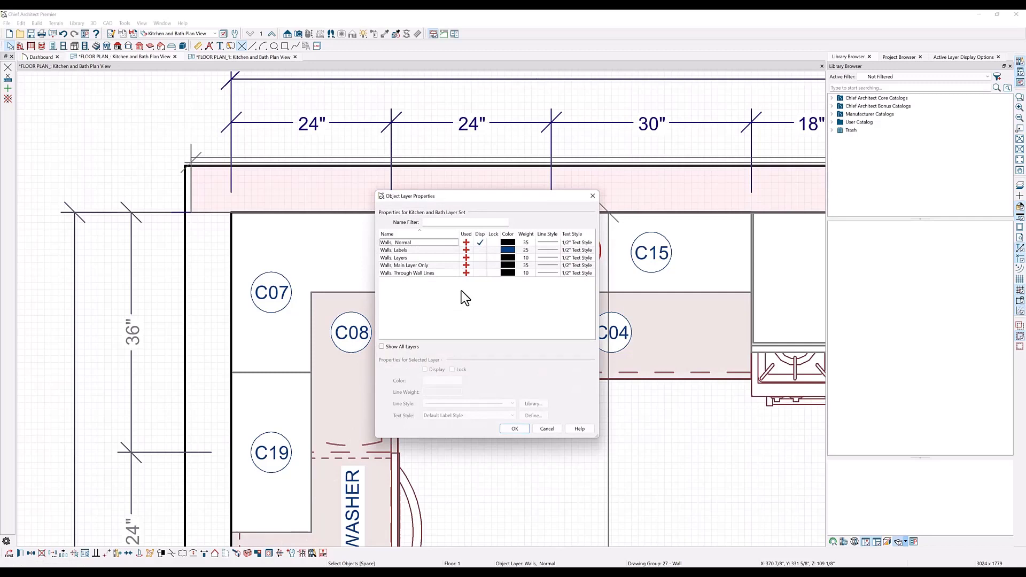
{"action": "mouse_move", "coordinate": [439, 249]}
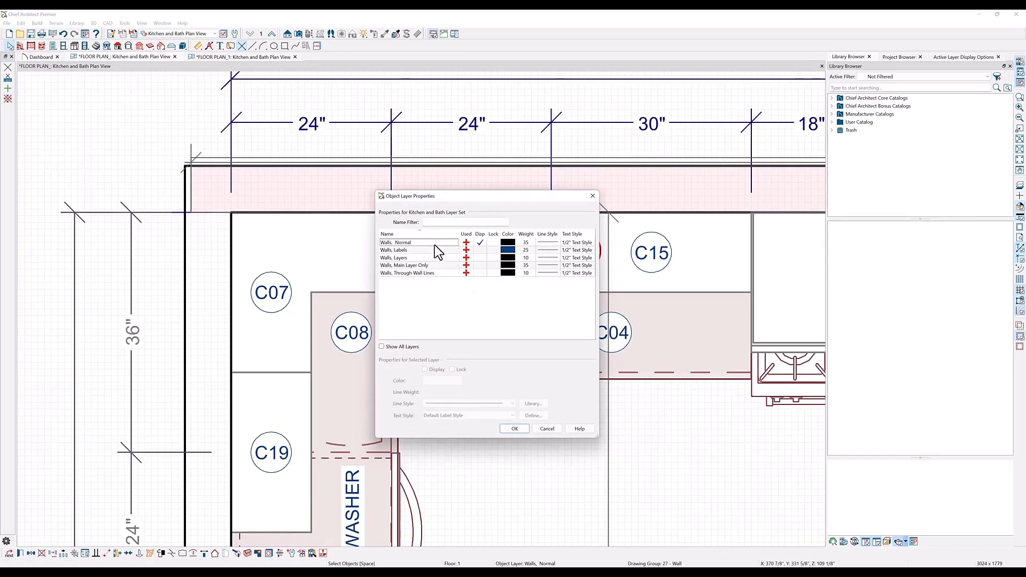
{"action": "mouse_move", "coordinate": [437, 248]}
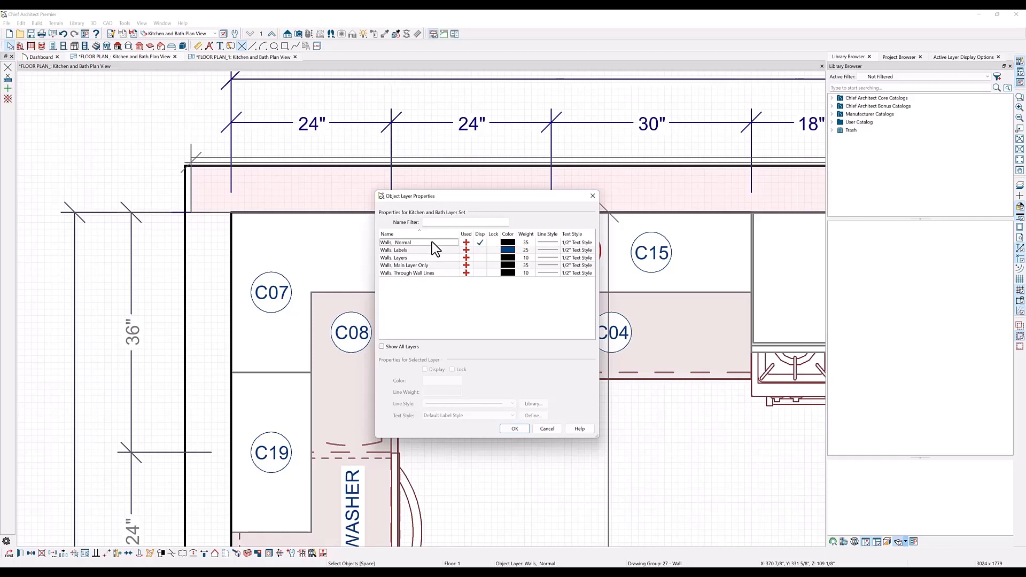
{"action": "left_click", "coordinate": [398, 243]}
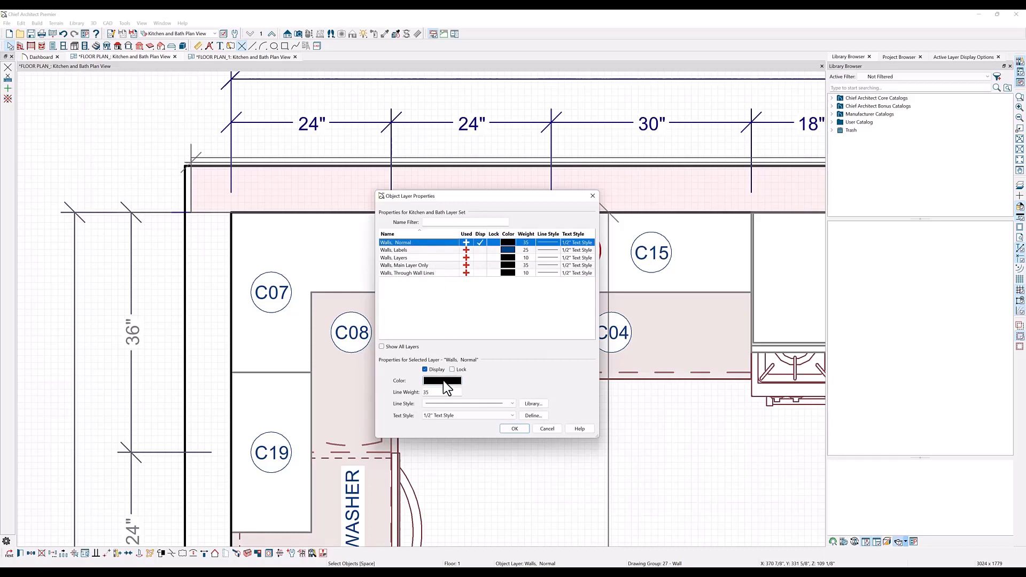
{"action": "mouse_move", "coordinate": [438, 404]}
{"action": "type", "text": "50"}
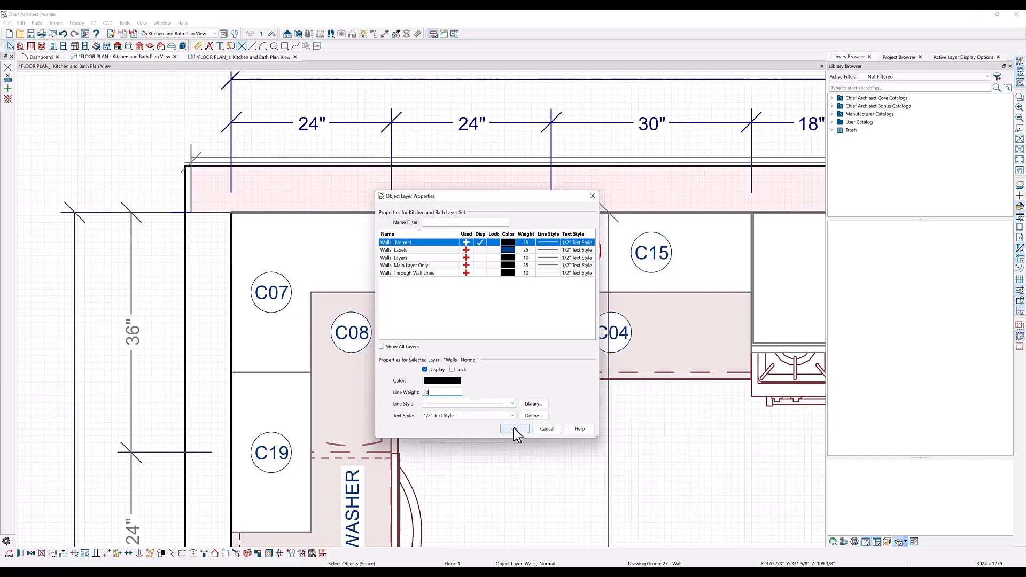
{"action": "left_click", "coordinate": [514, 429]}
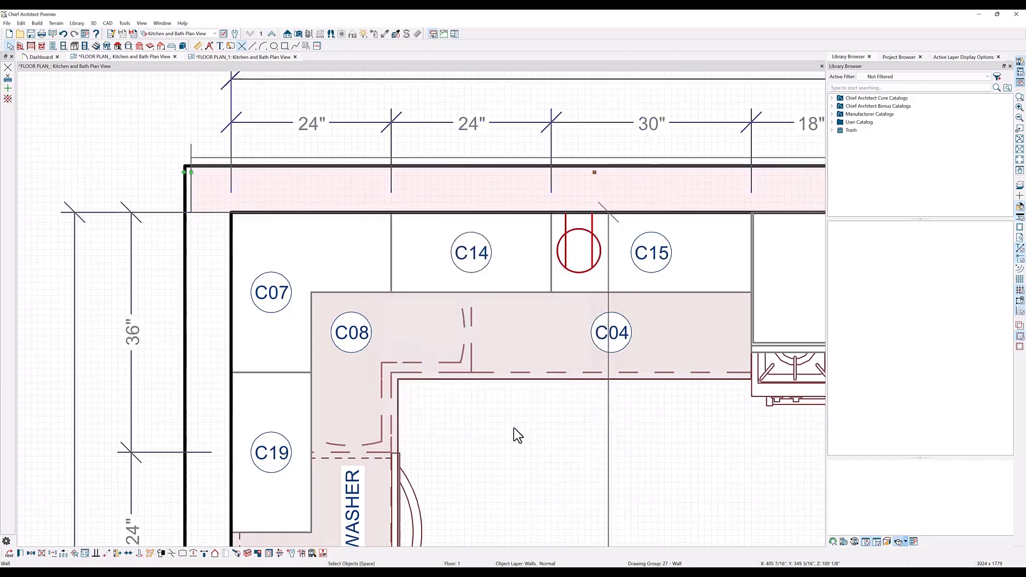
{"action": "mouse_move", "coordinate": [492, 381]}
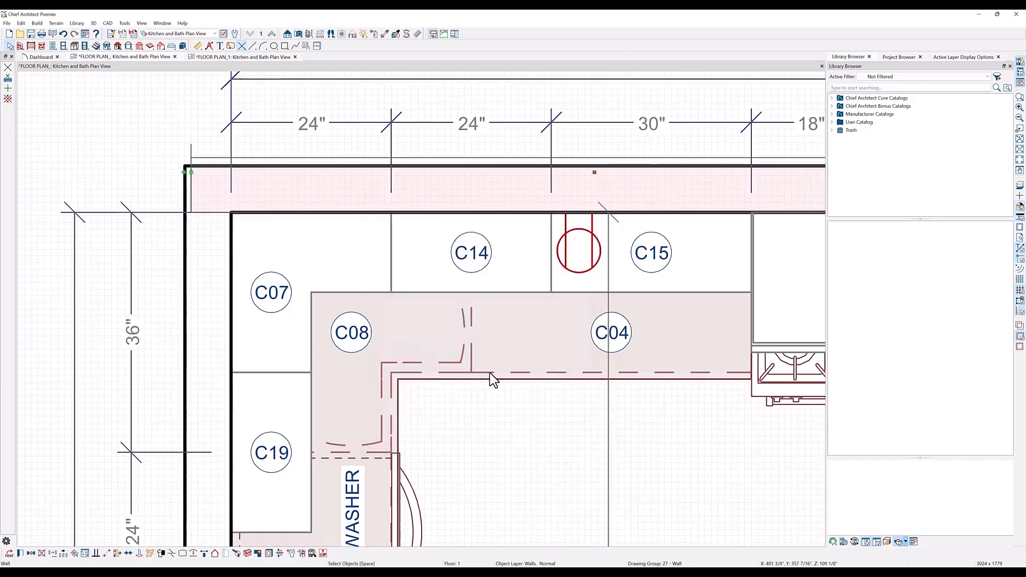
{"action": "mouse_move", "coordinate": [657, 167]}
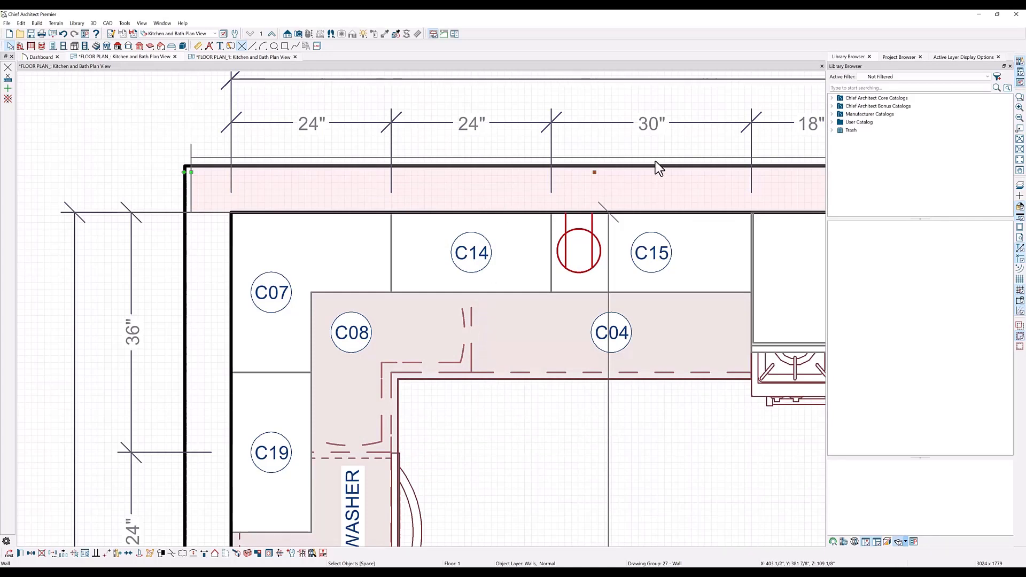
Show all layer display settings, then list the layers used by the top wall
{"action": "left_click", "coordinate": [712, 443]}
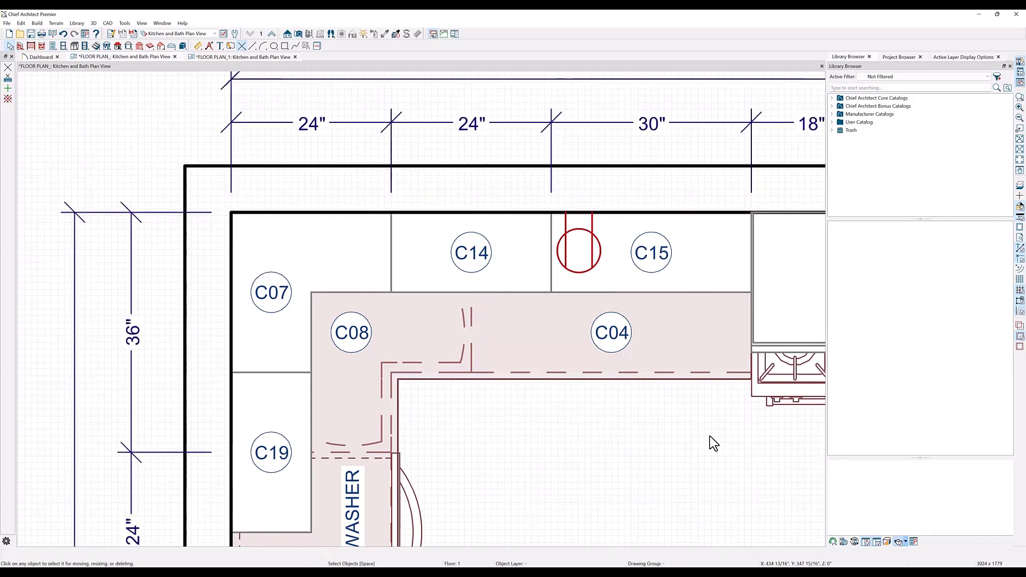
{"action": "mouse_move", "coordinate": [956, 62]}
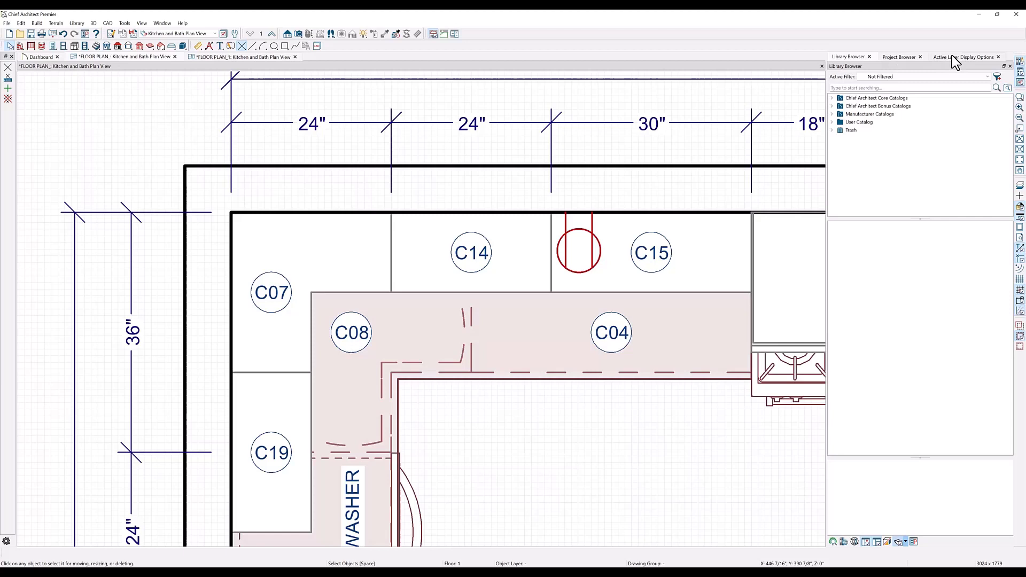
{"action": "left_click", "coordinate": [965, 56]}
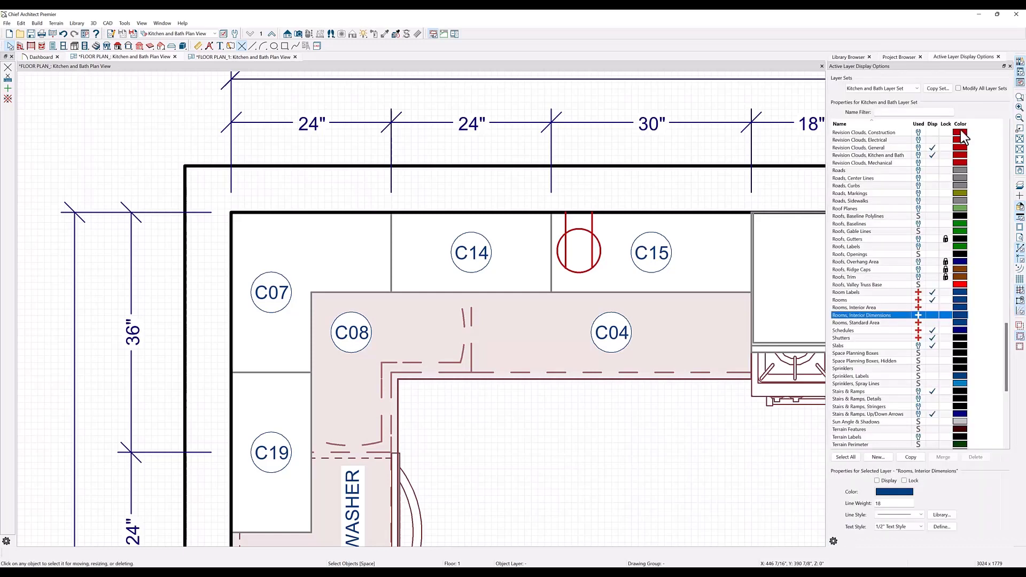
{"action": "mouse_move", "coordinate": [866, 216]}
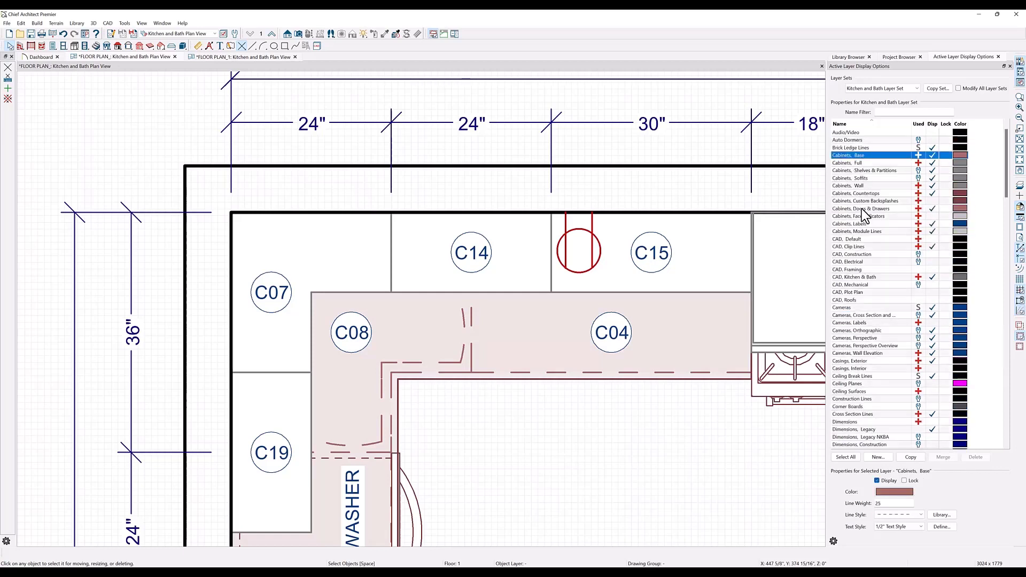
{"action": "scroll", "scroll_direction": "up", "scroll_amount": 3}
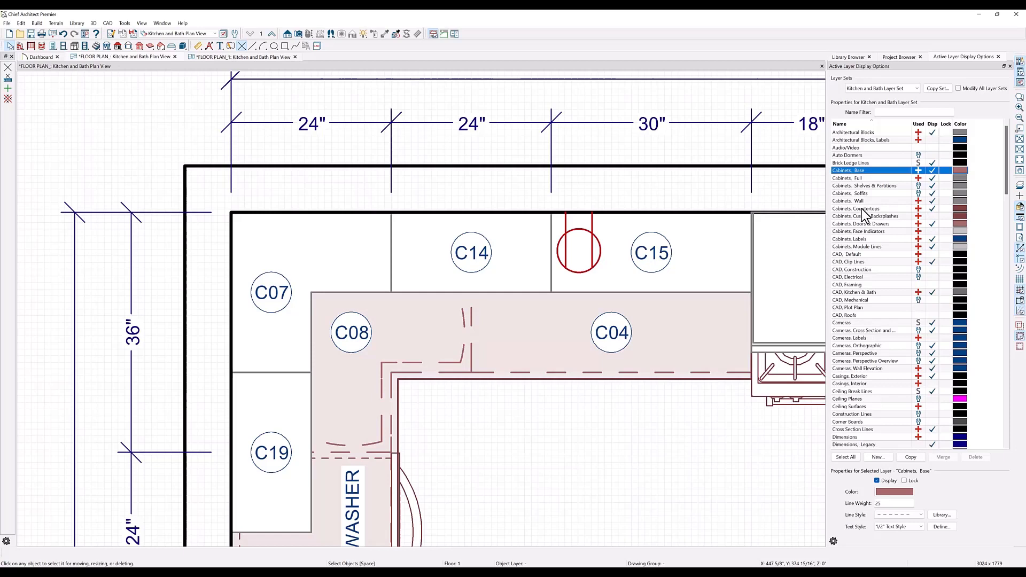
{"action": "mouse_move", "coordinate": [672, 210]}
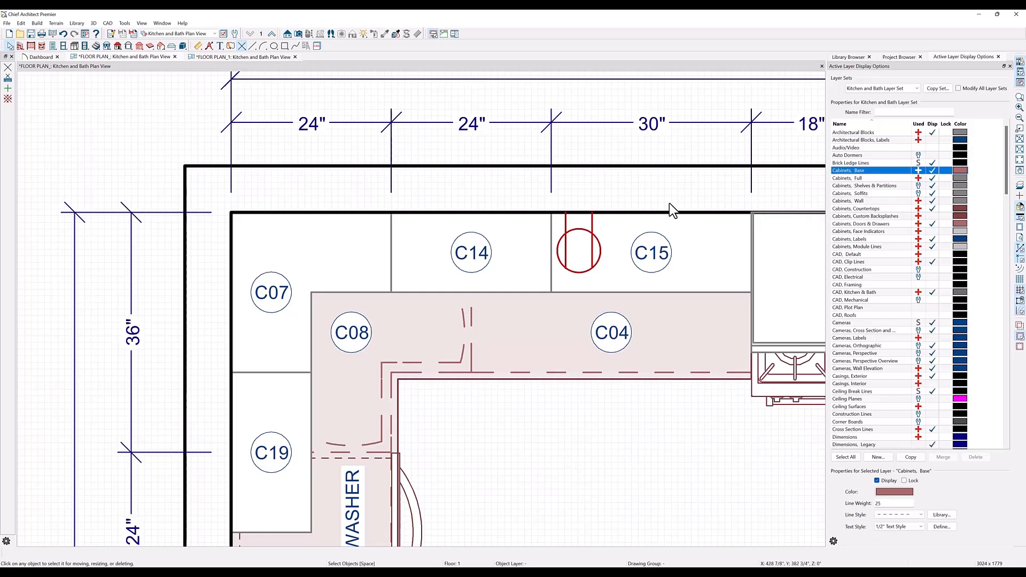
{"action": "left_click", "coordinate": [458, 171]}
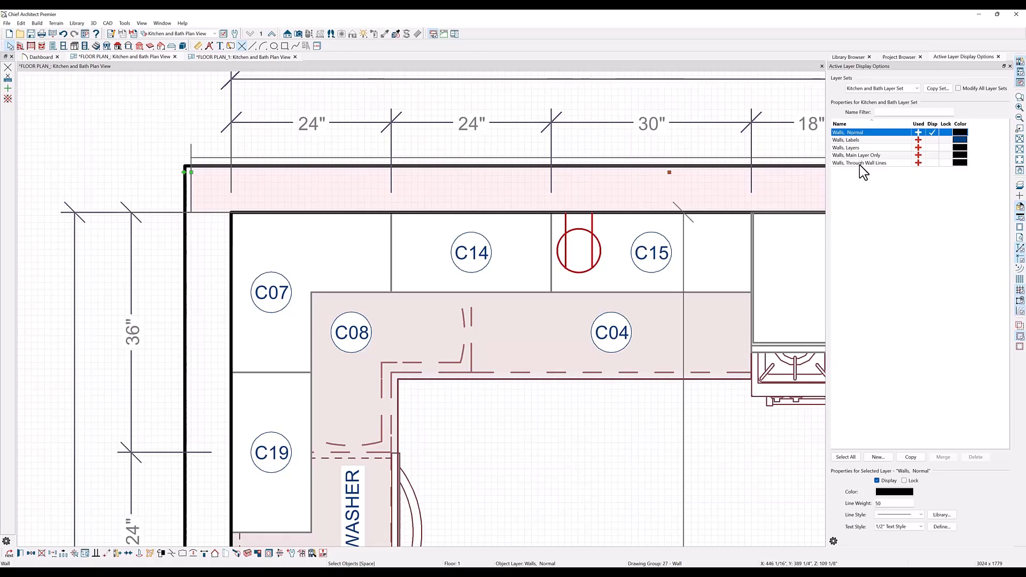
{"action": "mouse_move", "coordinate": [671, 146]}
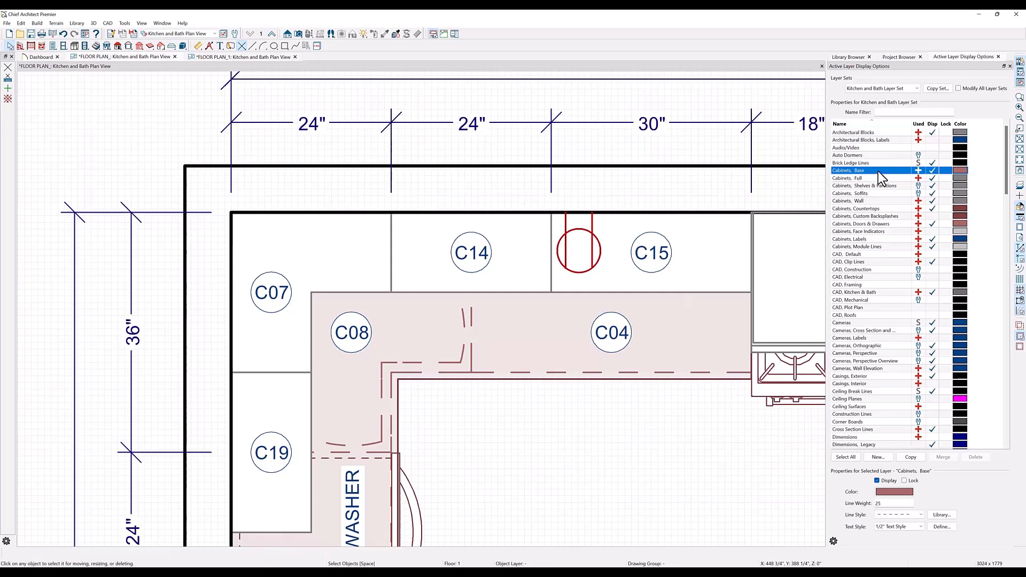
{"action": "mouse_move", "coordinate": [880, 179]}
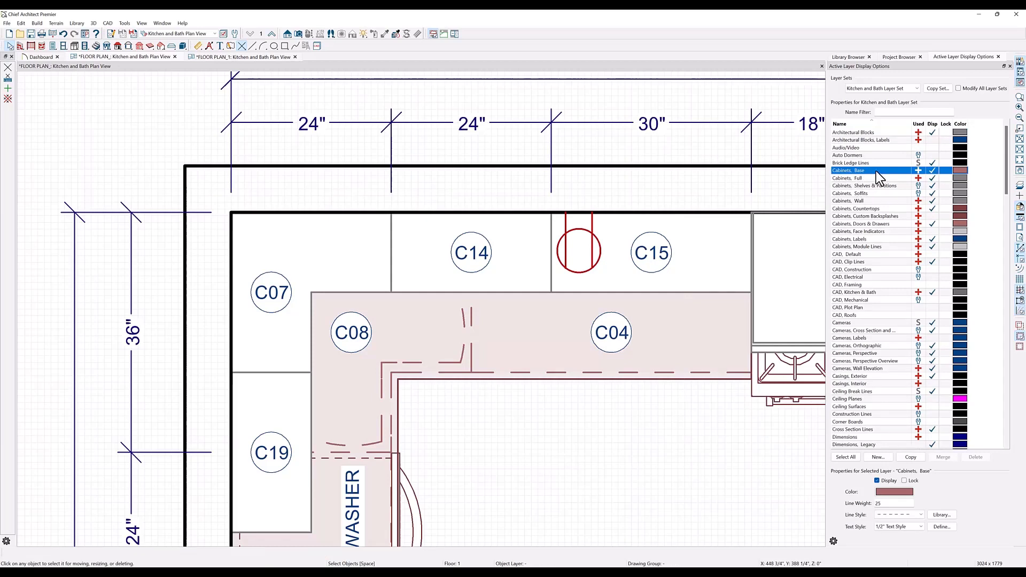
{"action": "mouse_move", "coordinate": [873, 206]}
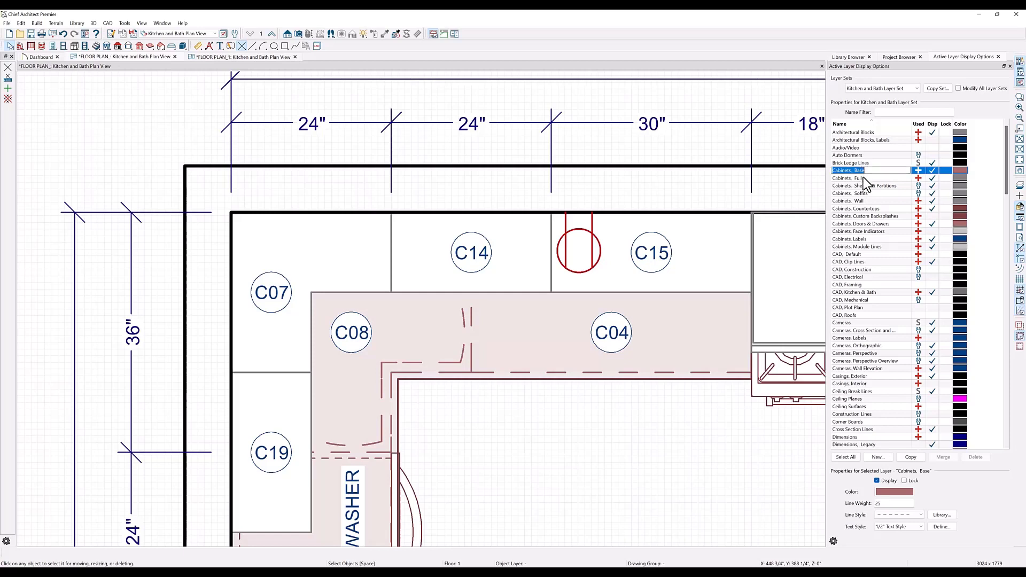
Select Cabinets, Base and Cabinets, Full together and set their line weight to 25
{"action": "left_click", "coordinate": [850, 177]}
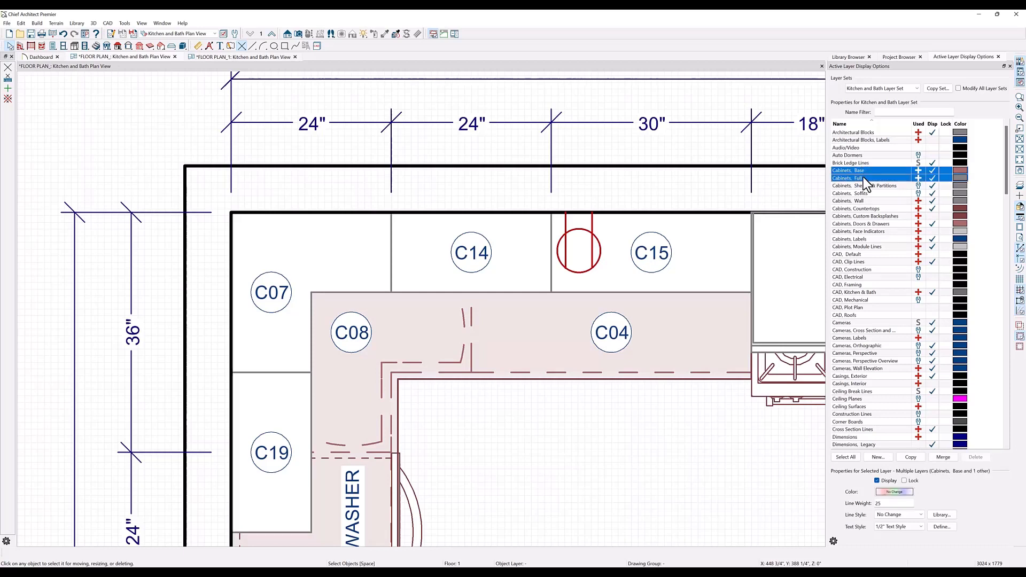
{"action": "left_click", "coordinate": [851, 201]}
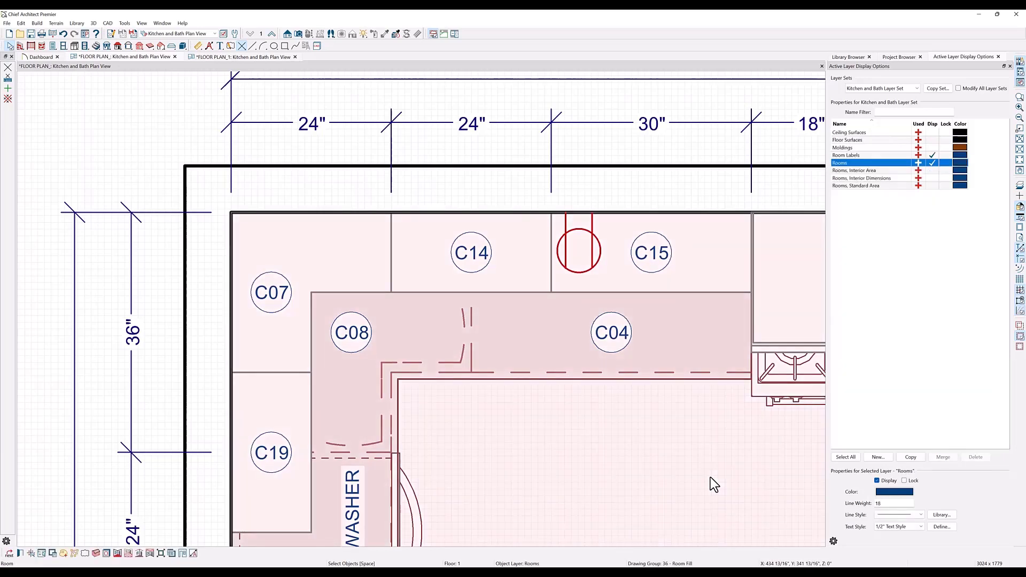
Check the 24" dimension line's layer, then reselect the Cabinets, Base layer
{"action": "left_click", "coordinate": [471, 123]}
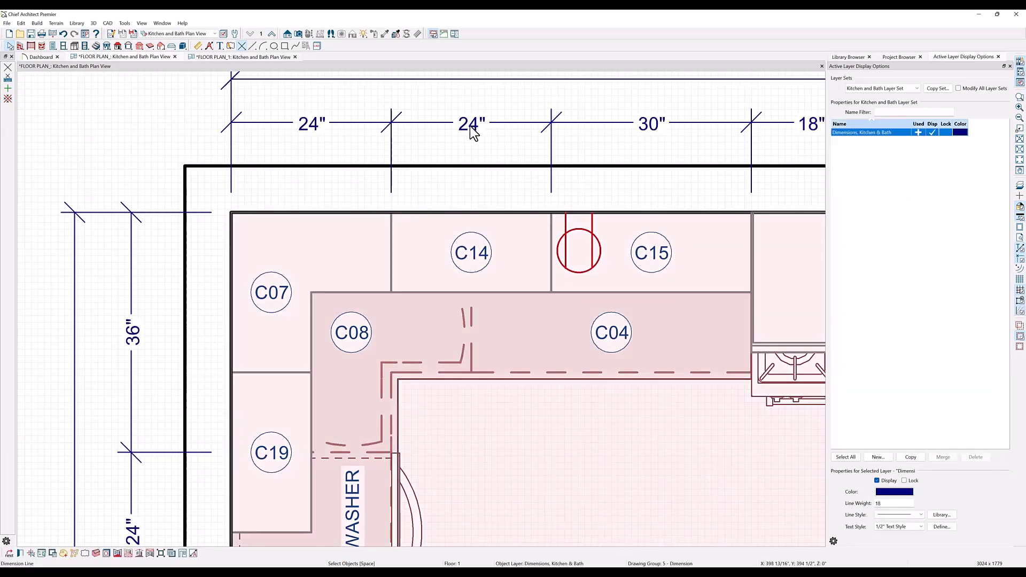
{"action": "left_click", "coordinate": [471, 123]}
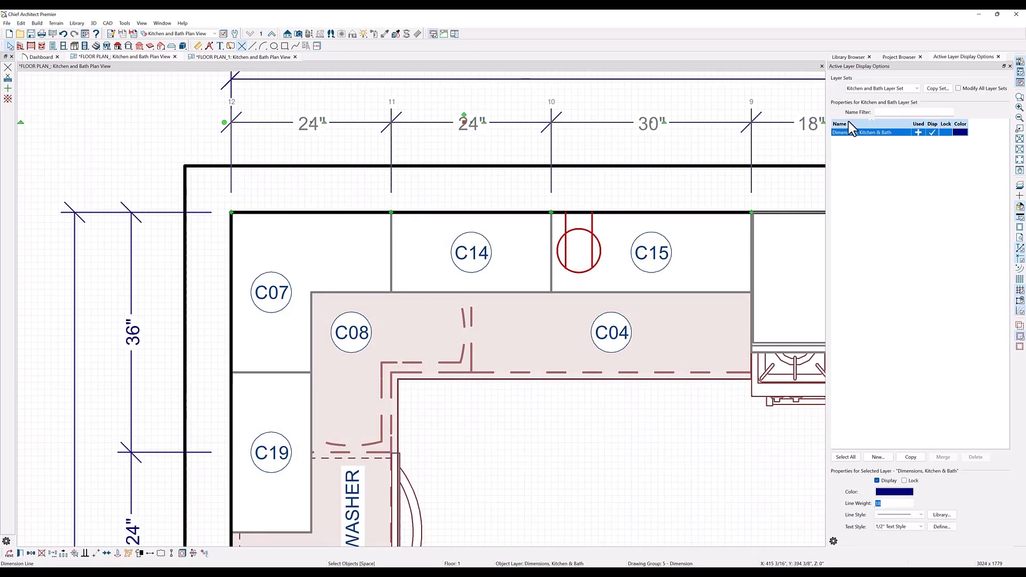
{"action": "mouse_move", "coordinate": [881, 355]}
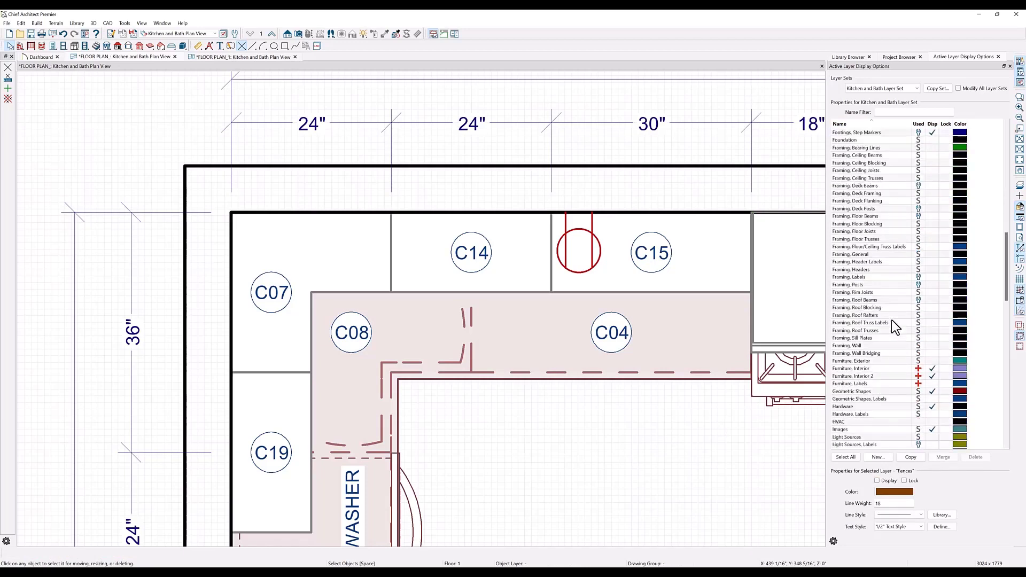
{"action": "scroll", "scroll_direction": "down", "scroll_amount": 3}
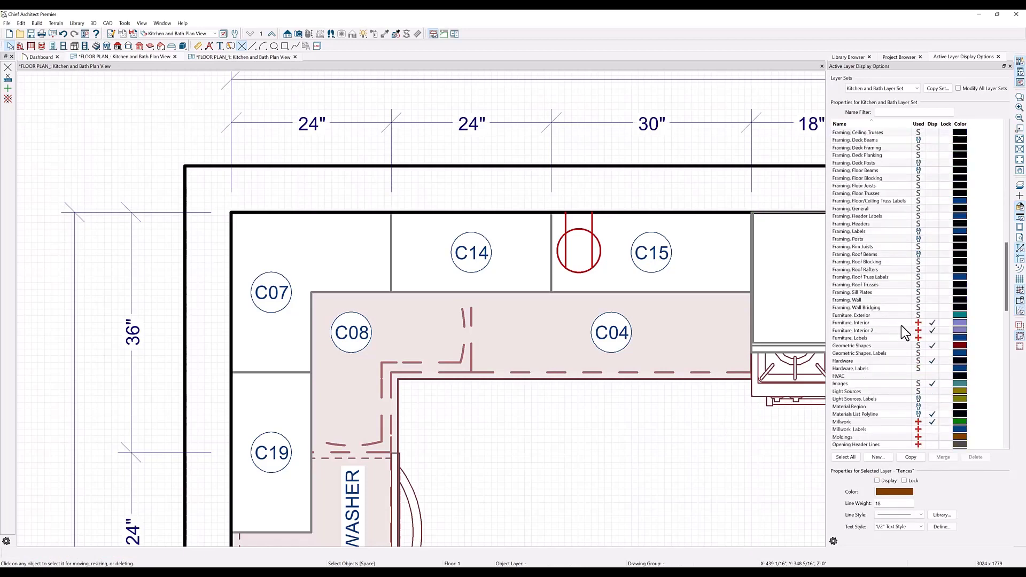
{"action": "left_click", "coordinate": [853, 322]}
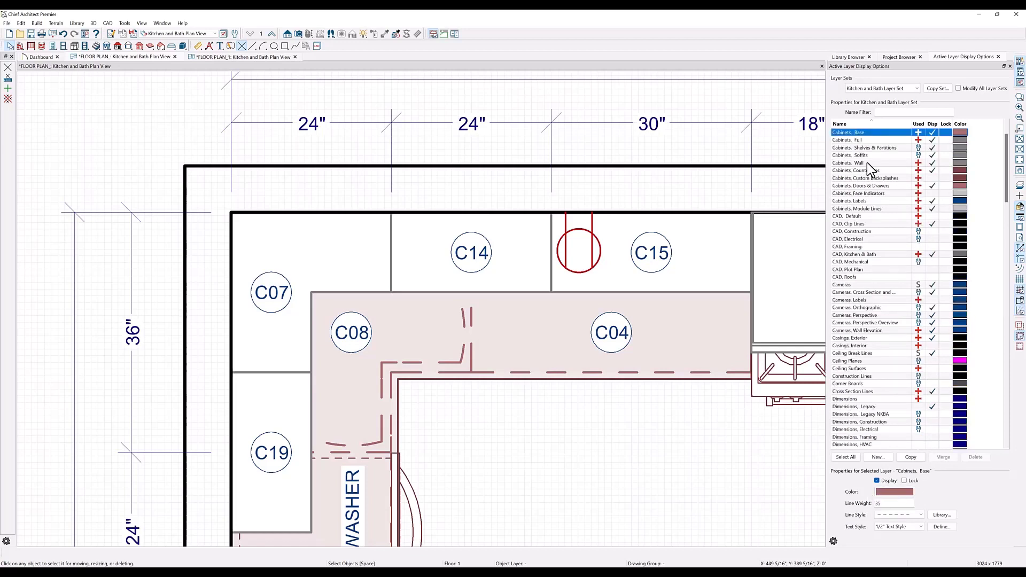
{"action": "mouse_move", "coordinate": [867, 167]}
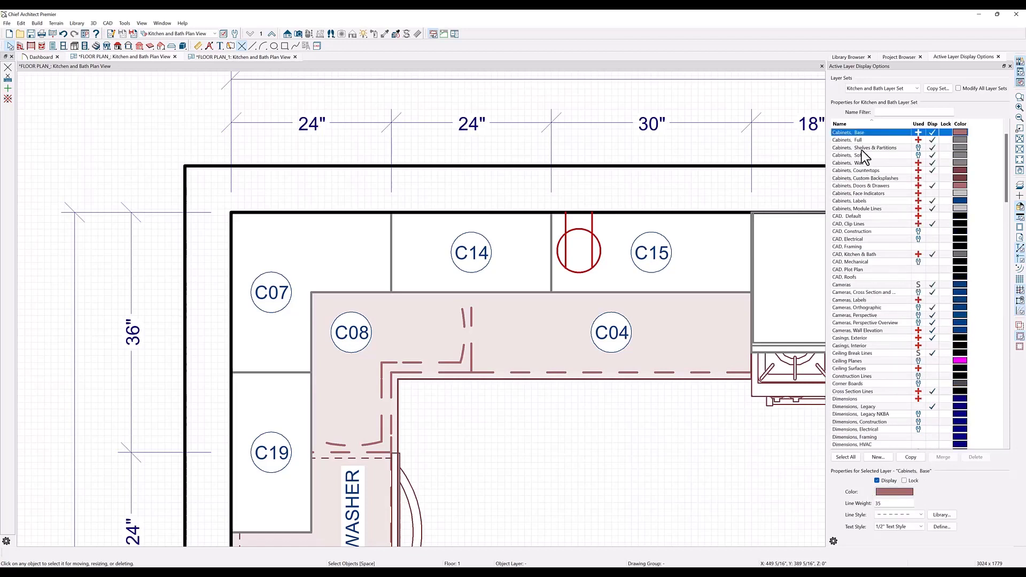
Add Cabinets, Wall to the selection and colour all three cabinet layers black
{"action": "left_click", "coordinate": [851, 162]}
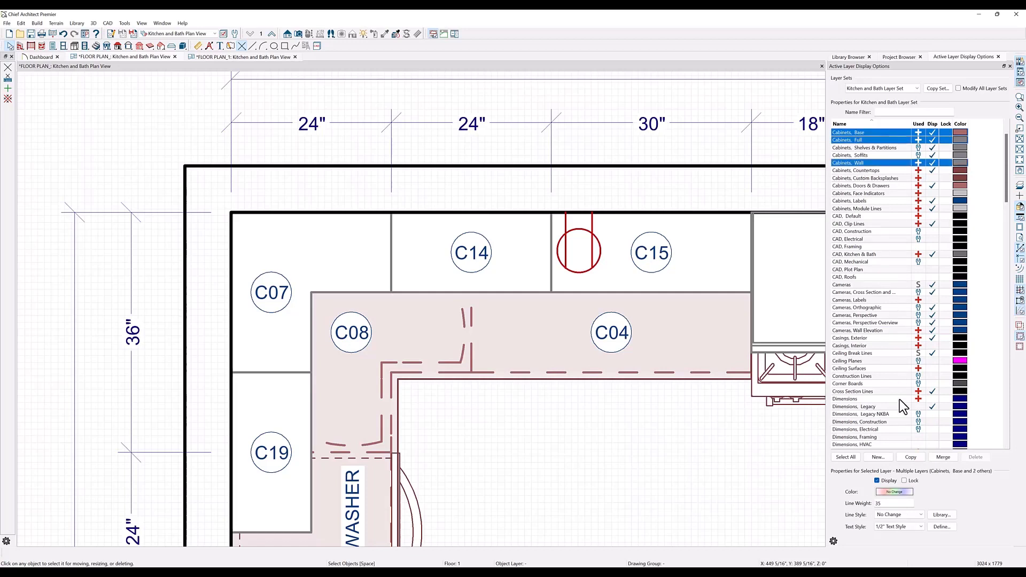
{"action": "mouse_move", "coordinate": [902, 472]}
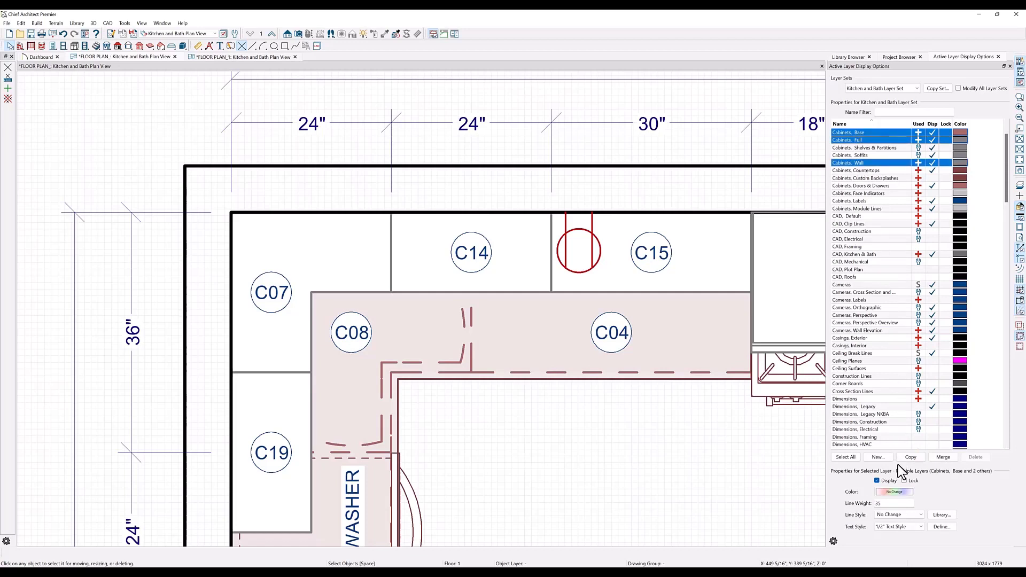
{"action": "left_click", "coordinate": [893, 492]}
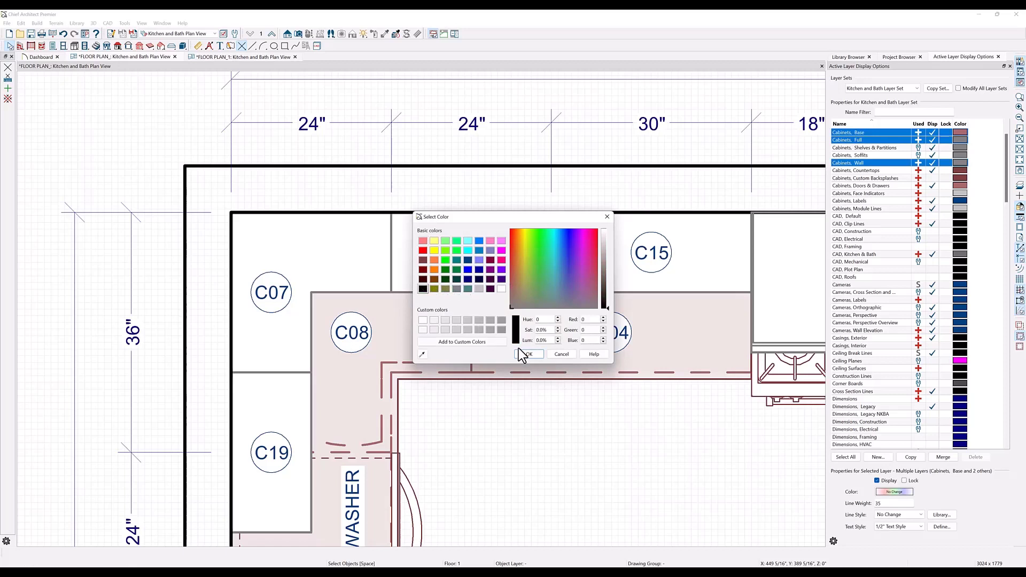
{"action": "left_click", "coordinate": [529, 353]}
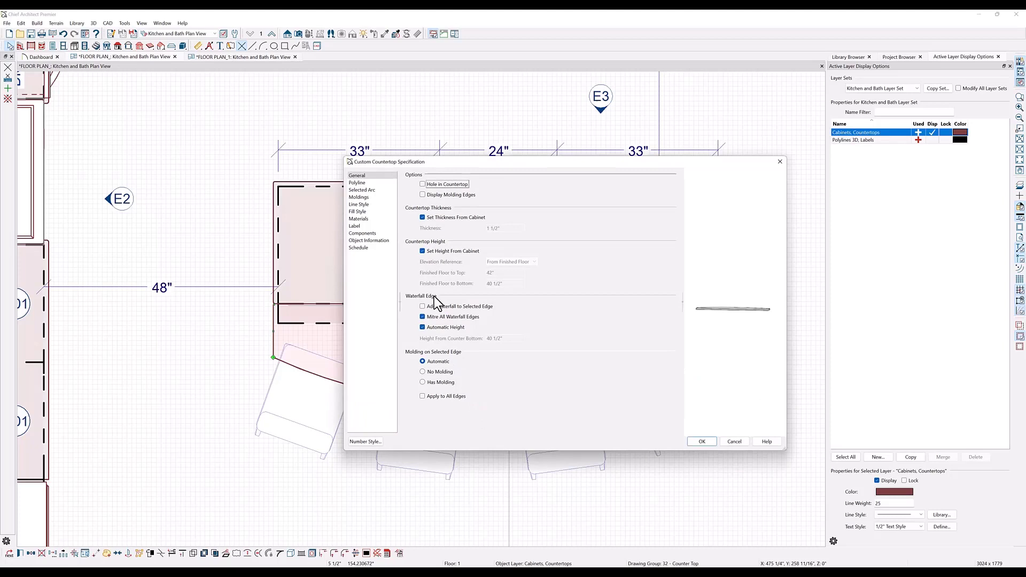
Override the countertop's line style with a dark red colour and weight 35
{"action": "left_click", "coordinate": [359, 204]}
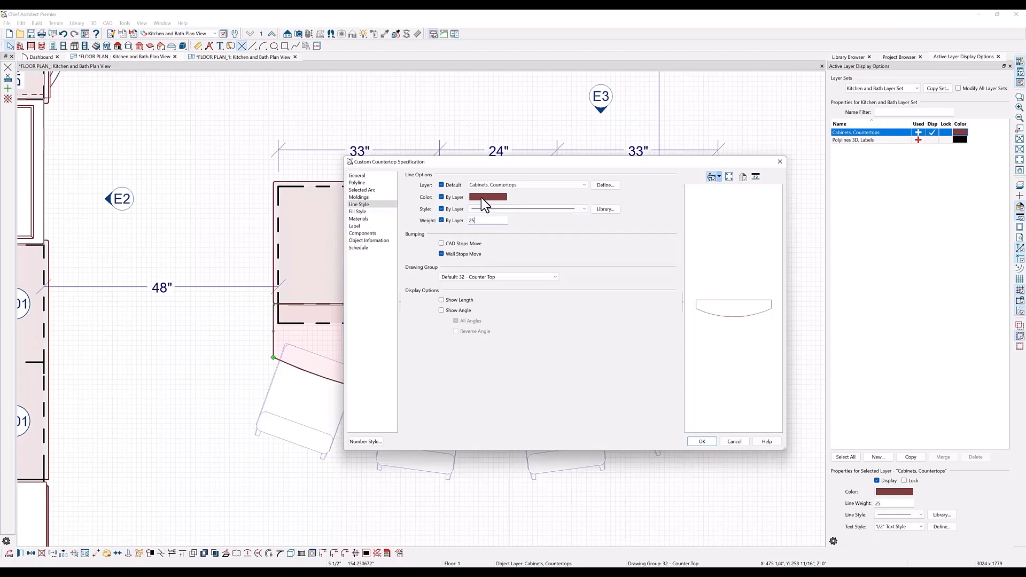
{"action": "left_click", "coordinate": [487, 197]}
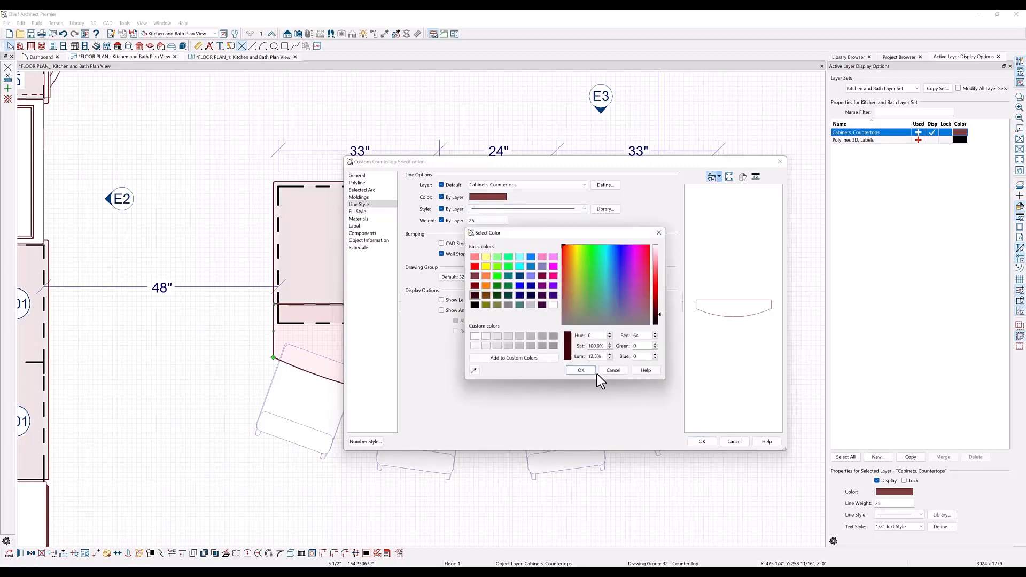
{"action": "left_click", "coordinate": [579, 370]}
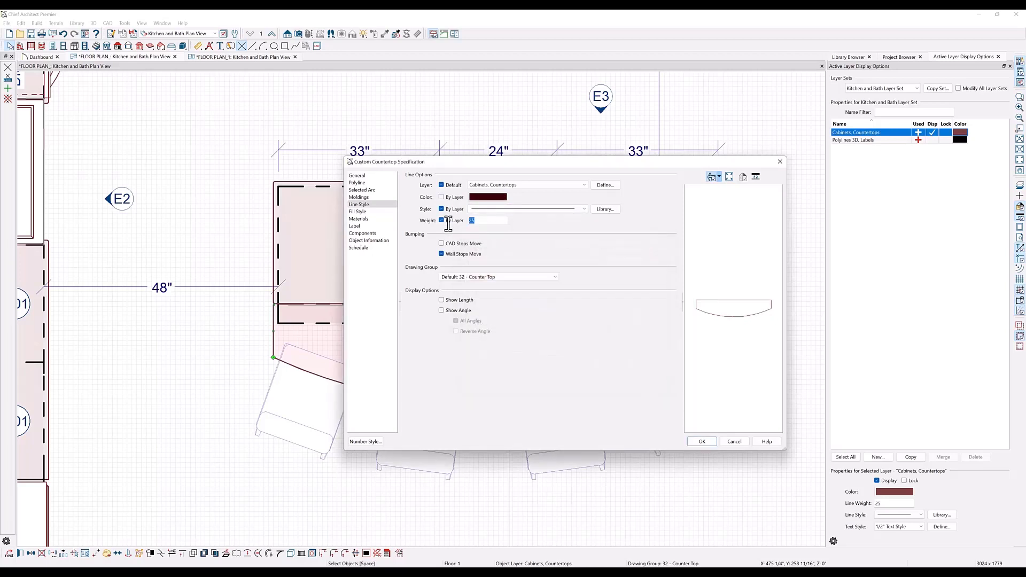
{"action": "type", "text": "35"}
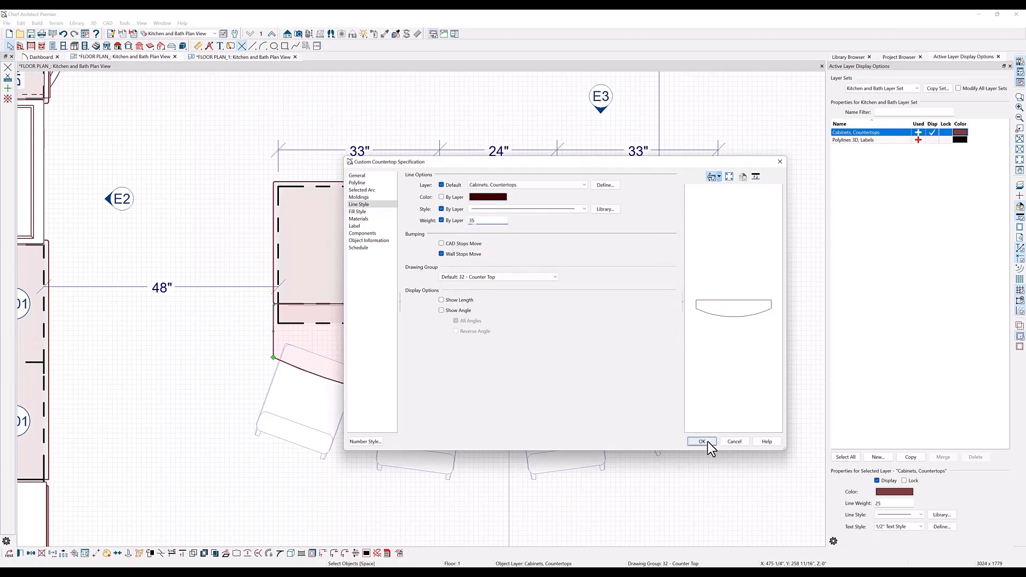
{"action": "left_click", "coordinate": [701, 441]}
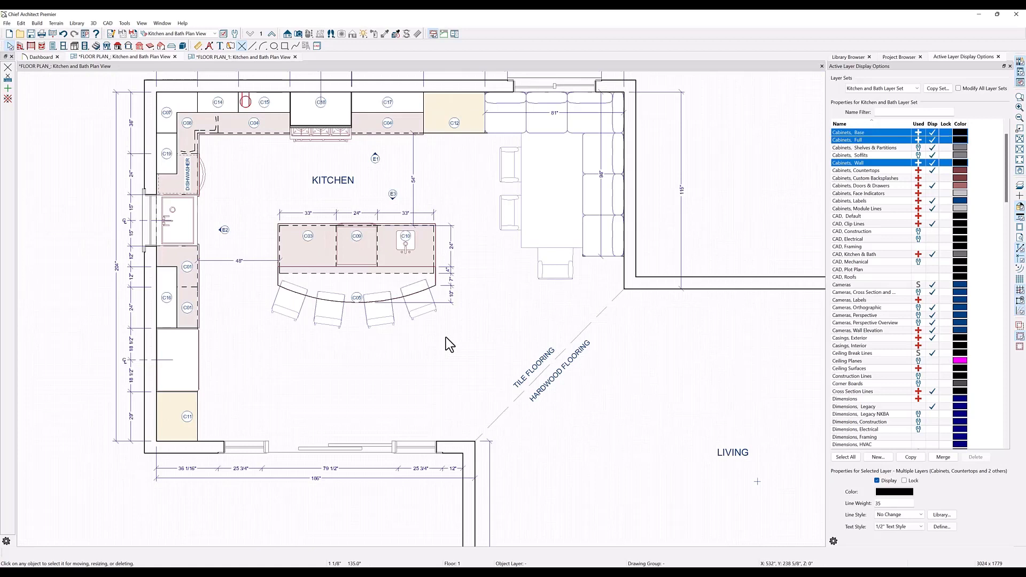
{"action": "mouse_move", "coordinate": [436, 124]}
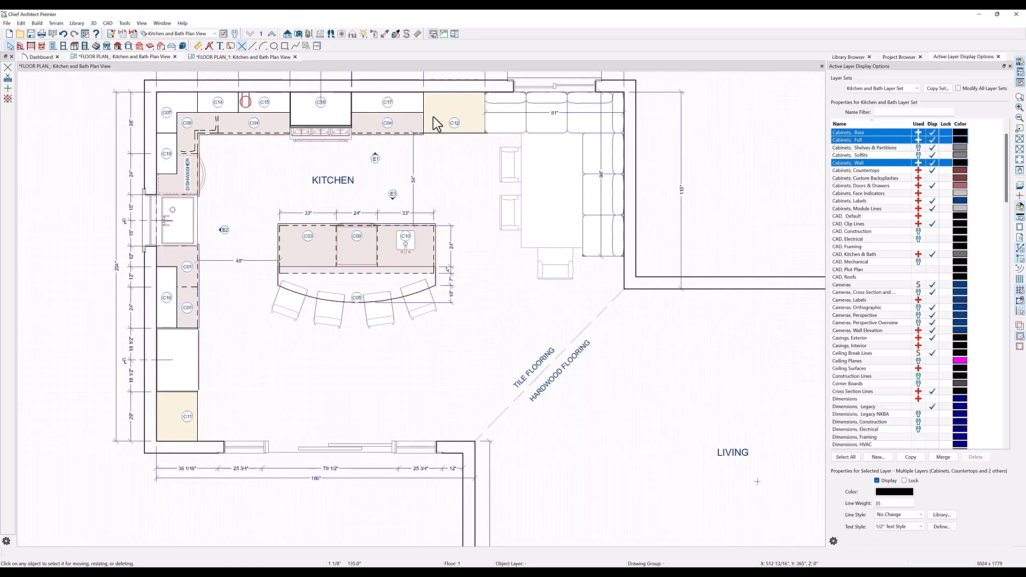
{"action": "mouse_move", "coordinate": [391, 108]}
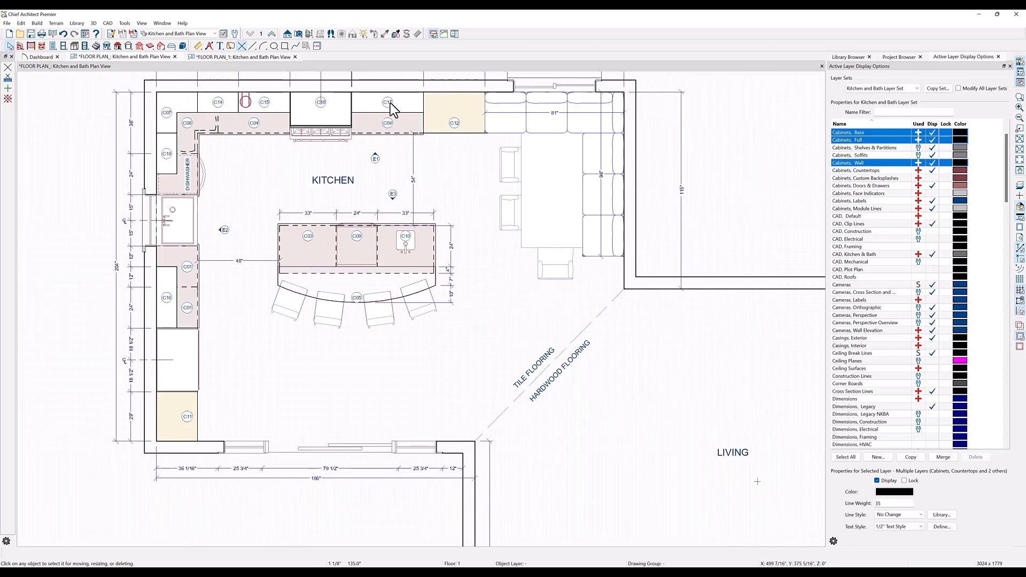
{"action": "mouse_move", "coordinate": [400, 114]}
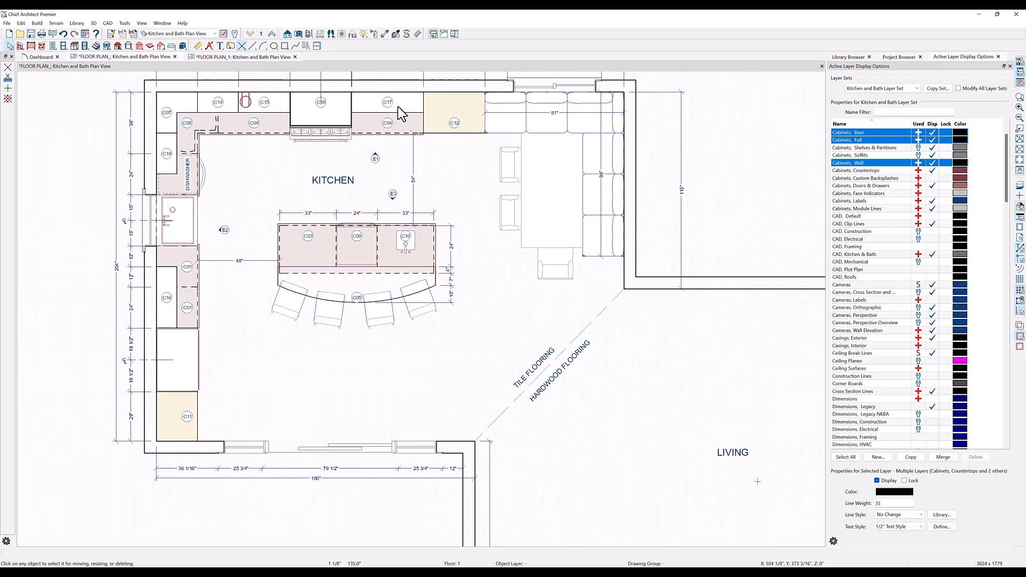
Give the top-wall wall cabinet a Grid, Angle fill pattern with orange lines
{"action": "double_click", "coordinate": [387, 103]}
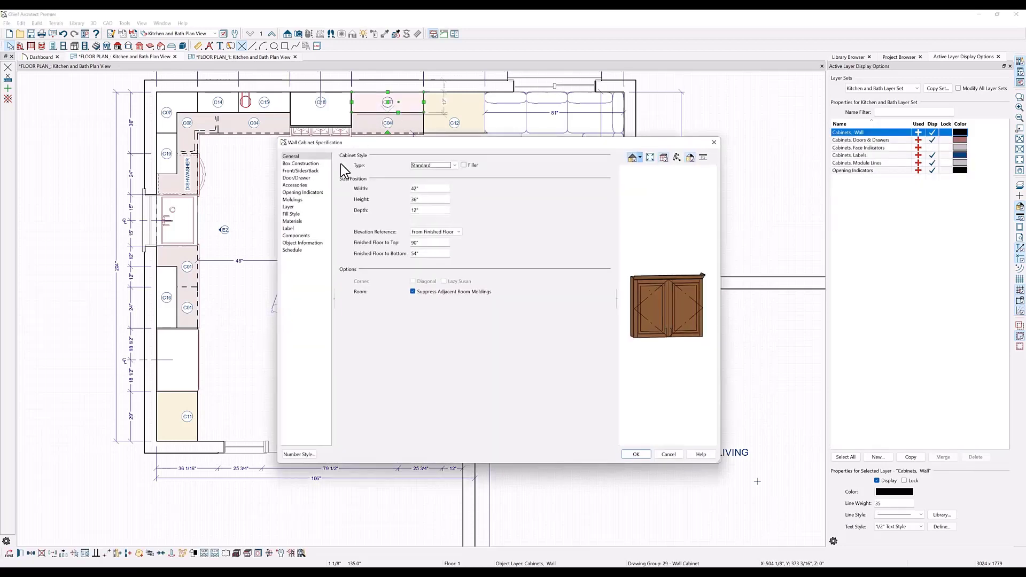
{"action": "left_click", "coordinate": [290, 214]}
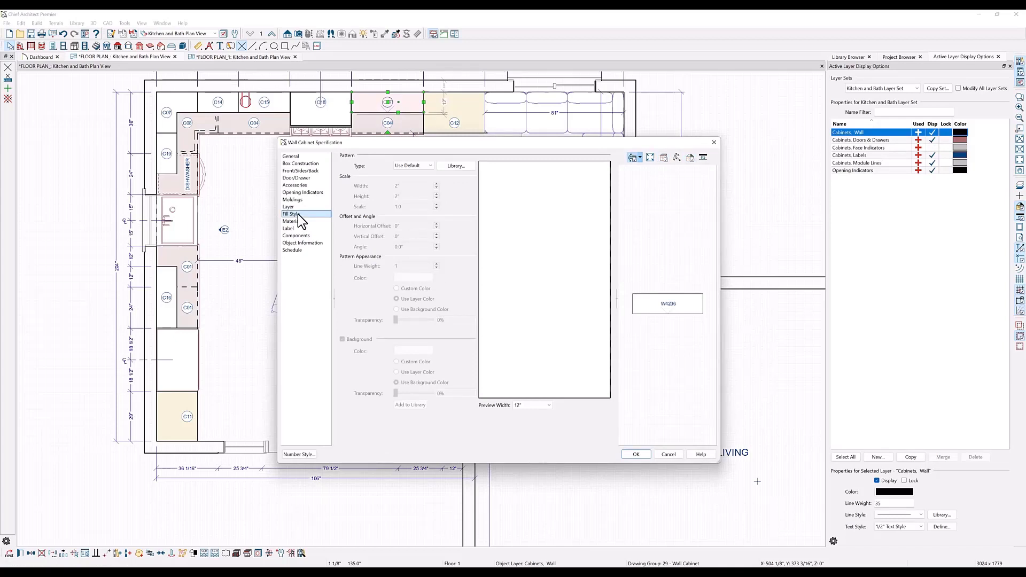
{"action": "left_click", "coordinate": [413, 165]}
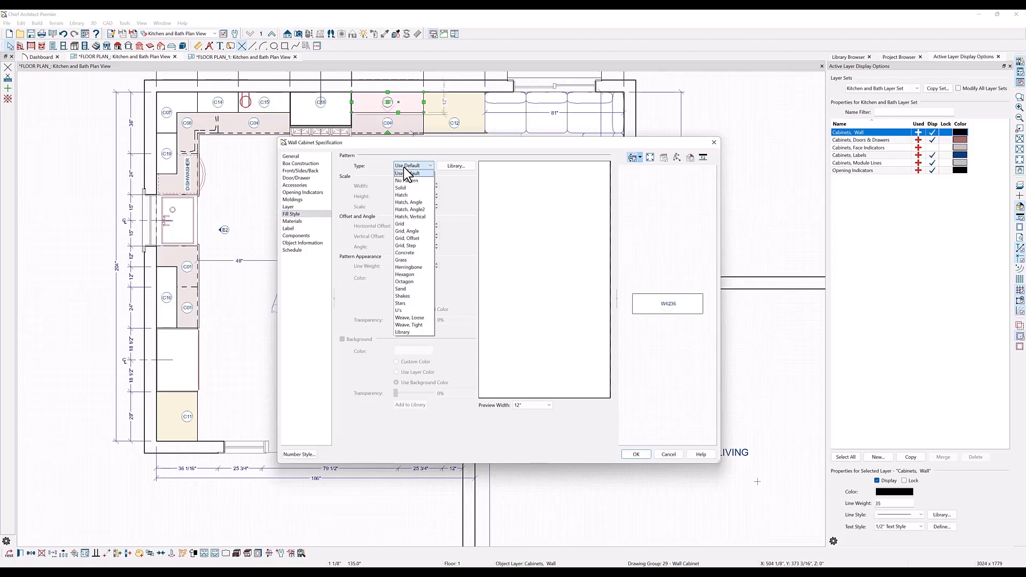
{"action": "mouse_move", "coordinate": [407, 181]}
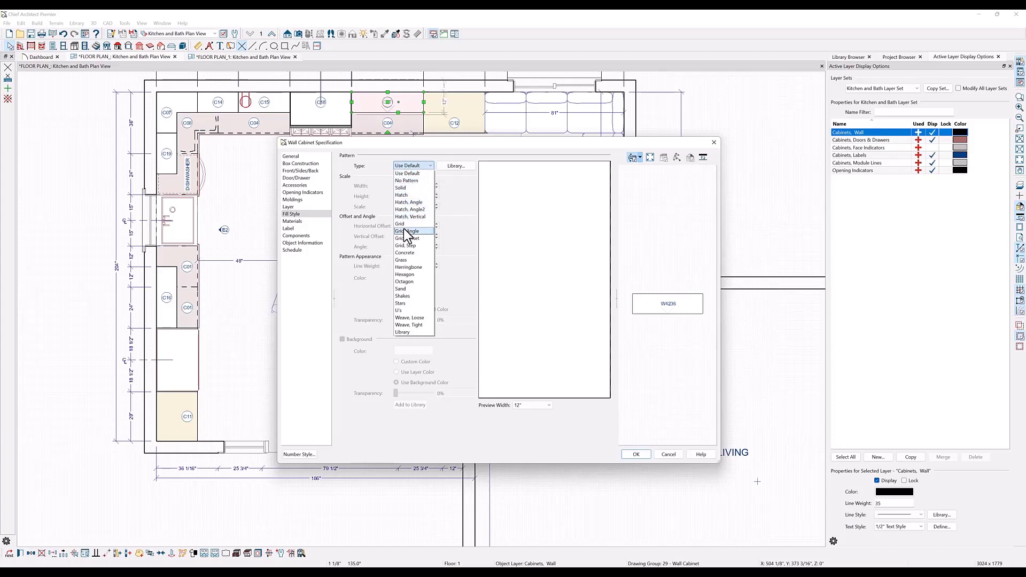
{"action": "left_click", "coordinate": [408, 231]}
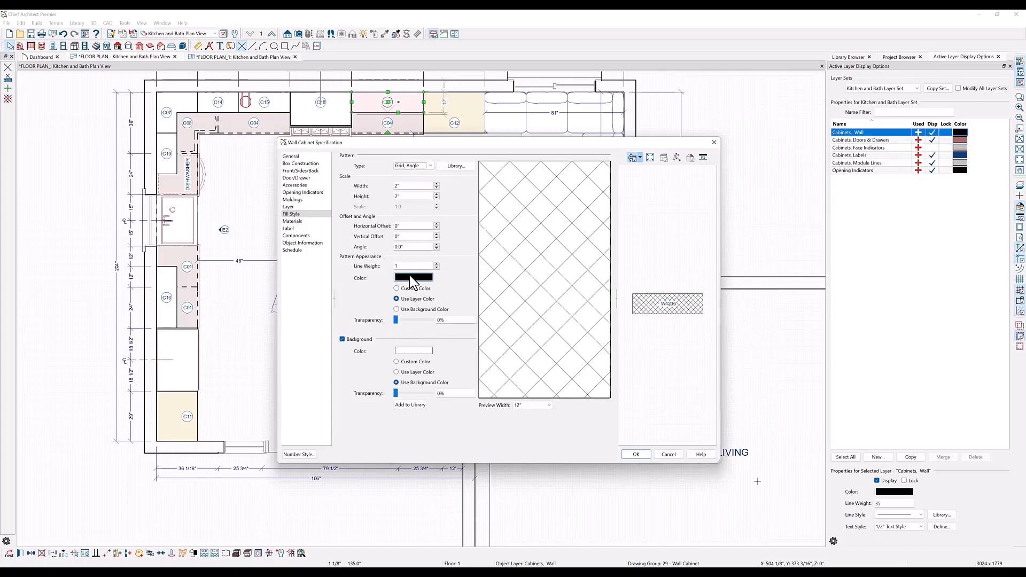
{"action": "left_click", "coordinate": [412, 277]}
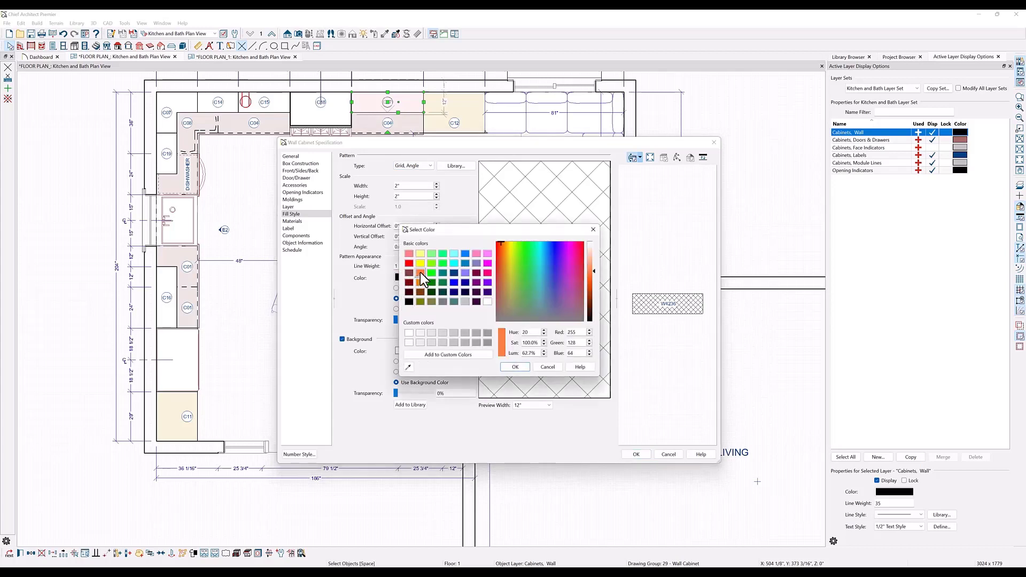
{"action": "left_click", "coordinate": [515, 366]}
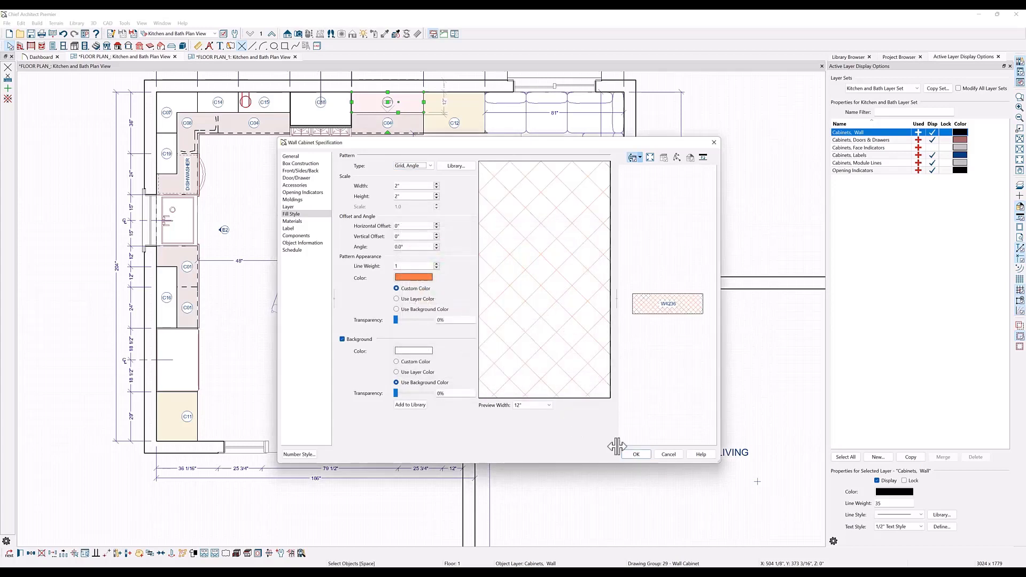
{"action": "left_click", "coordinate": [635, 454]}
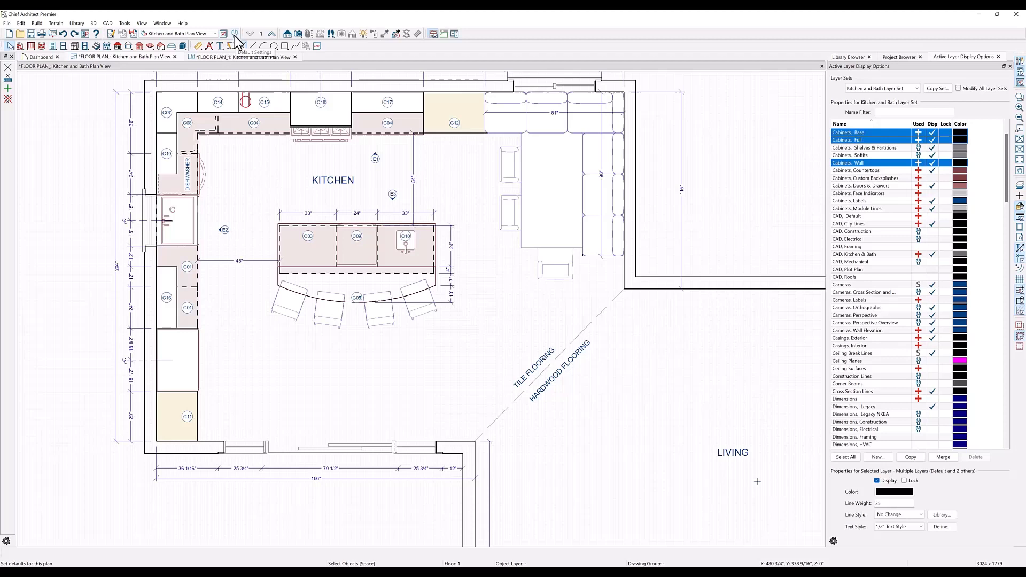
In Base Cabinet defaults, change the fill colour from light pink to light gray
{"action": "left_click", "coordinate": [235, 33]}
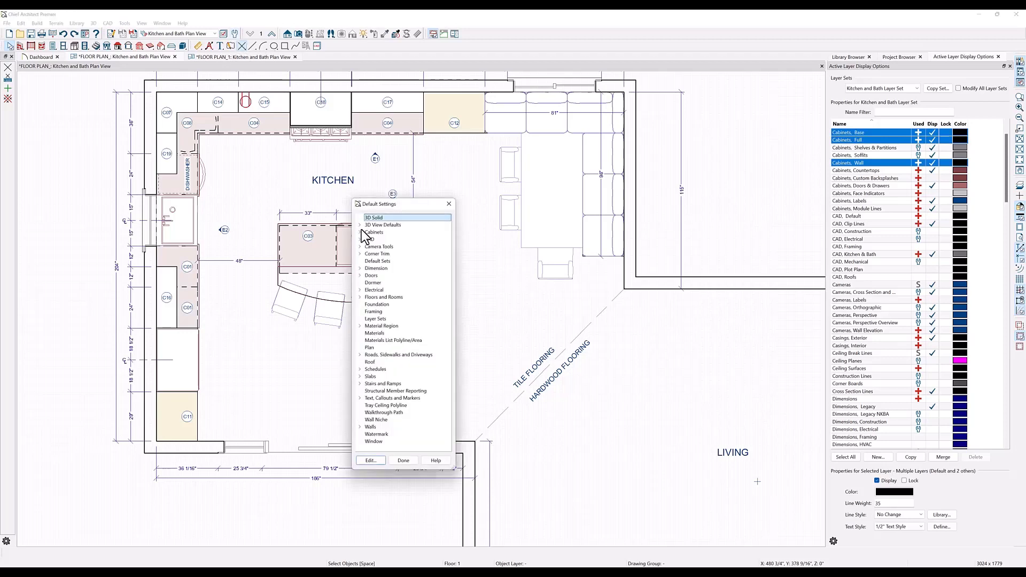
{"action": "left_click", "coordinate": [360, 232]}
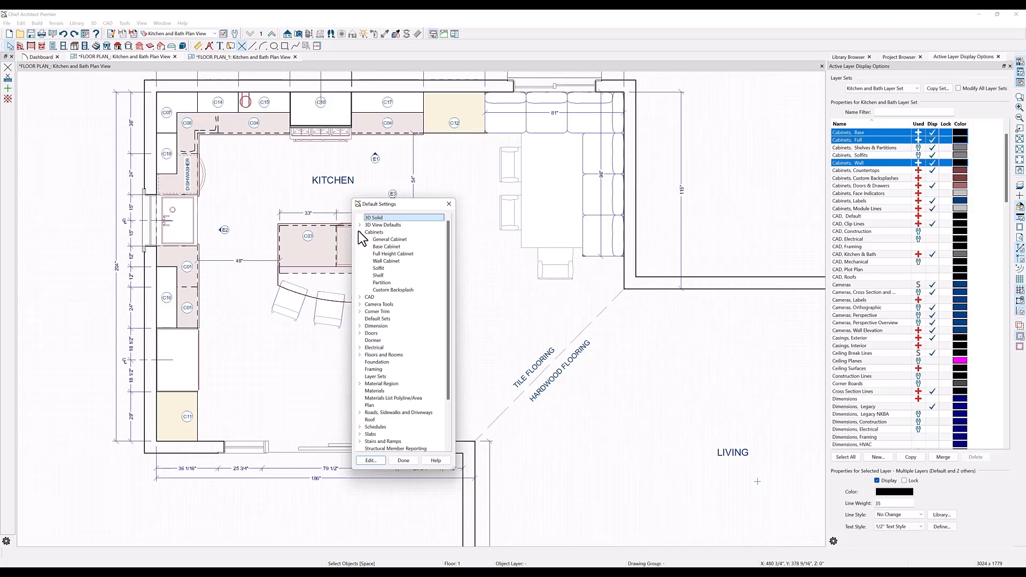
{"action": "mouse_move", "coordinate": [385, 255]}
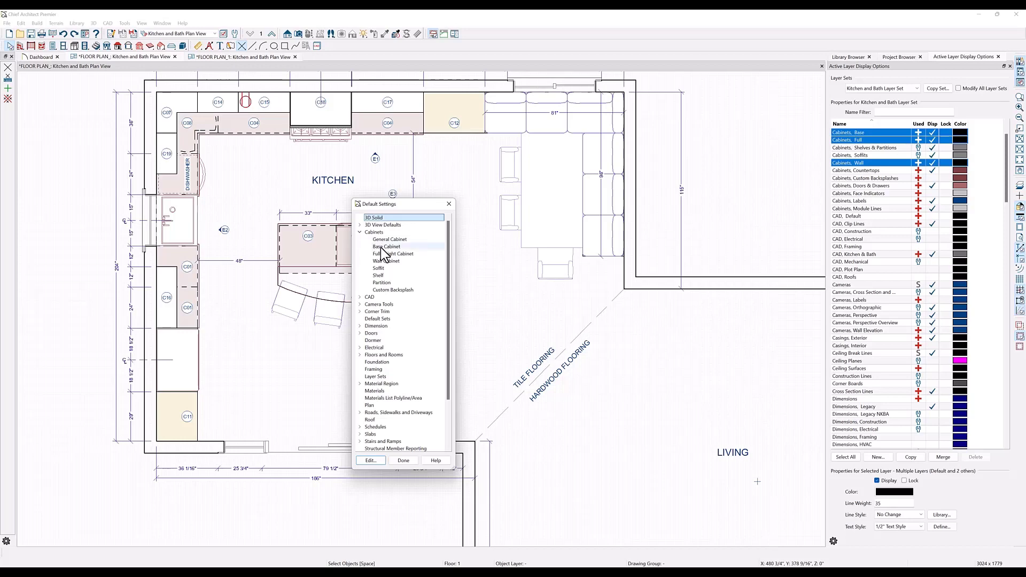
{"action": "left_click", "coordinate": [369, 460]}
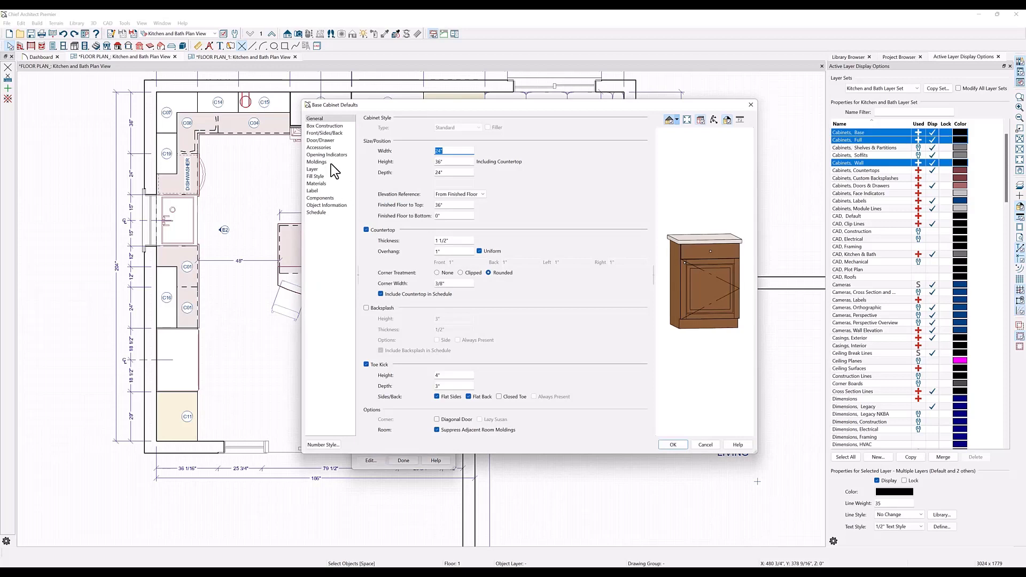
{"action": "left_click", "coordinate": [315, 176]}
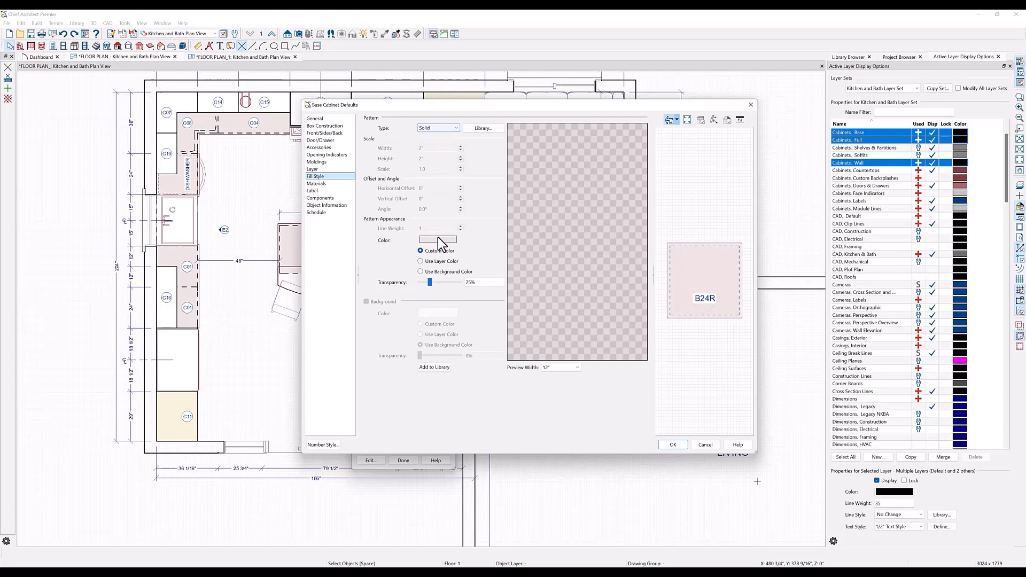
{"action": "left_click", "coordinate": [437, 241]}
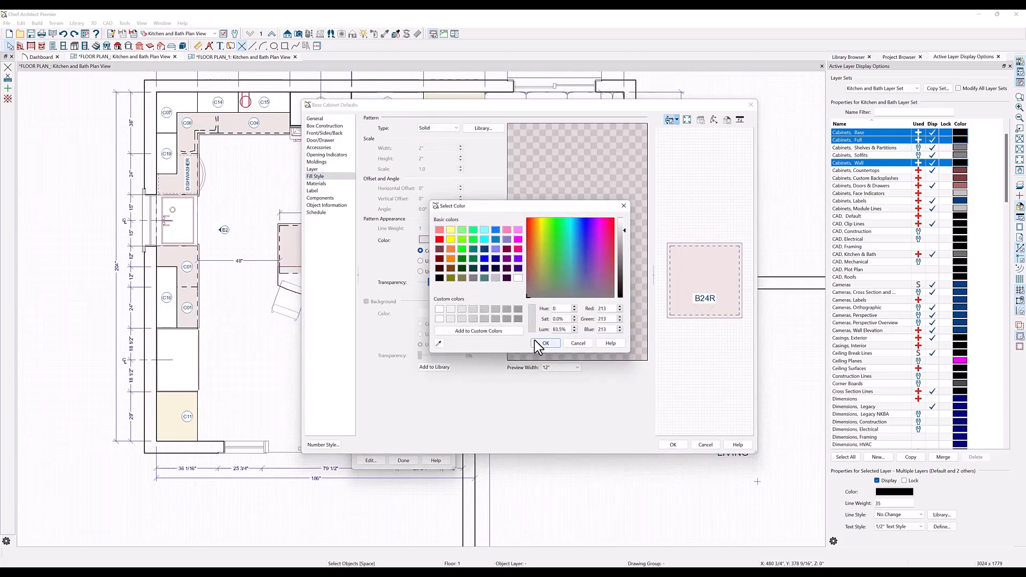
{"action": "left_click", "coordinate": [545, 343]}
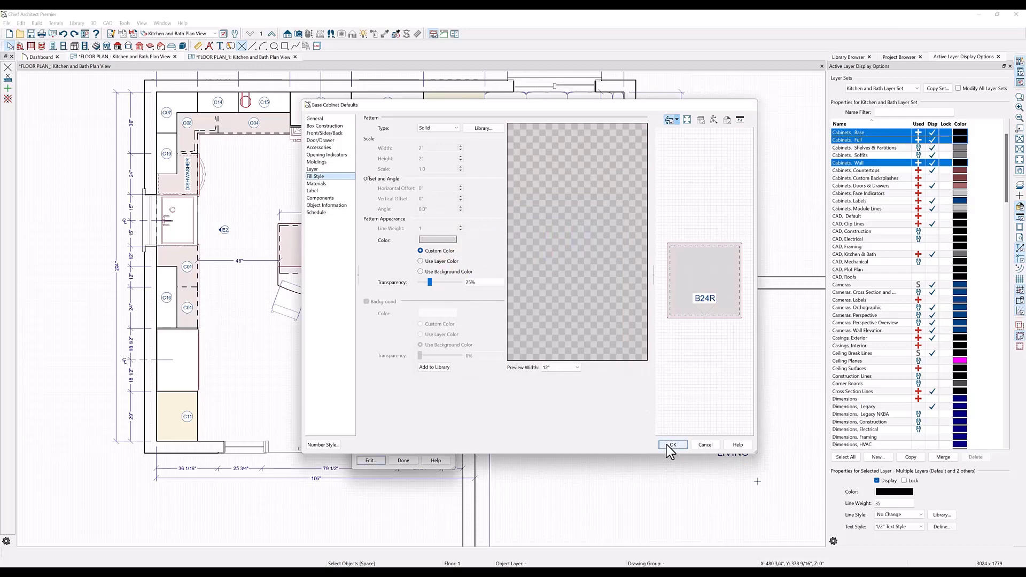
{"action": "left_click", "coordinate": [672, 444]}
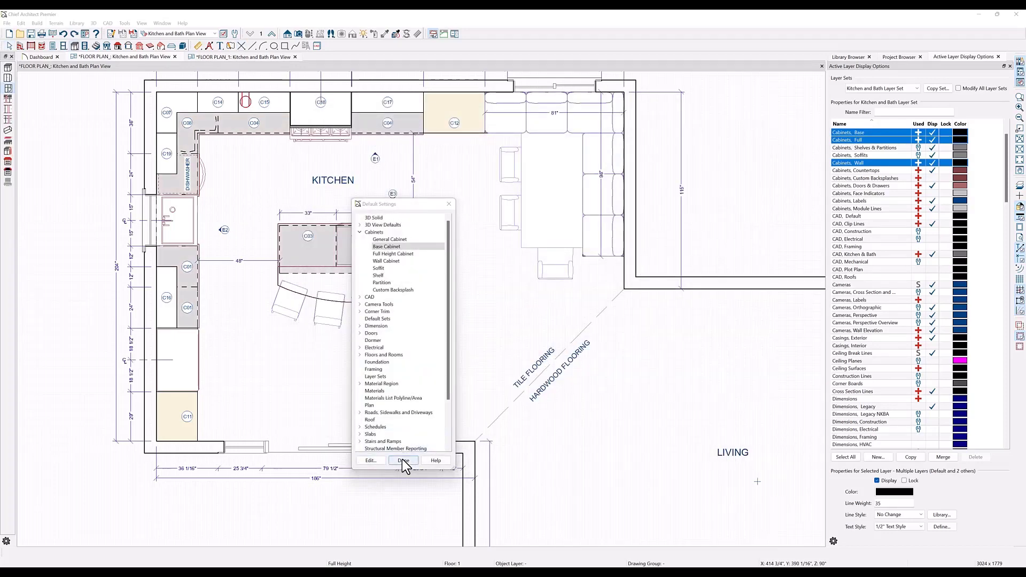
In Full Height Cabinet defaults, change the fill colour from cream to light gray
{"action": "left_click", "coordinate": [404, 459]}
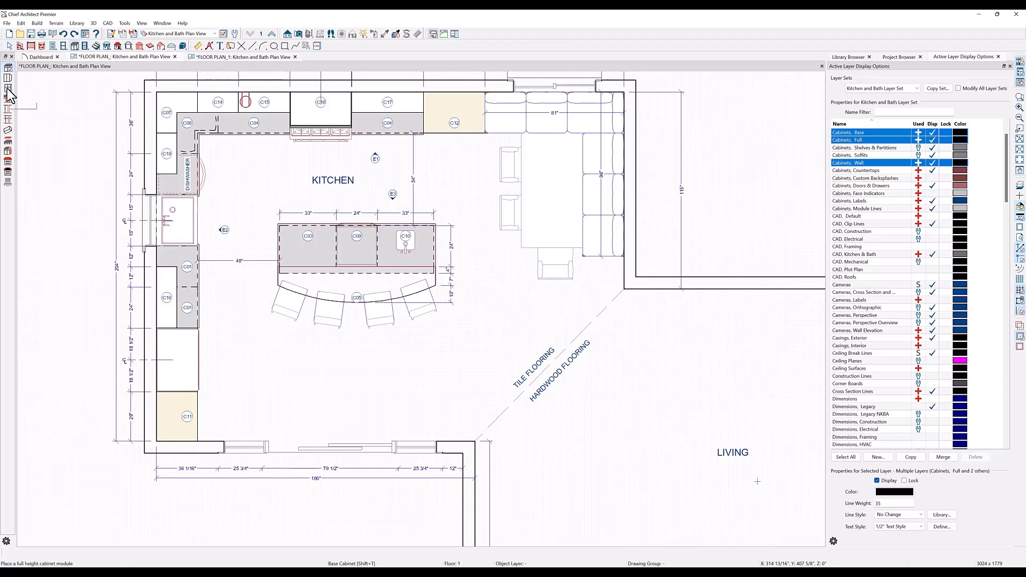
{"action": "mouse_move", "coordinate": [10, 94]}
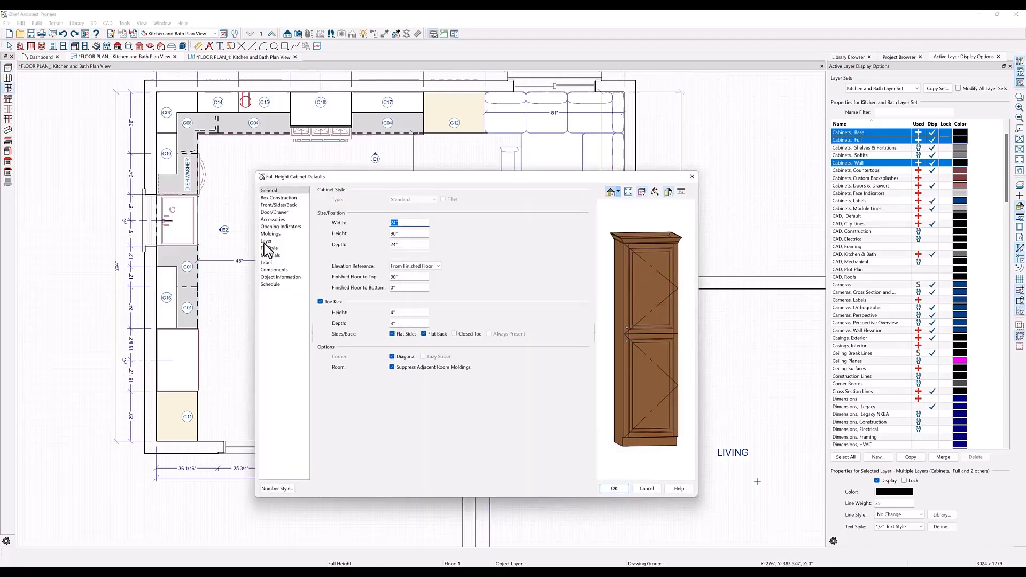
{"action": "left_click", "coordinate": [268, 247]}
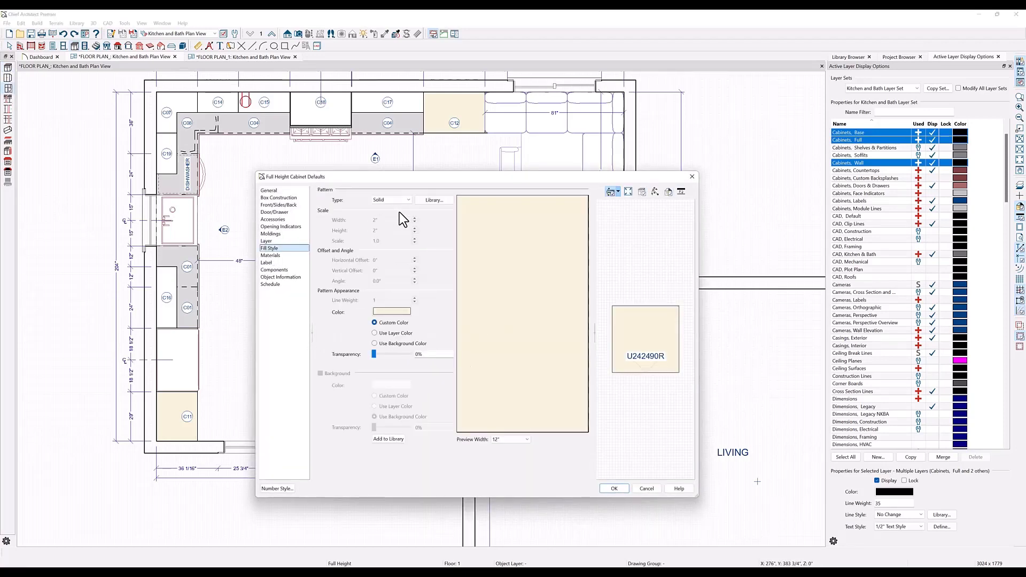
{"action": "left_click", "coordinate": [391, 311]}
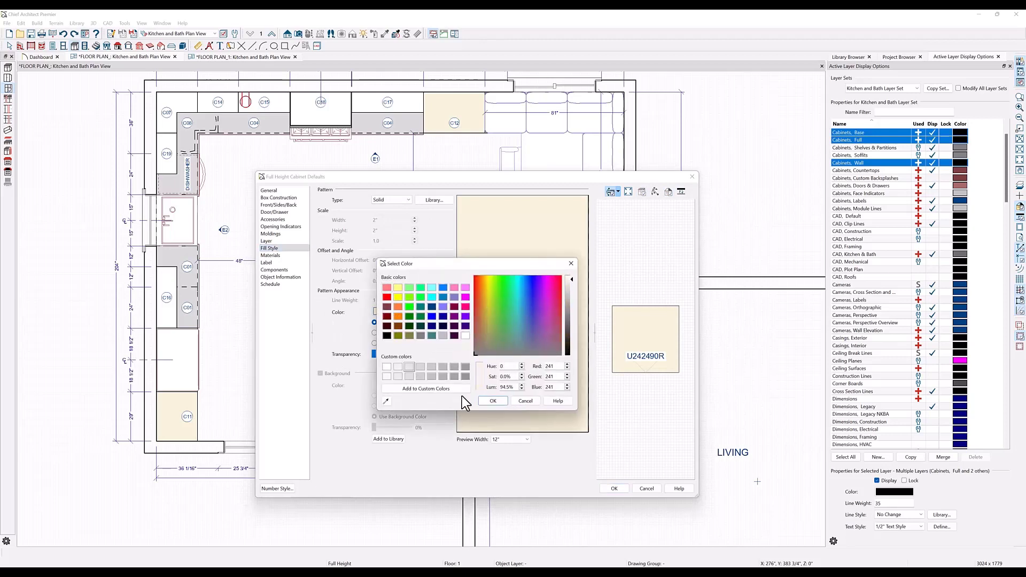
{"action": "left_click", "coordinate": [493, 401]}
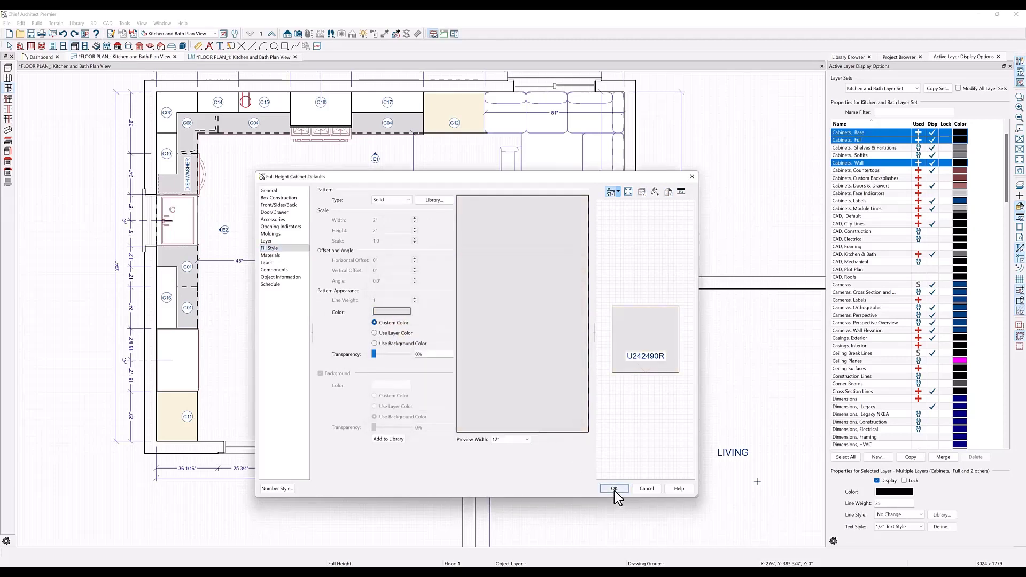
{"action": "left_click", "coordinate": [614, 488]}
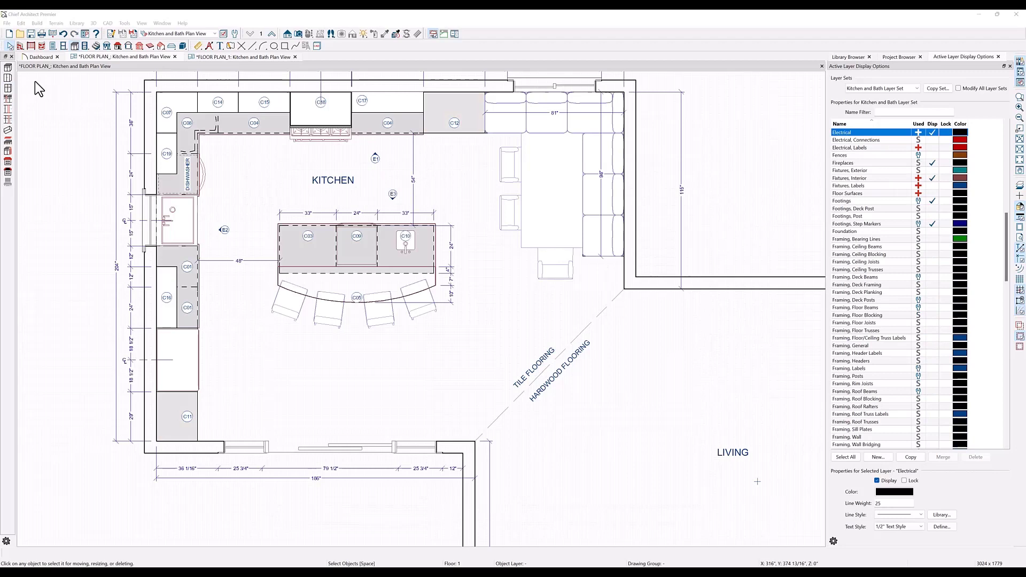
In Wall Cabinet defaults, change the fill colour to gray
{"action": "left_click", "coordinate": [9, 77]}
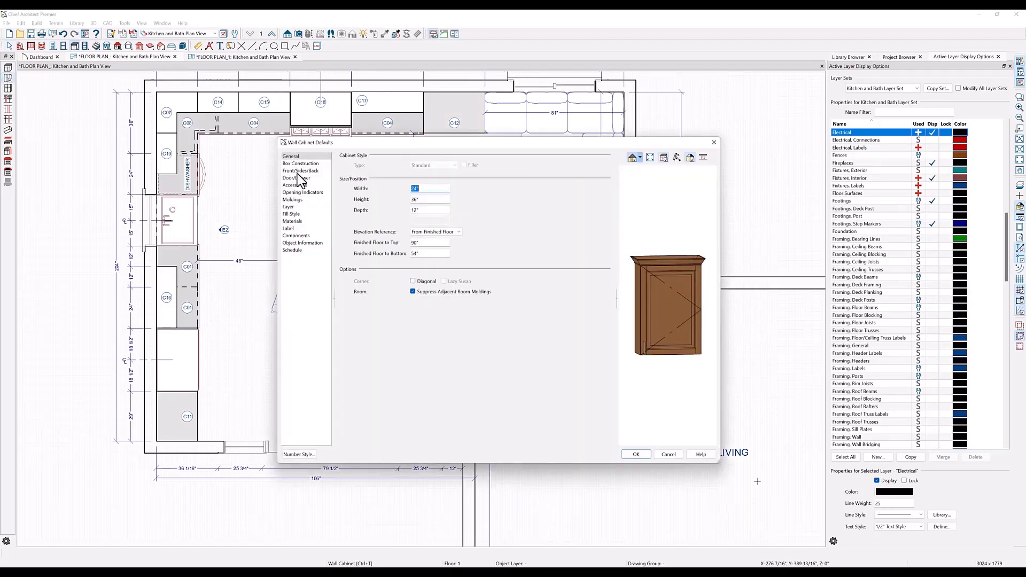
{"action": "left_click", "coordinate": [291, 214]}
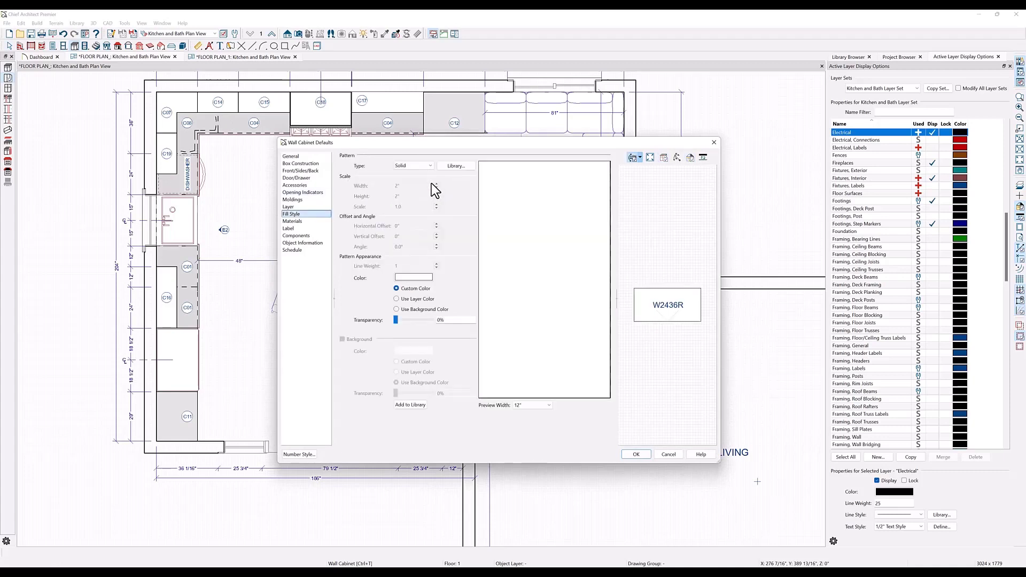
{"action": "left_click", "coordinate": [412, 277]}
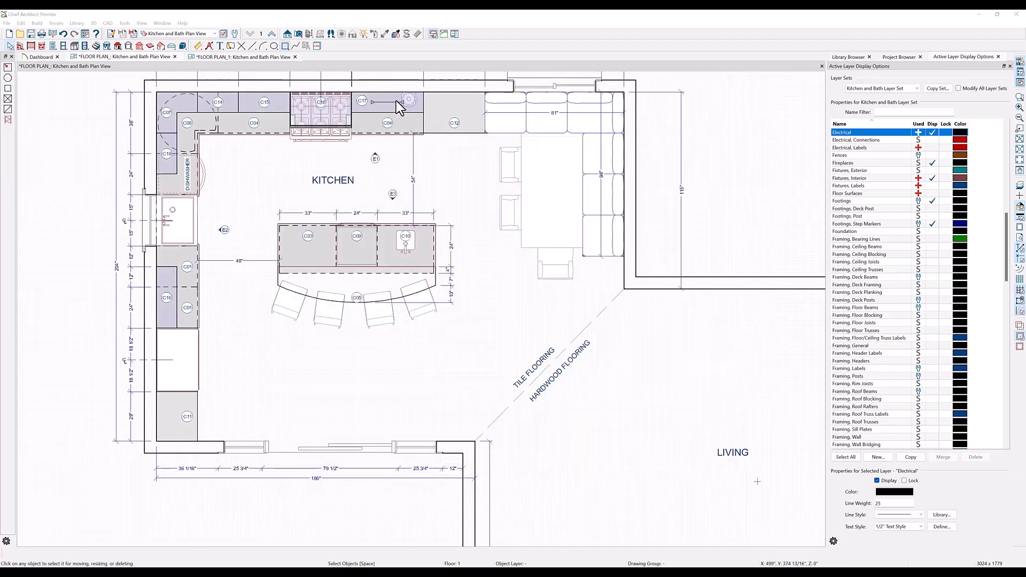
{"action": "mouse_move", "coordinate": [392, 115]}
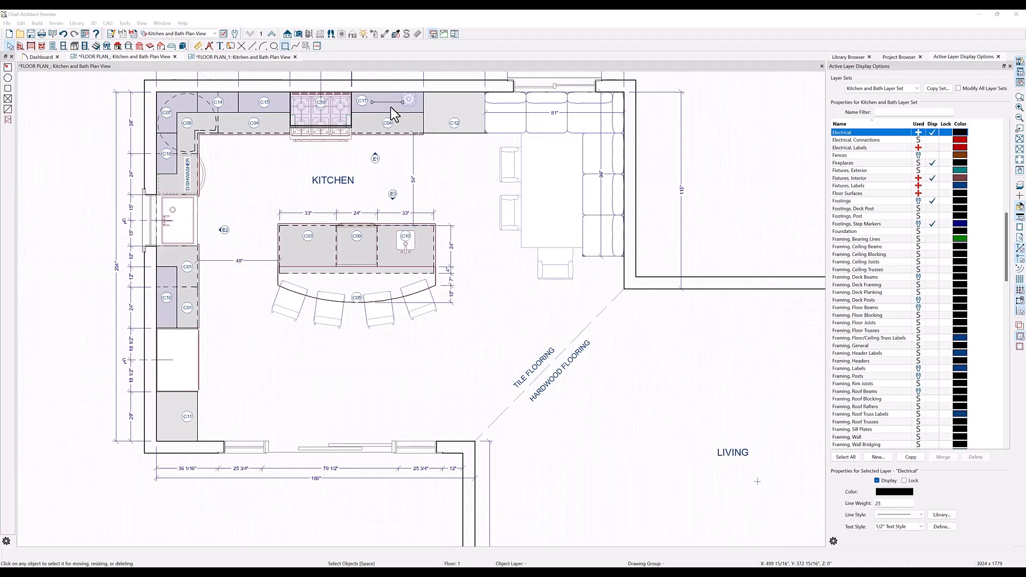
{"action": "mouse_move", "coordinate": [517, 351]}
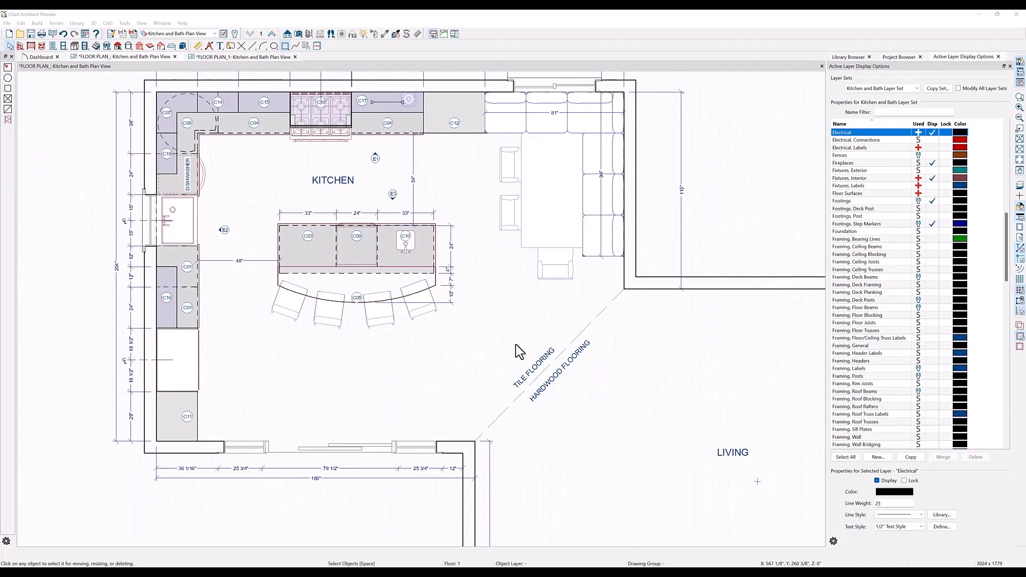
{"action": "mouse_move", "coordinate": [546, 364]}
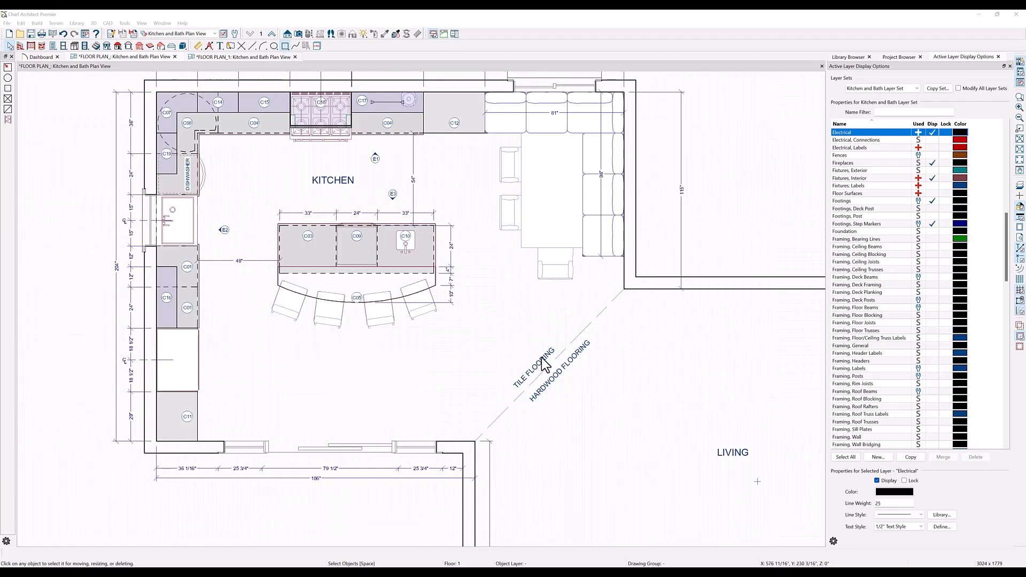
{"action": "mouse_move", "coordinate": [540, 363]}
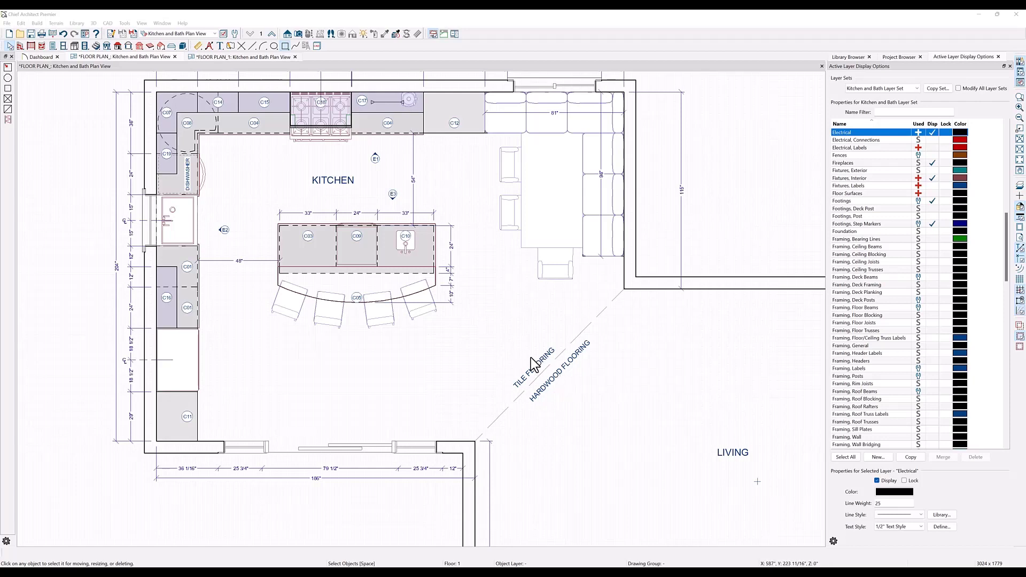
{"action": "mouse_move", "coordinate": [491, 338]}
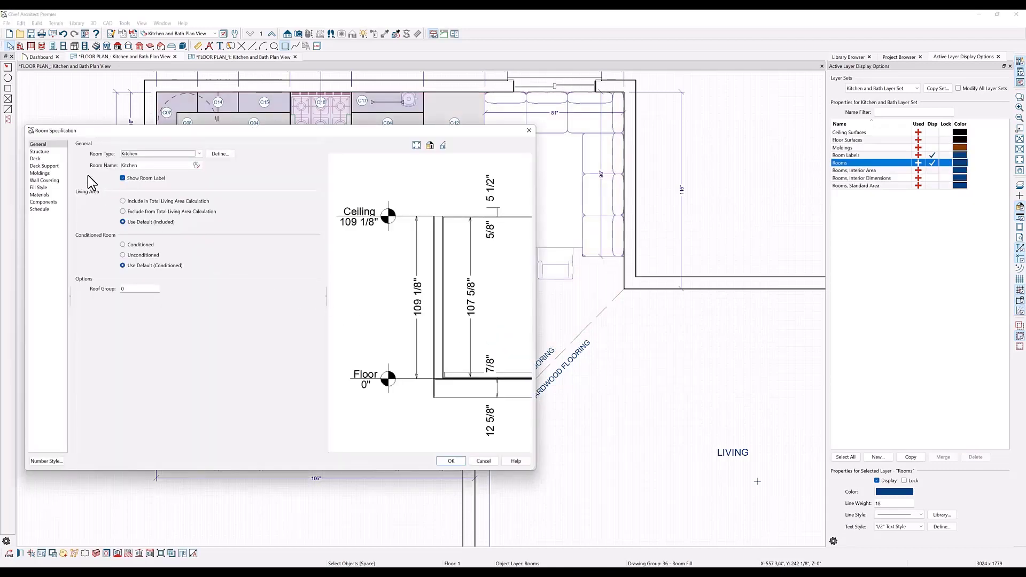
{"action": "mouse_move", "coordinate": [42, 194]}
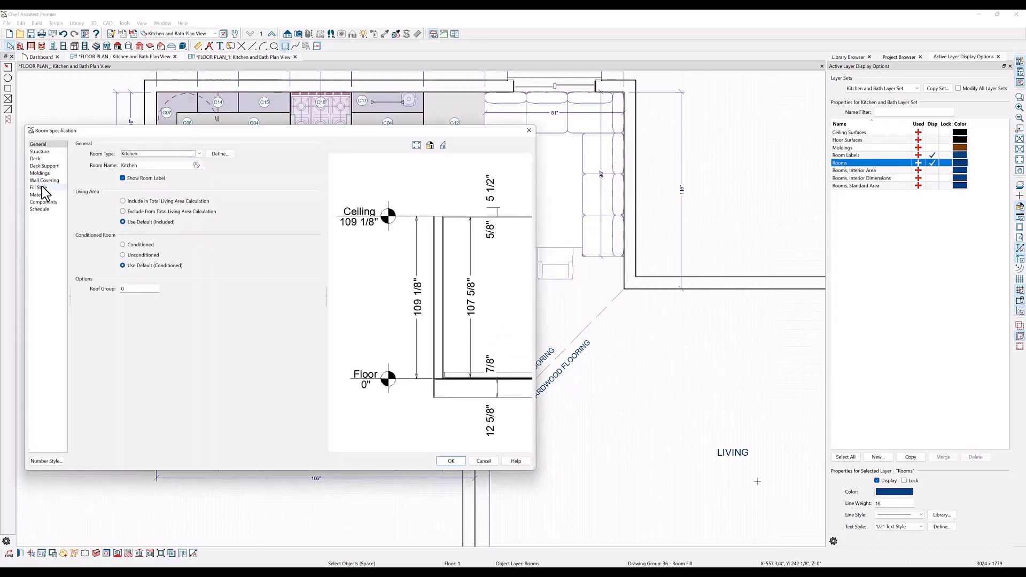
Set the room's Fill Style to an angled Grid pattern in a light gray custom colour
{"action": "left_click", "coordinate": [36, 187]}
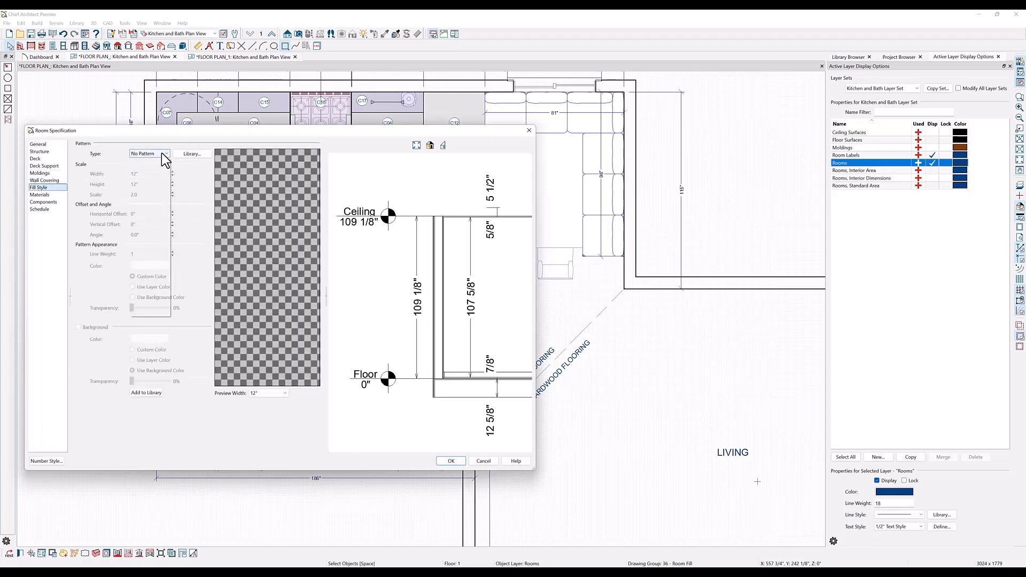
{"action": "left_click", "coordinate": [165, 154]}
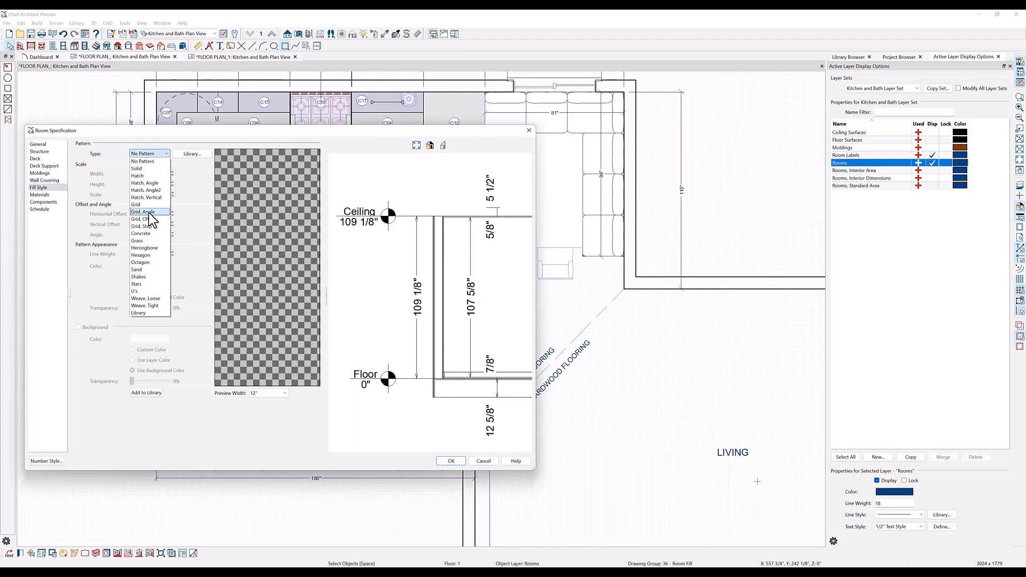
{"action": "left_click", "coordinate": [144, 212]}
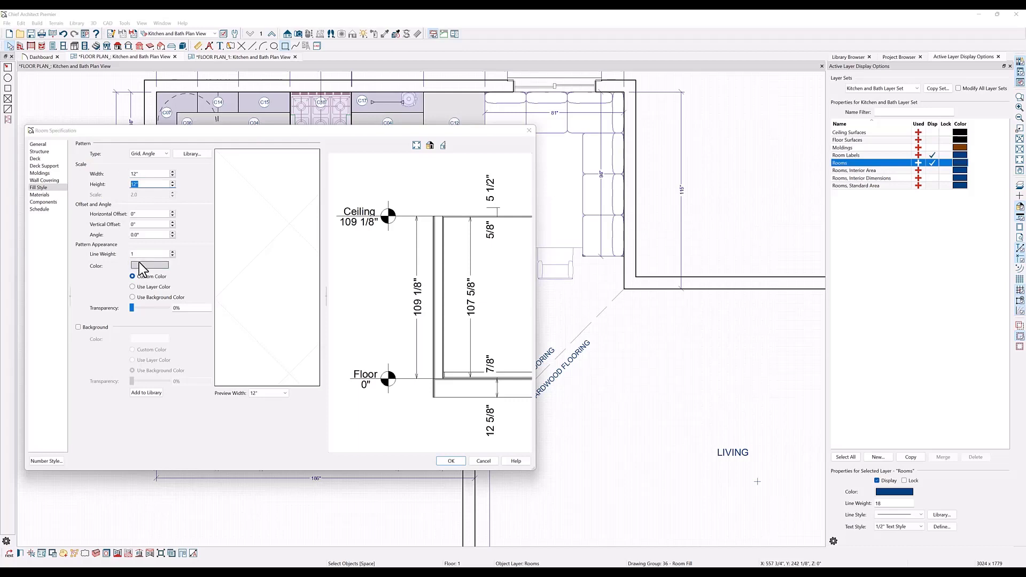
{"action": "left_click", "coordinate": [149, 265]}
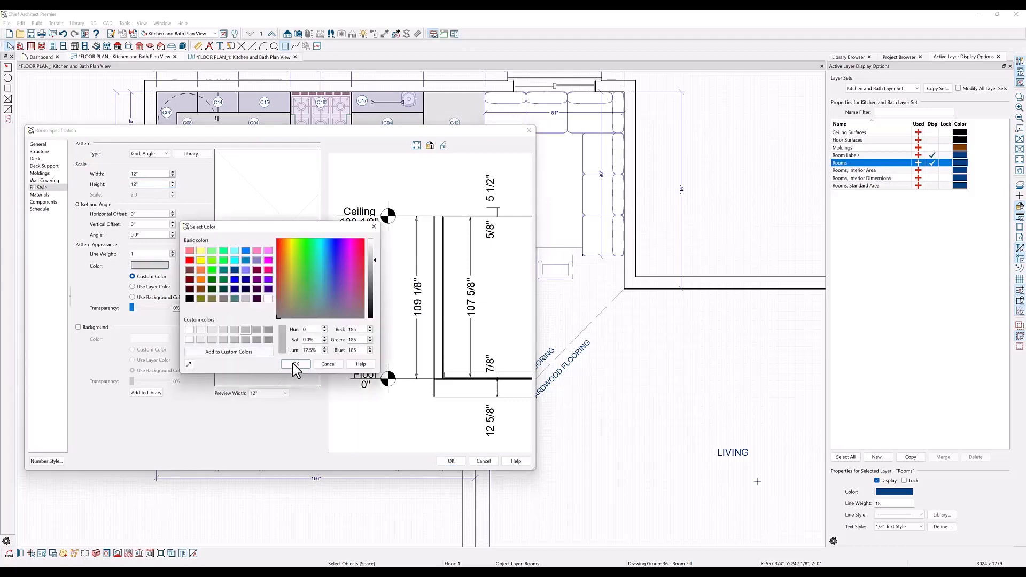
{"action": "left_click", "coordinate": [295, 364]}
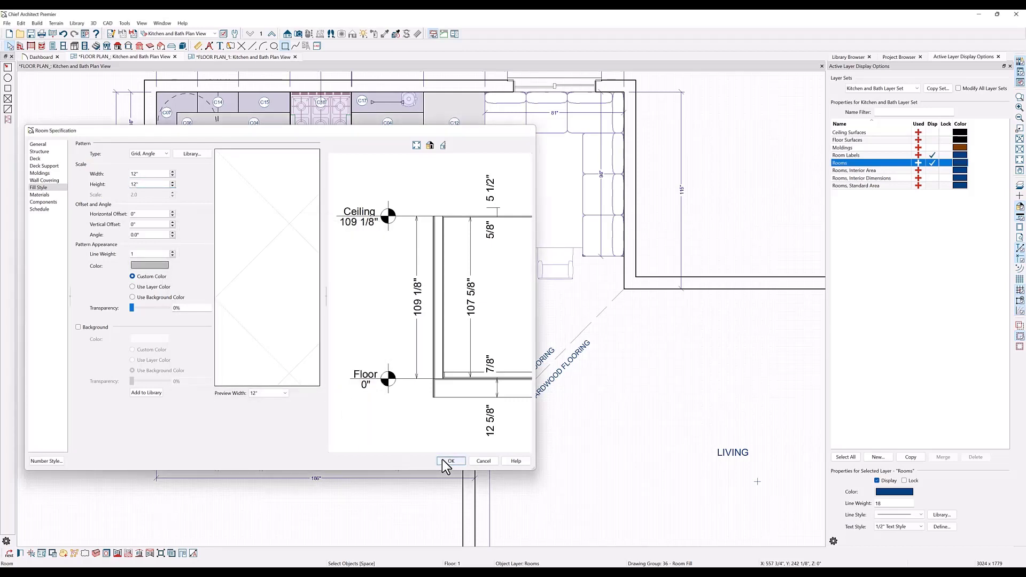
{"action": "left_click", "coordinate": [450, 461]}
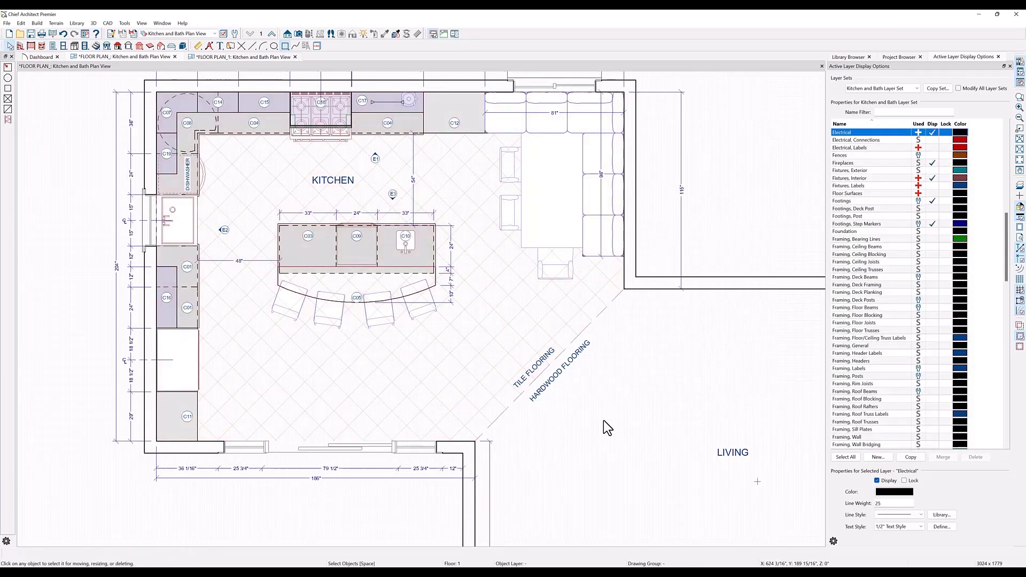
{"action": "mouse_move", "coordinate": [310, 163]}
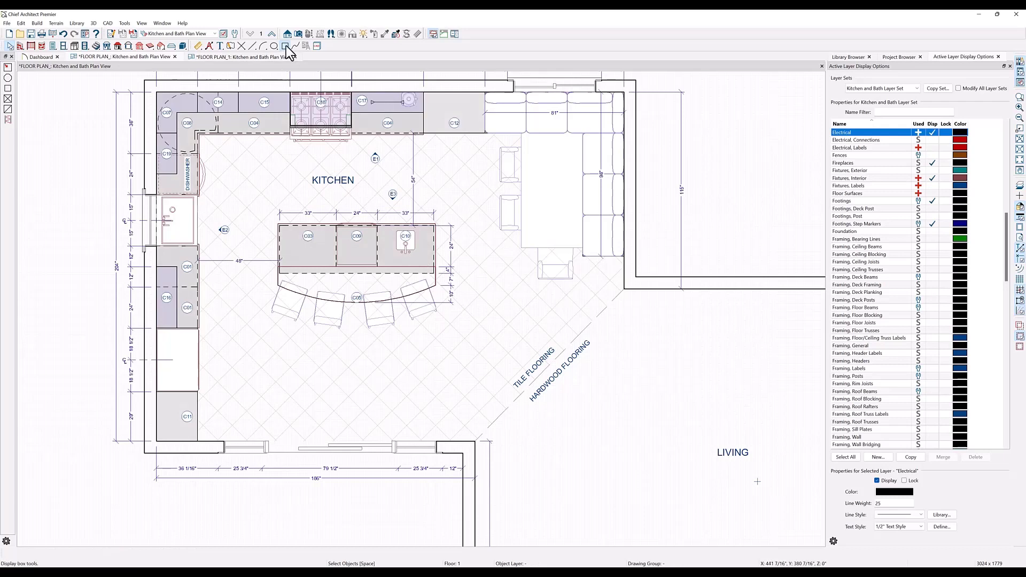
Start the Rectangular Polyline tool to outline the hardwood flooring area
{"action": "left_click", "coordinate": [286, 46]}
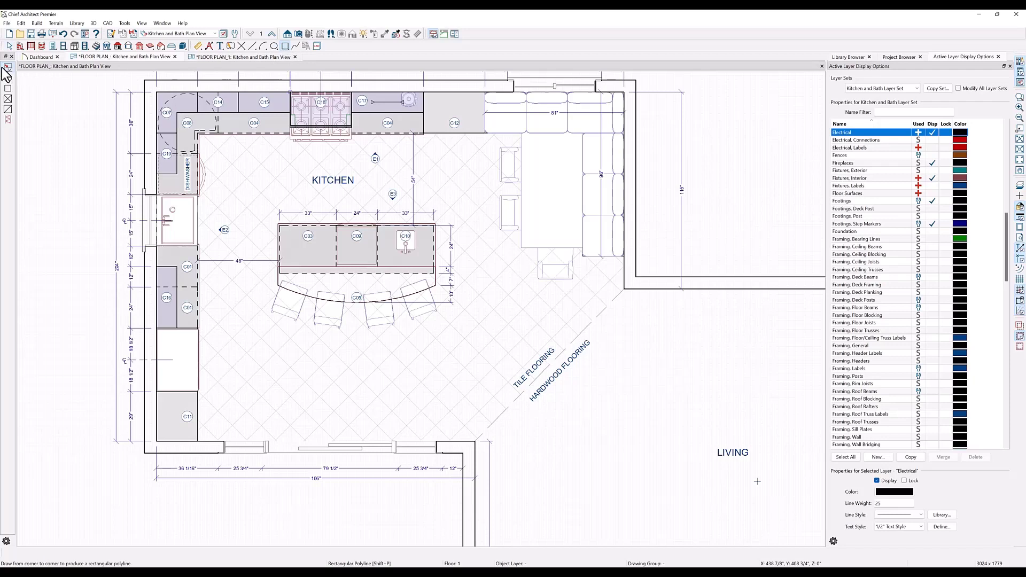
{"action": "mouse_move", "coordinate": [623, 296]}
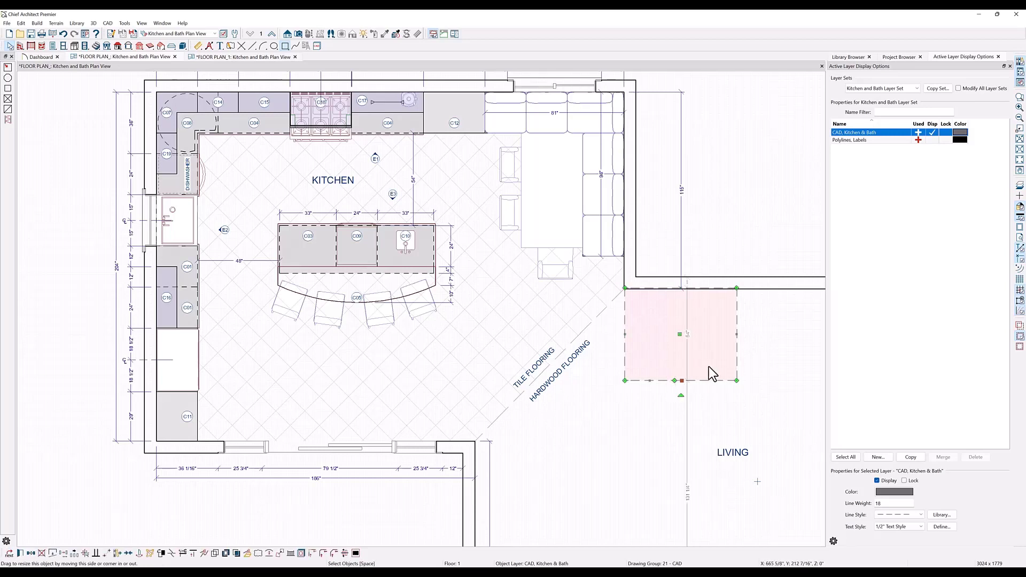
{"action": "mouse_move", "coordinate": [171, 554]}
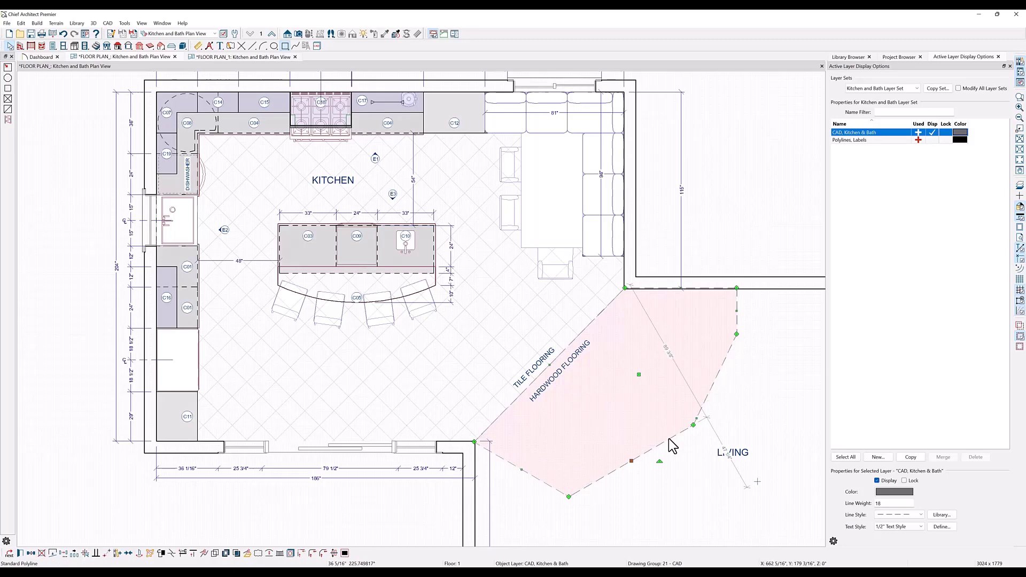
Give the hardwood polyline a vertical Hatch fill with a chosen line colour
{"action": "double_click", "coordinate": [631, 374]}
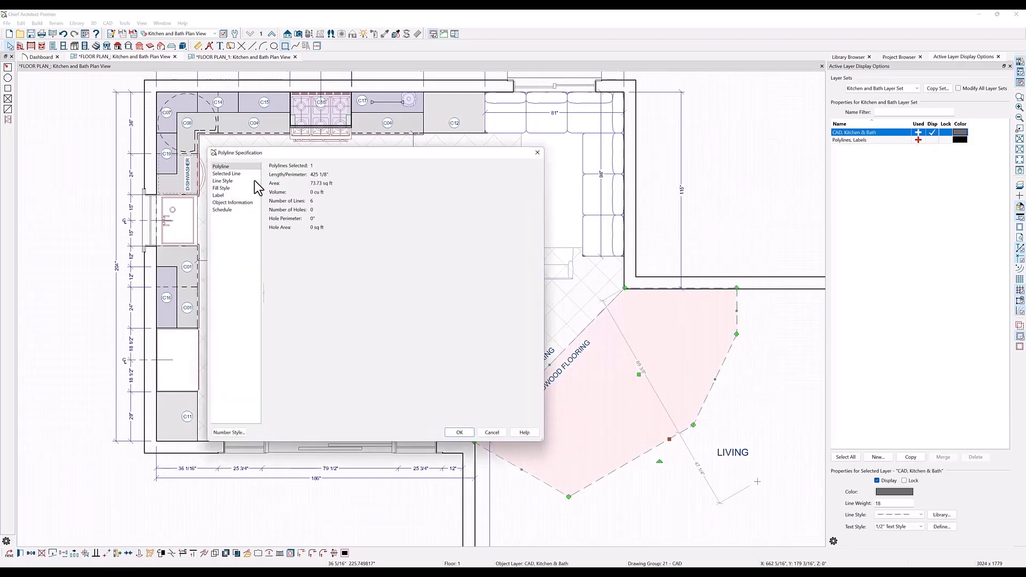
{"action": "left_click", "coordinate": [222, 188]}
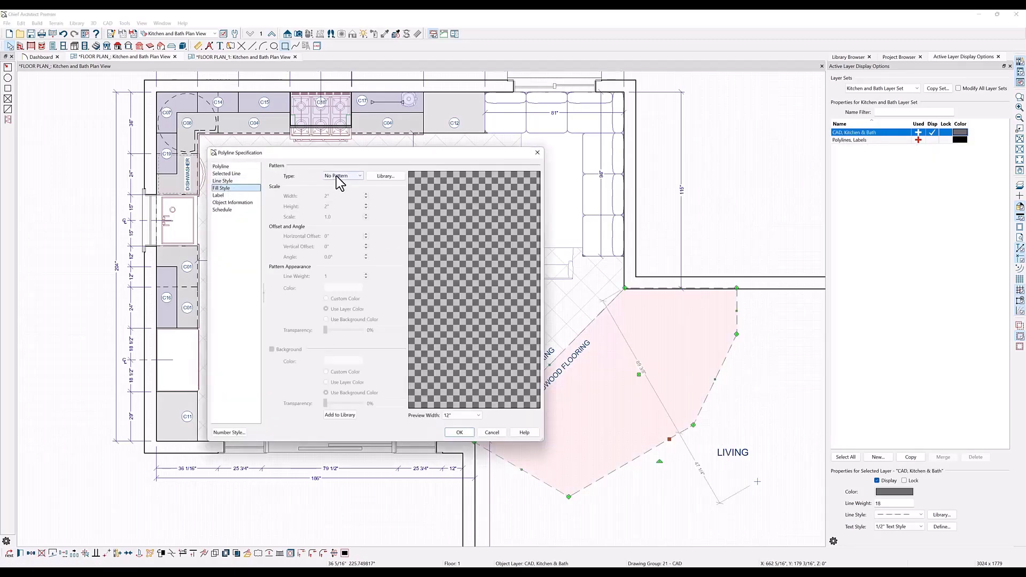
{"action": "left_click", "coordinate": [341, 176]}
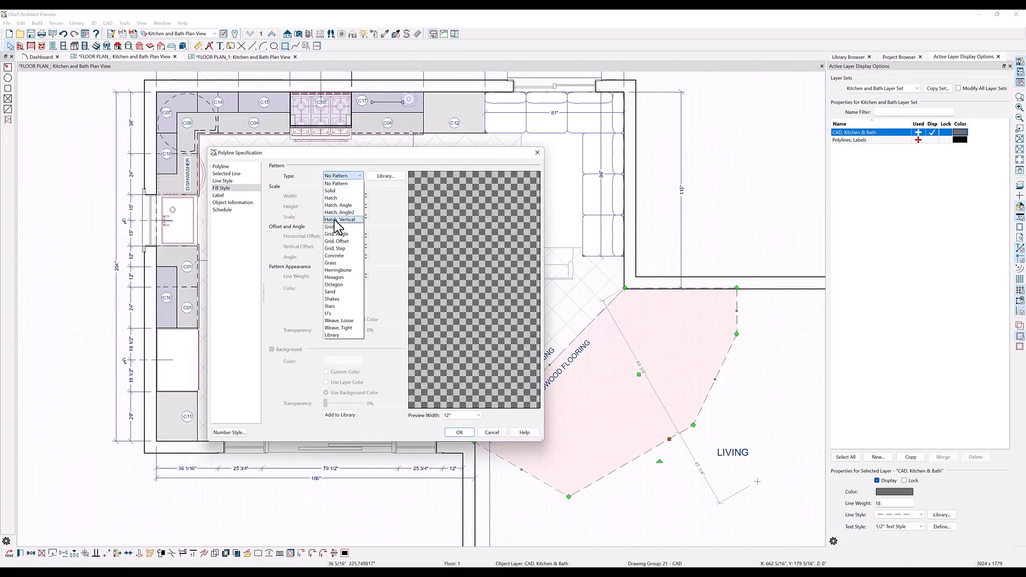
{"action": "left_click", "coordinate": [340, 219]}
{"action": "type", "text": "5"}
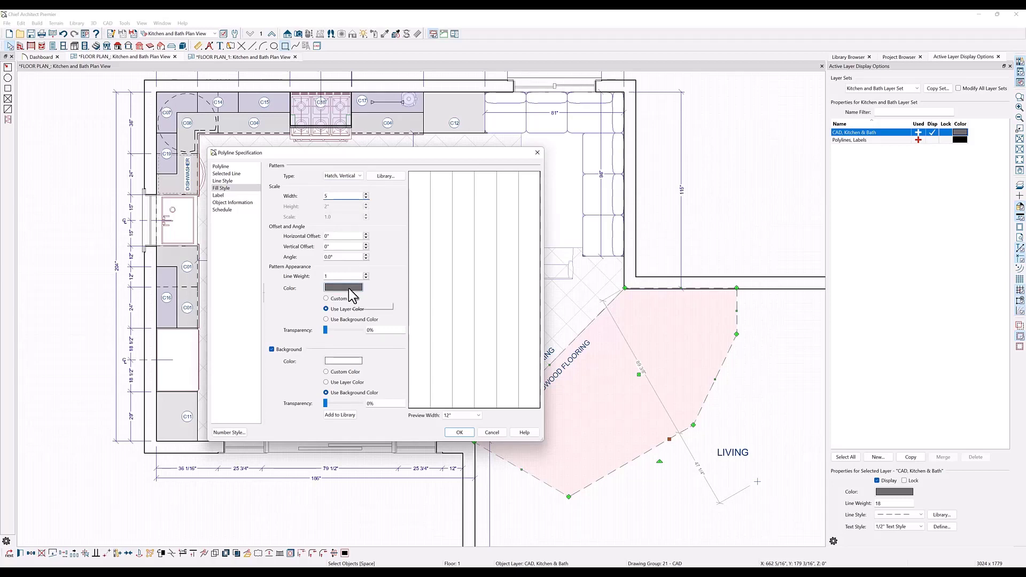
{"action": "left_click", "coordinate": [343, 289]}
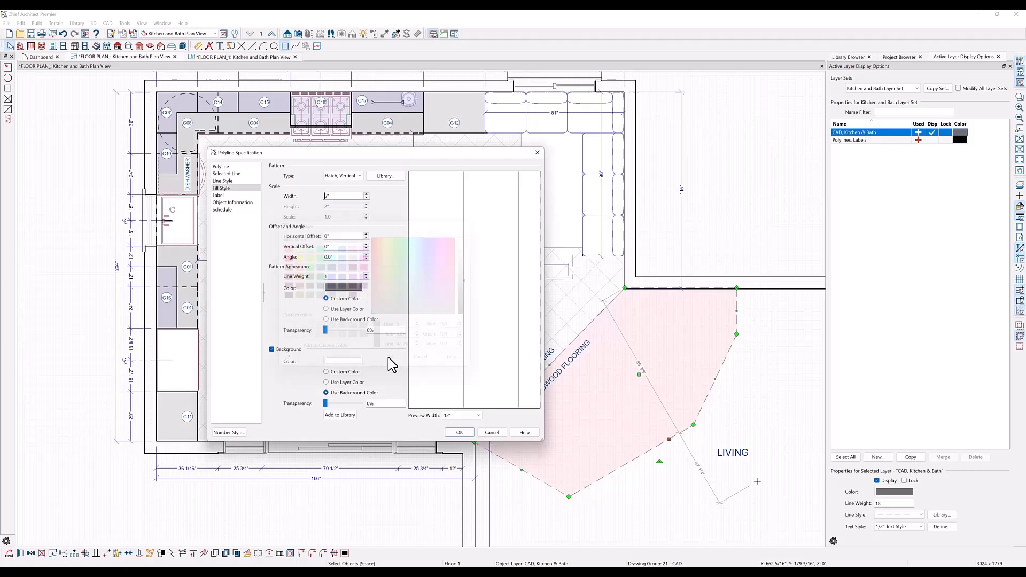
{"action": "left_click", "coordinate": [224, 181]}
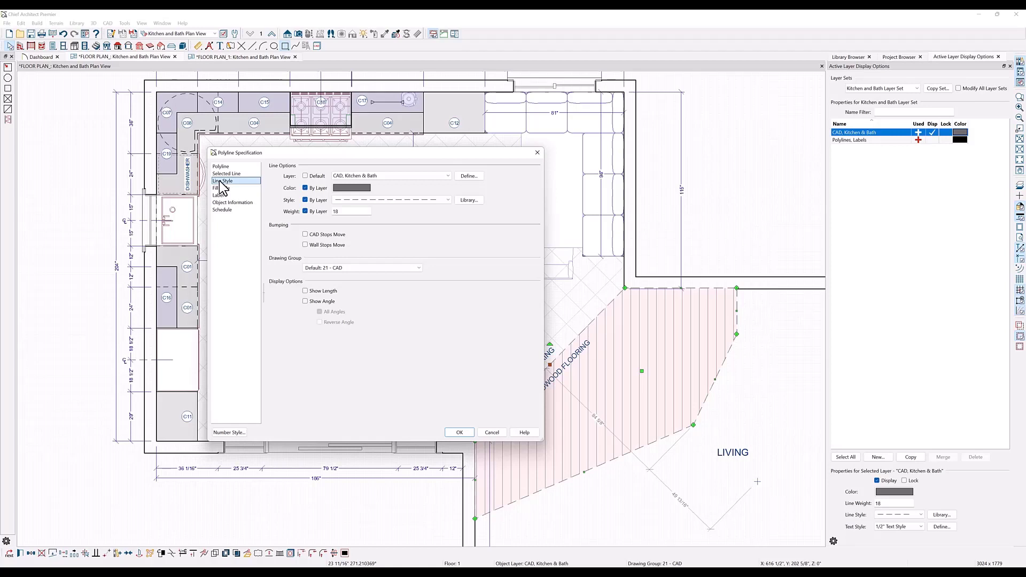
Remove the polyline's outline by clearing Style By Layer and apply the changes
{"action": "left_click", "coordinate": [448, 200]}
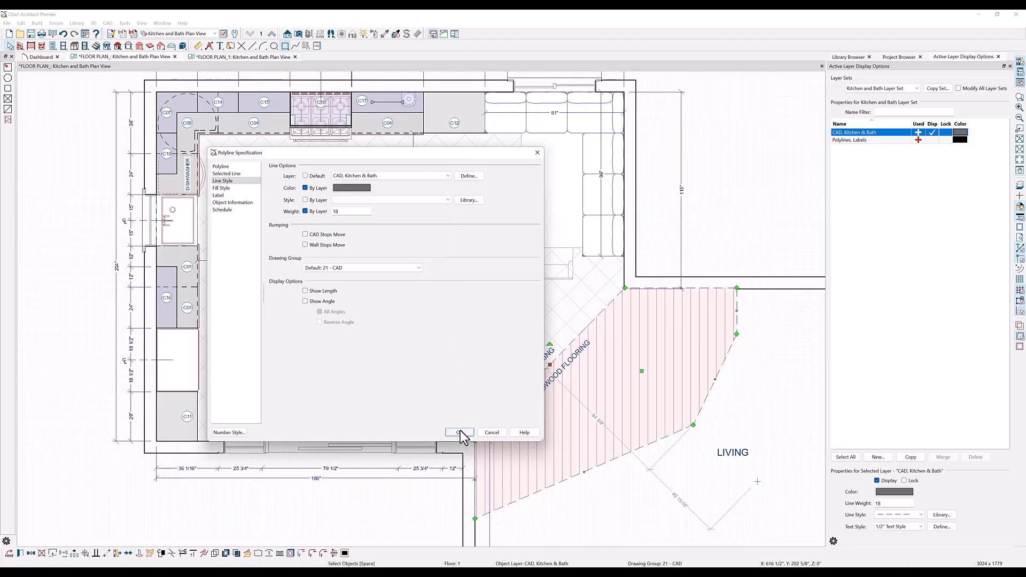
{"action": "left_click", "coordinate": [460, 433]}
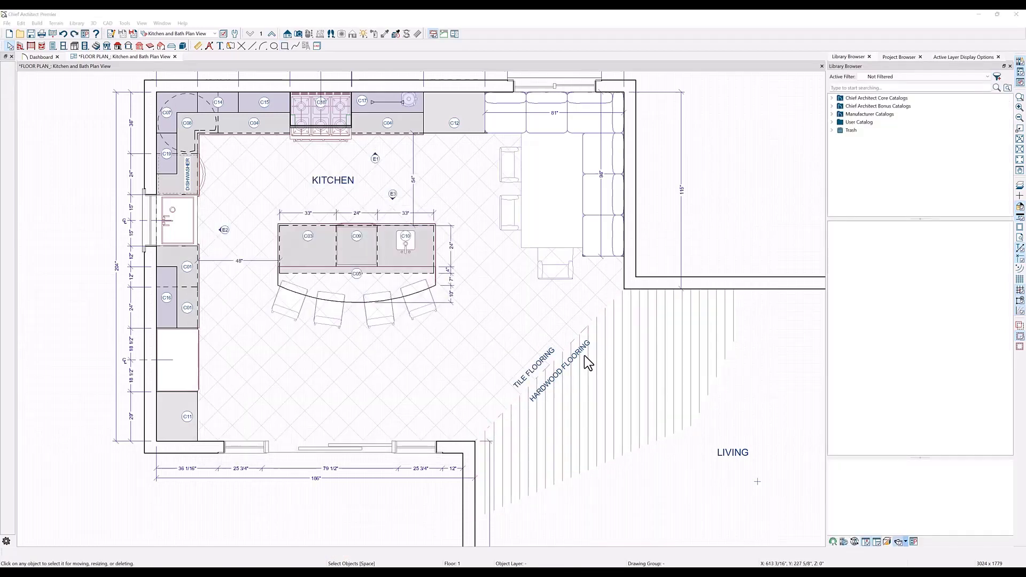
{"action": "mouse_move", "coordinate": [360, 308]}
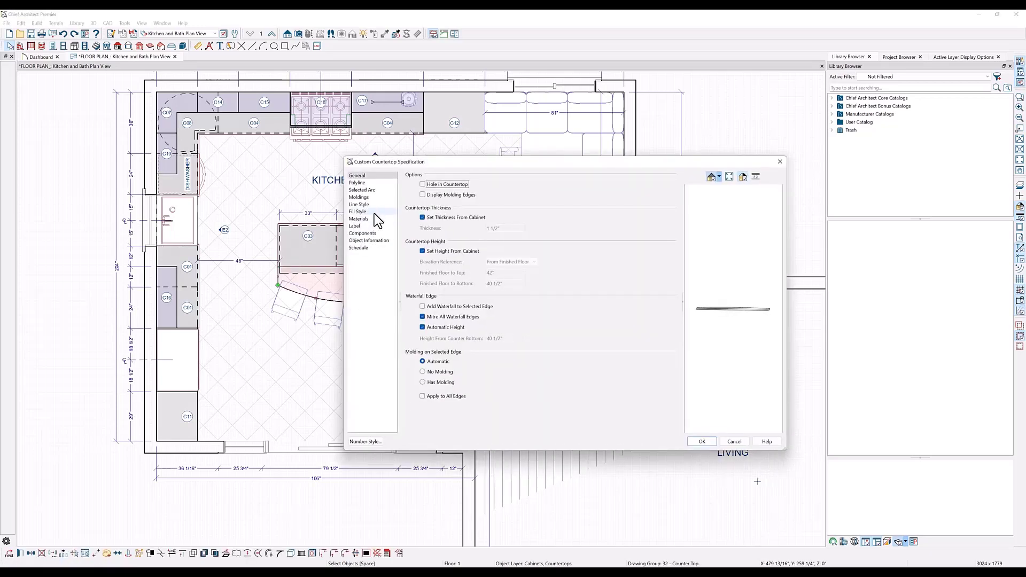
Set the island countertop fill to Concrete in a dark gray custom colour, then move to the range wall elevation
{"action": "left_click", "coordinate": [357, 212]}
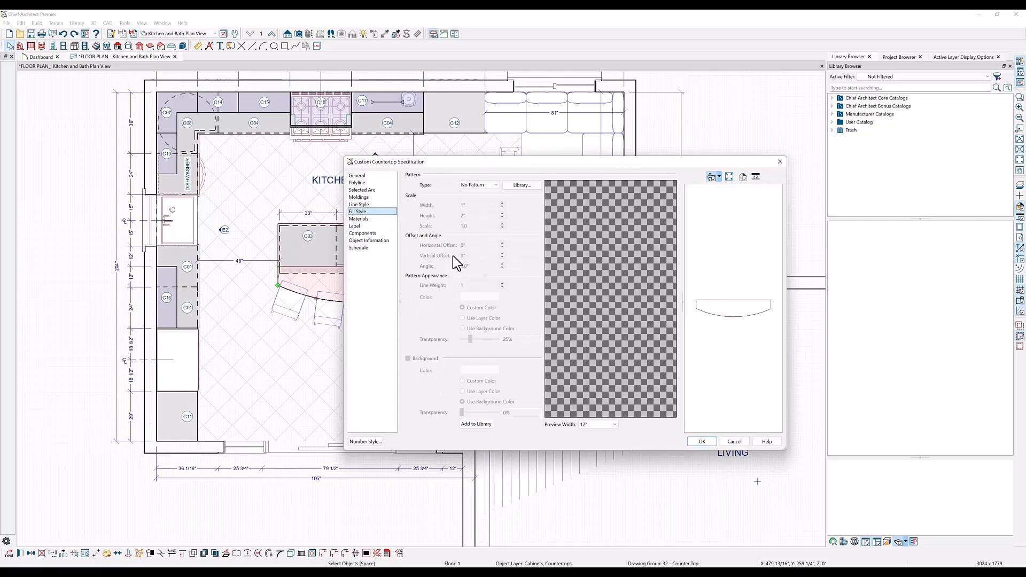
{"action": "left_click", "coordinate": [479, 185]}
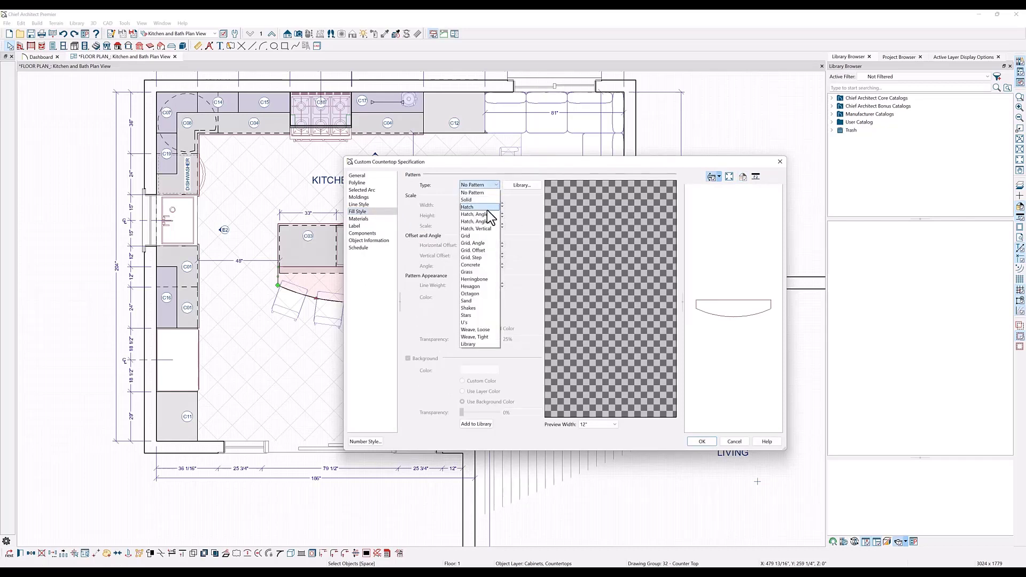
{"action": "left_click", "coordinate": [470, 264]}
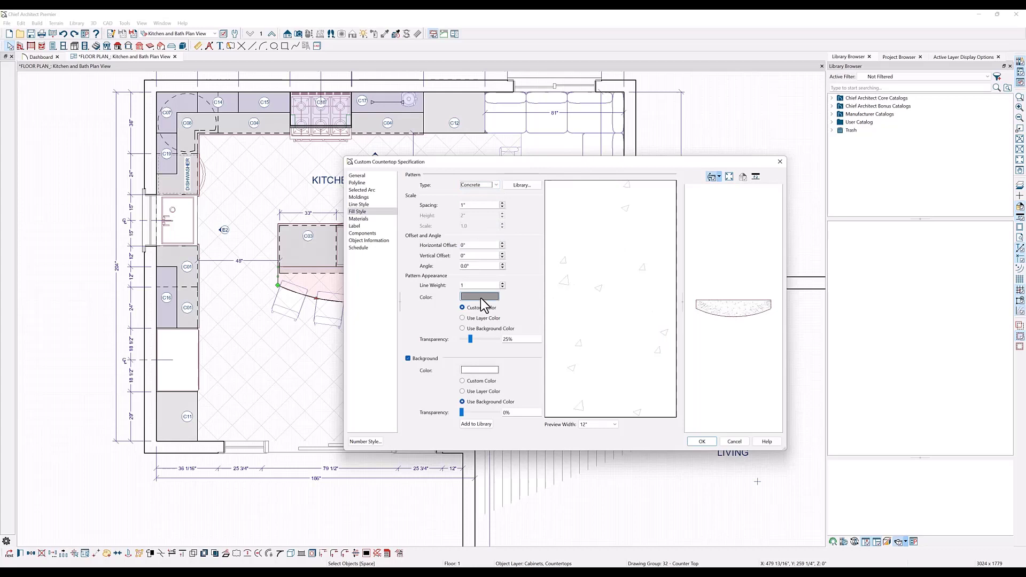
{"action": "left_click", "coordinate": [479, 297]}
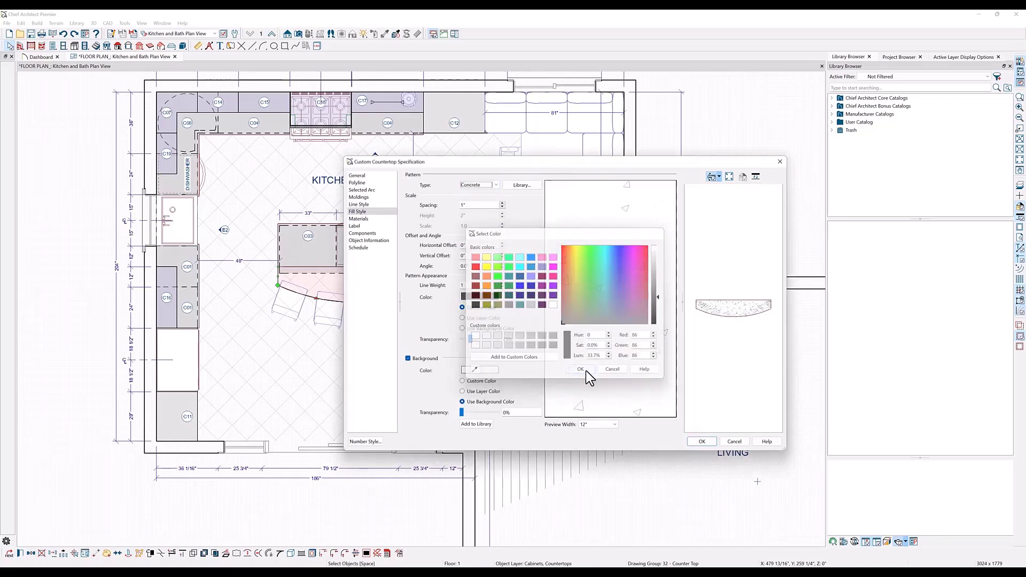
{"action": "left_click", "coordinate": [578, 369]}
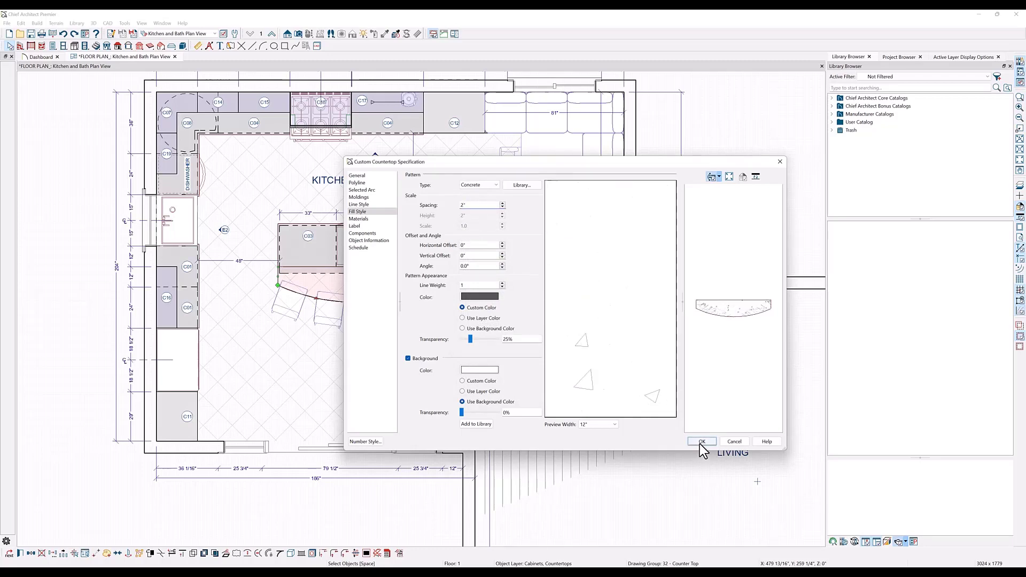
{"action": "left_click", "coordinate": [701, 441]}
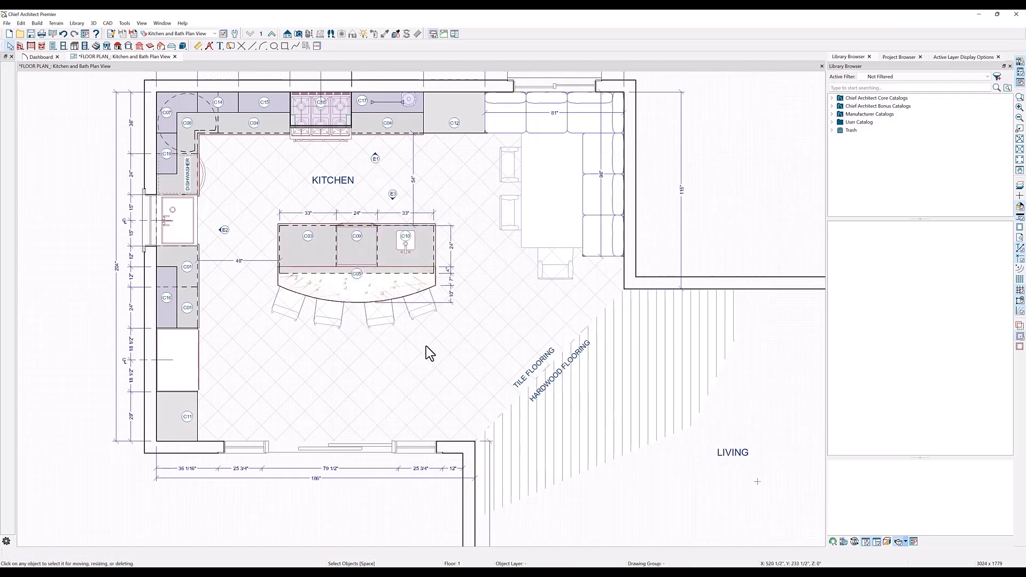
{"action": "left_click", "coordinate": [963, 57]}
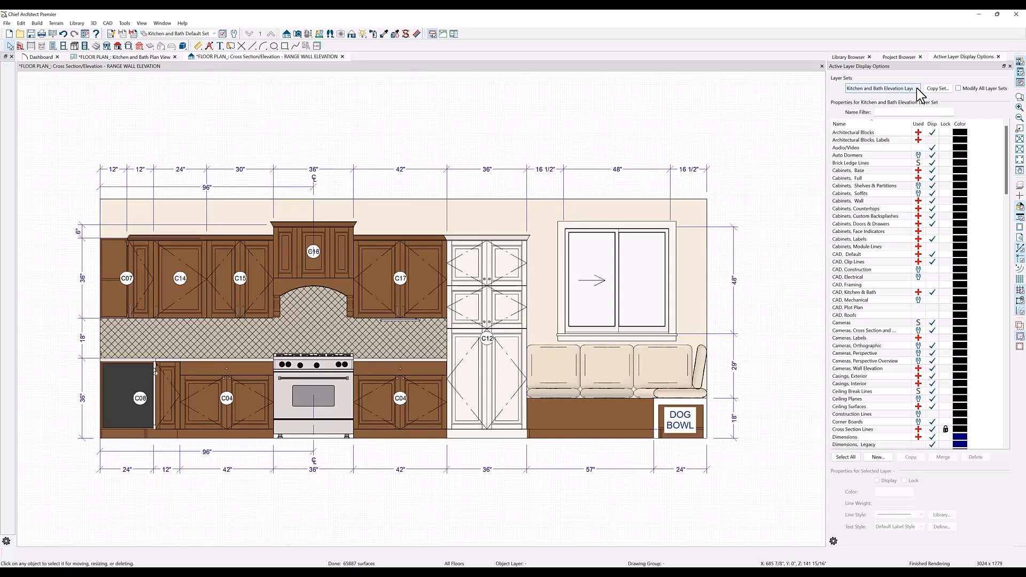
Select the base, full and wall cabinet layers and set their line weight to 35
{"action": "left_click", "coordinate": [919, 89]}
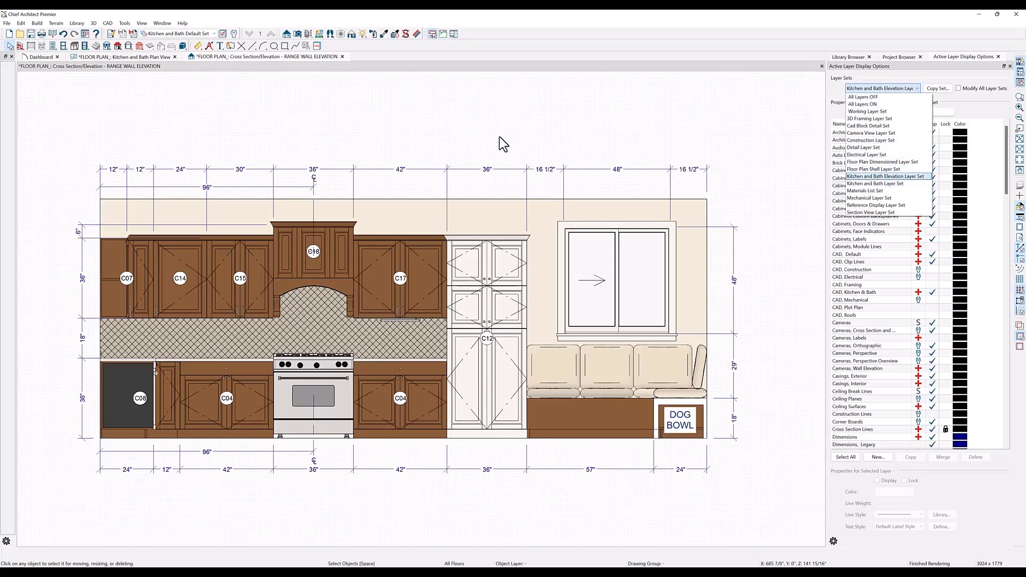
{"action": "mouse_move", "coordinate": [463, 141]}
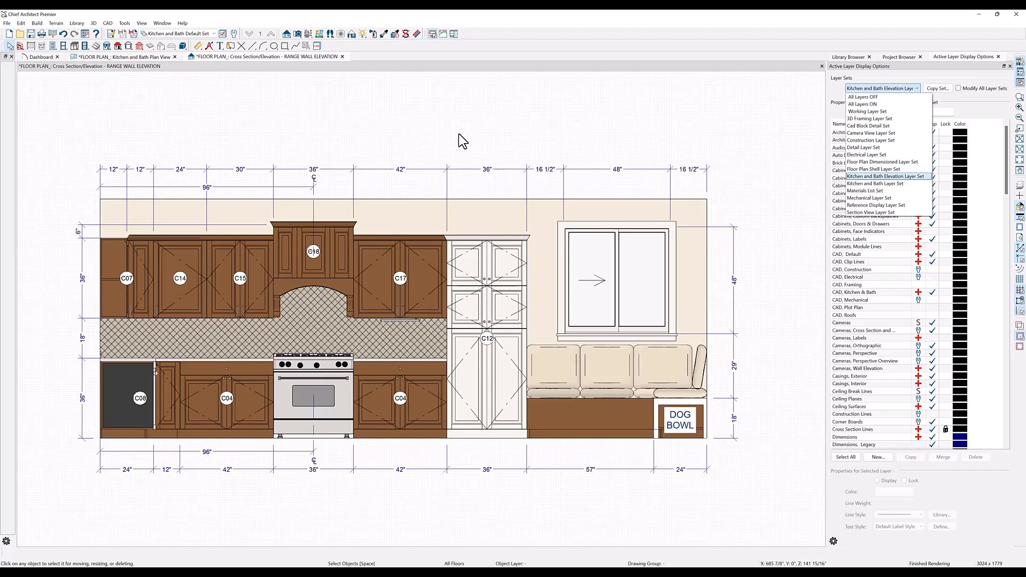
{"action": "mouse_move", "coordinate": [907, 185]}
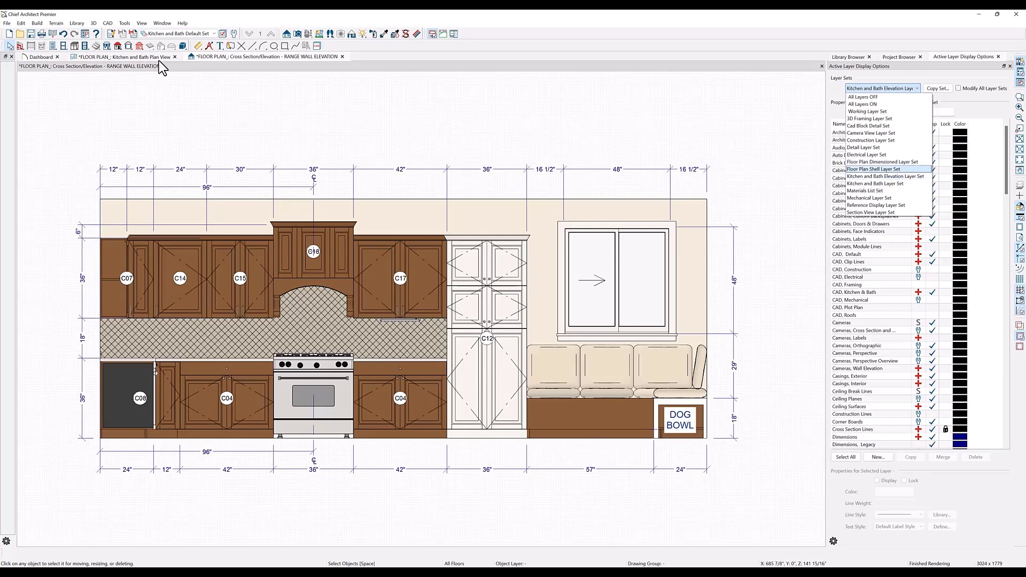
{"action": "left_click", "coordinate": [873, 183]}
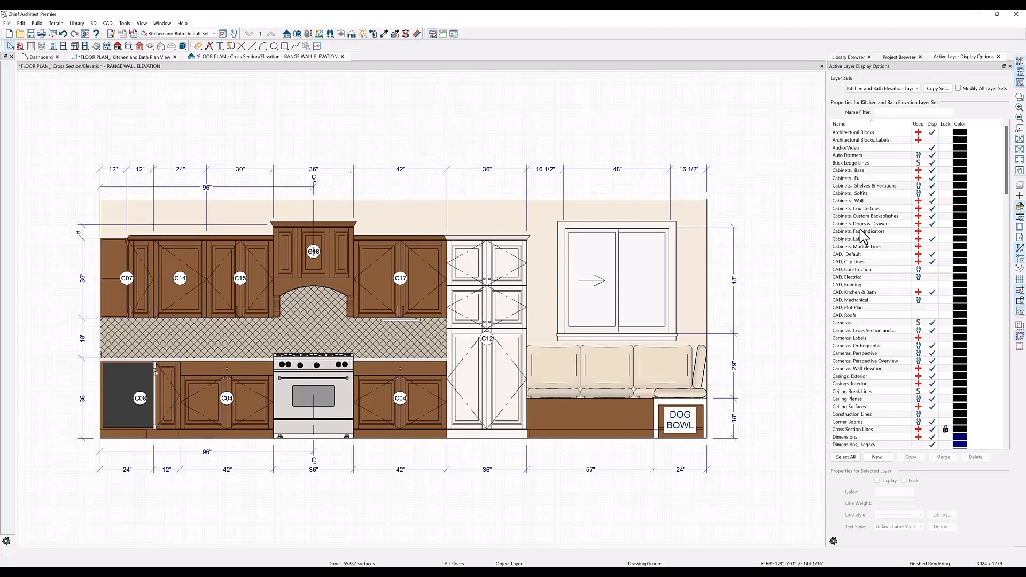
{"action": "mouse_move", "coordinate": [864, 177]}
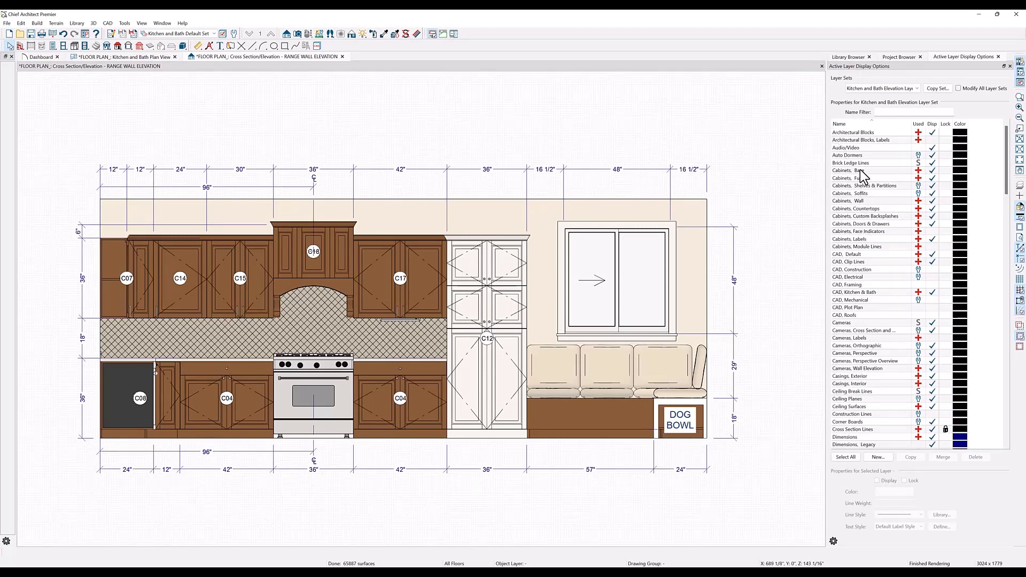
{"action": "left_click", "coordinate": [850, 177]}
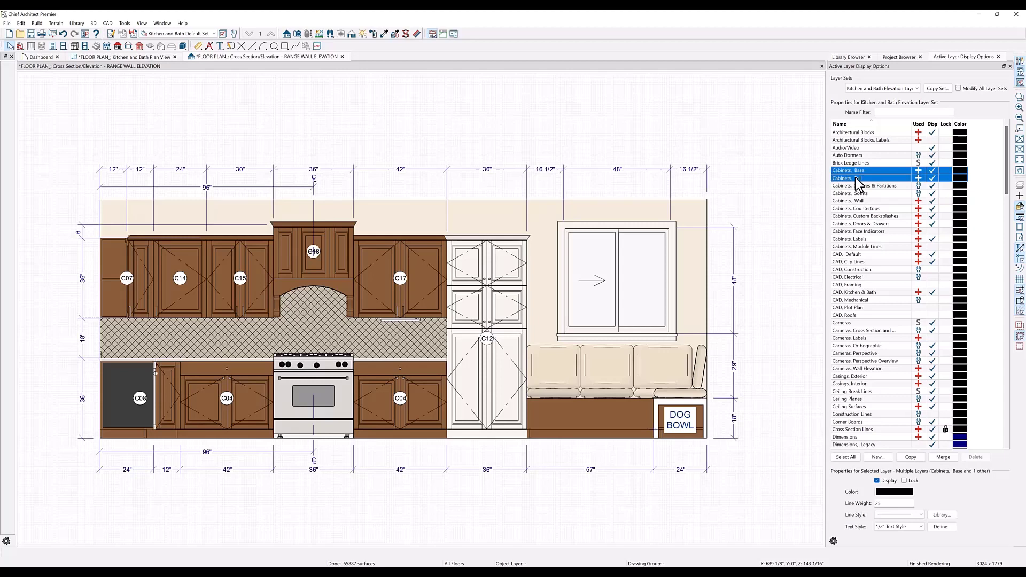
{"action": "left_click", "coordinate": [851, 200]}
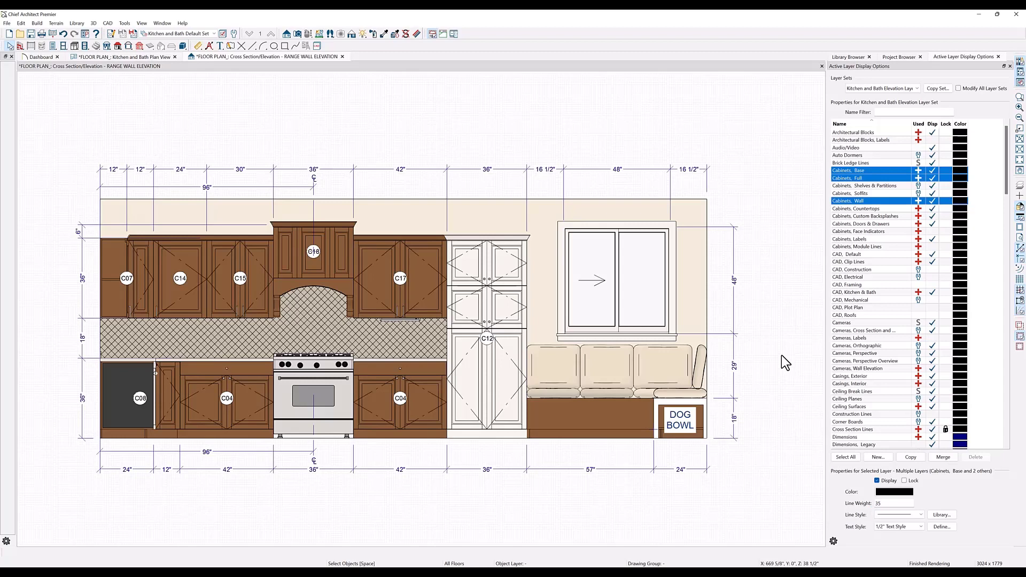
{"action": "left_click", "coordinate": [615, 281]}
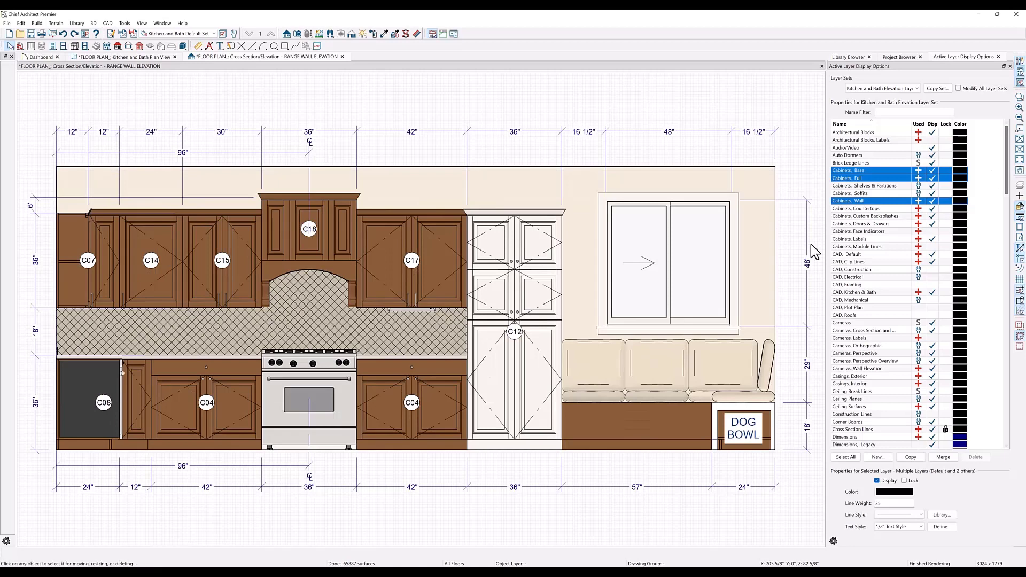
{"action": "mouse_move", "coordinate": [180, 343]}
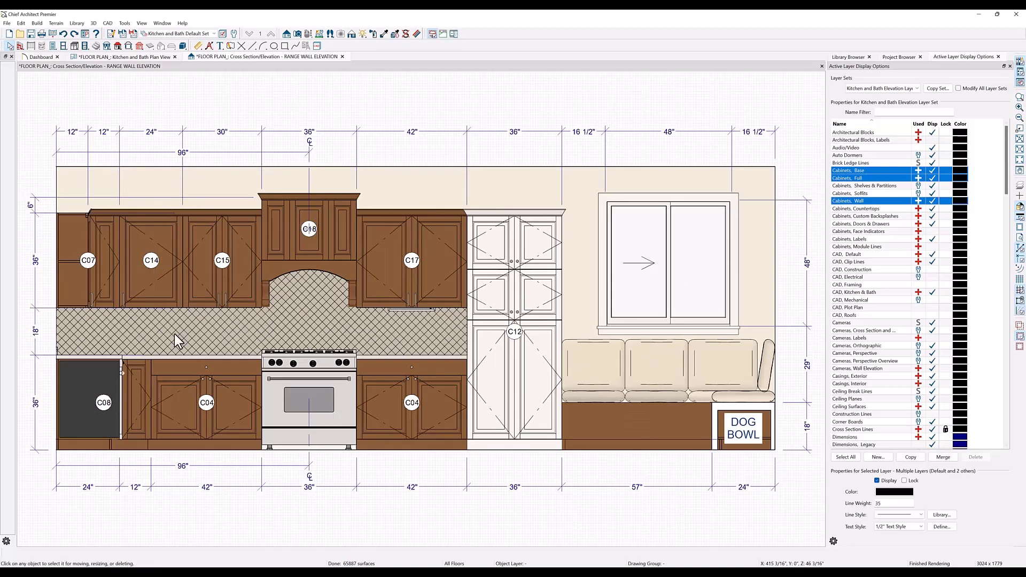
{"action": "mouse_move", "coordinate": [382, 339]}
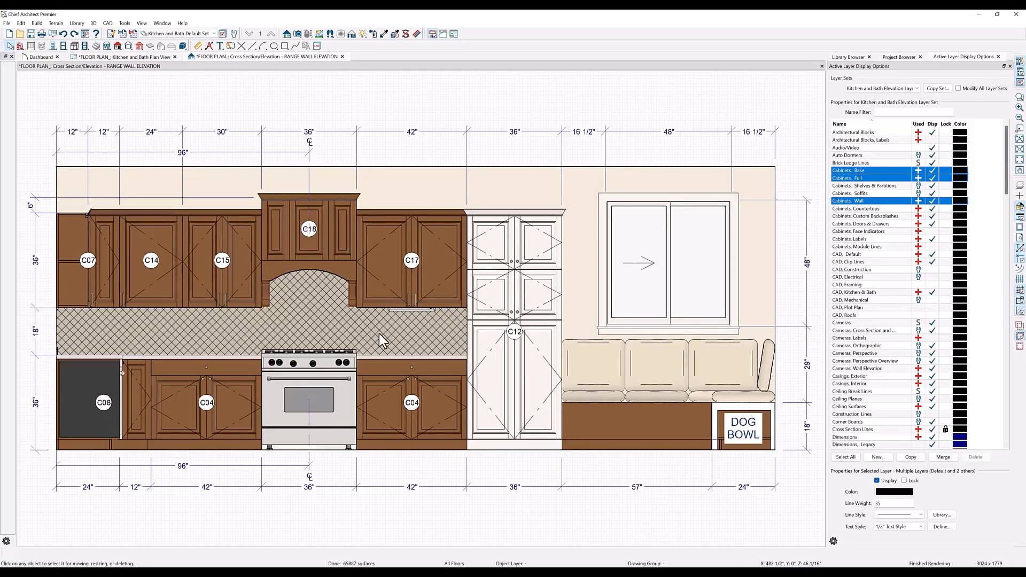
{"action": "mouse_move", "coordinate": [385, 334]}
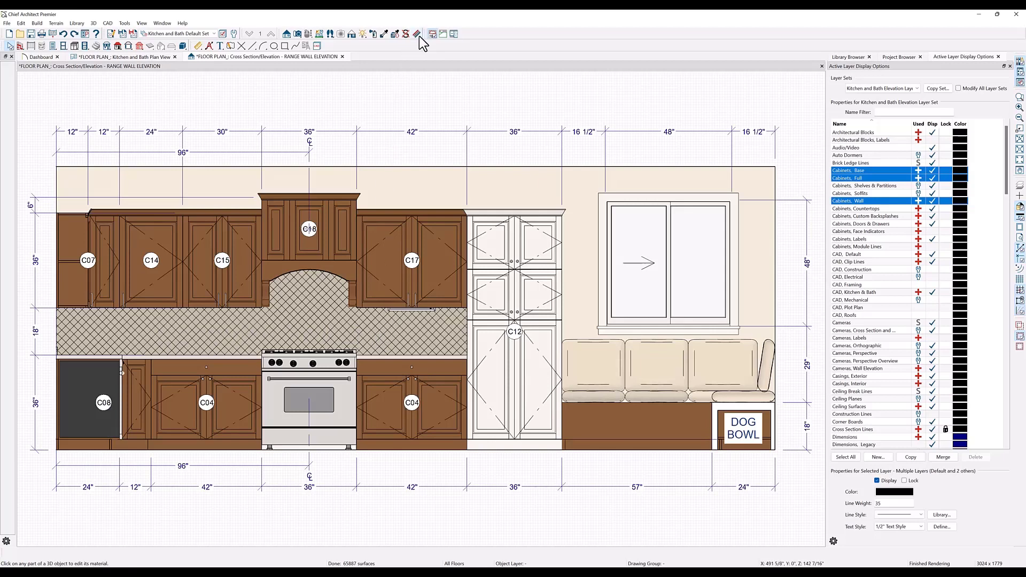
{"action": "mouse_move", "coordinate": [418, 35]}
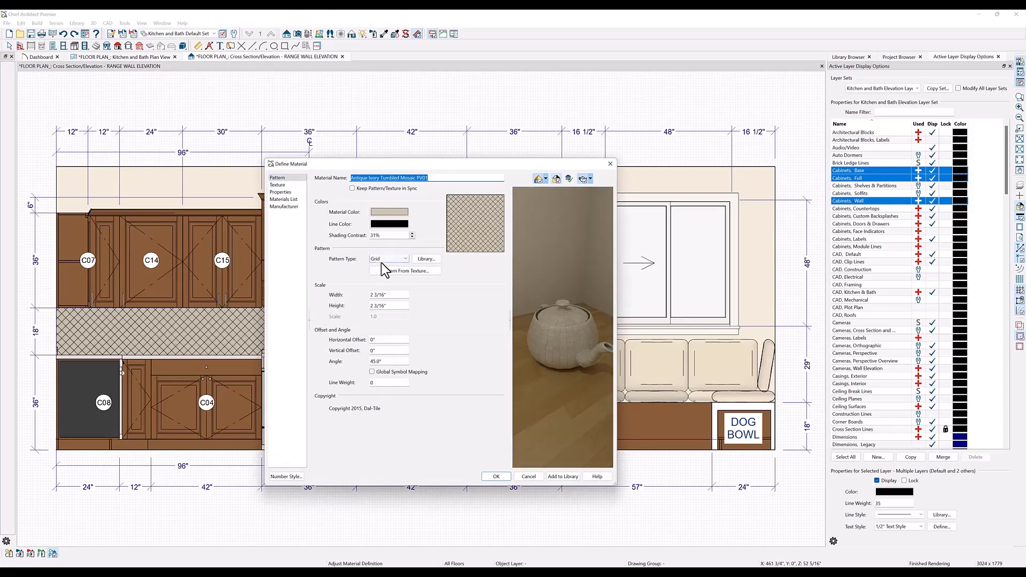
{"action": "mouse_move", "coordinate": [389, 214]}
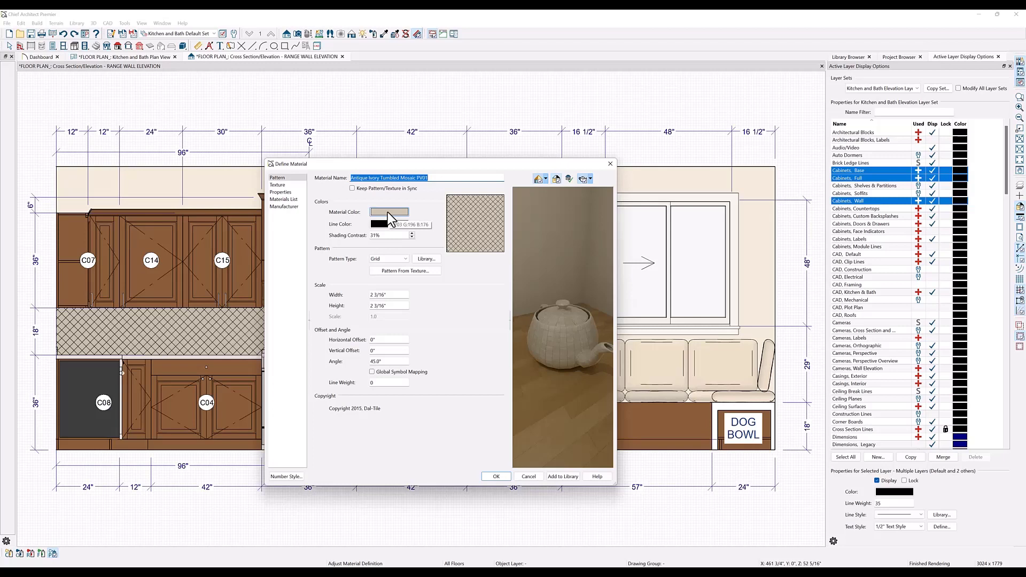
Change the backsplash material's pattern line colour to tan (175,166,137) and save it
{"action": "left_click", "coordinate": [389, 211]}
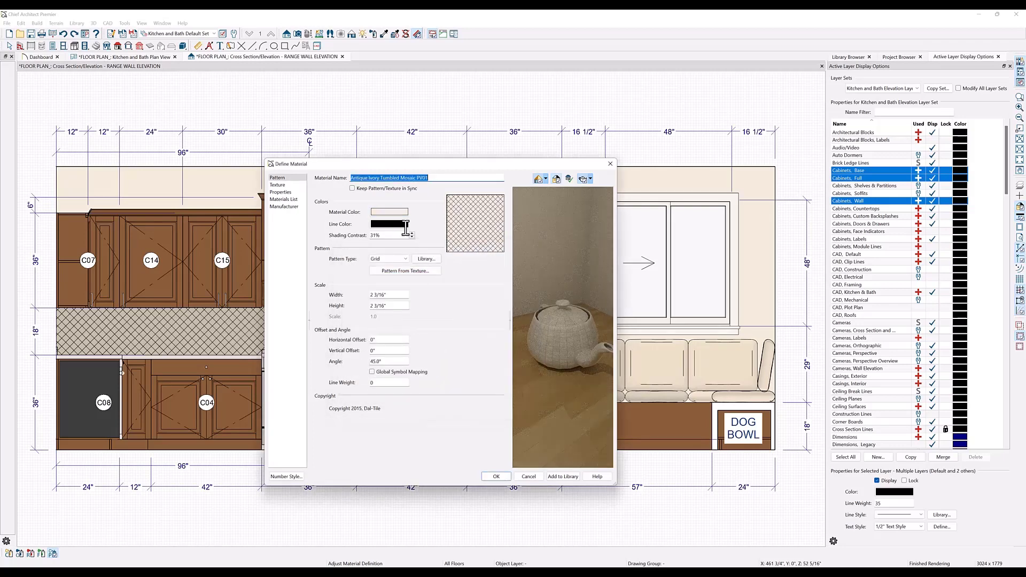
{"action": "left_click", "coordinate": [389, 223]}
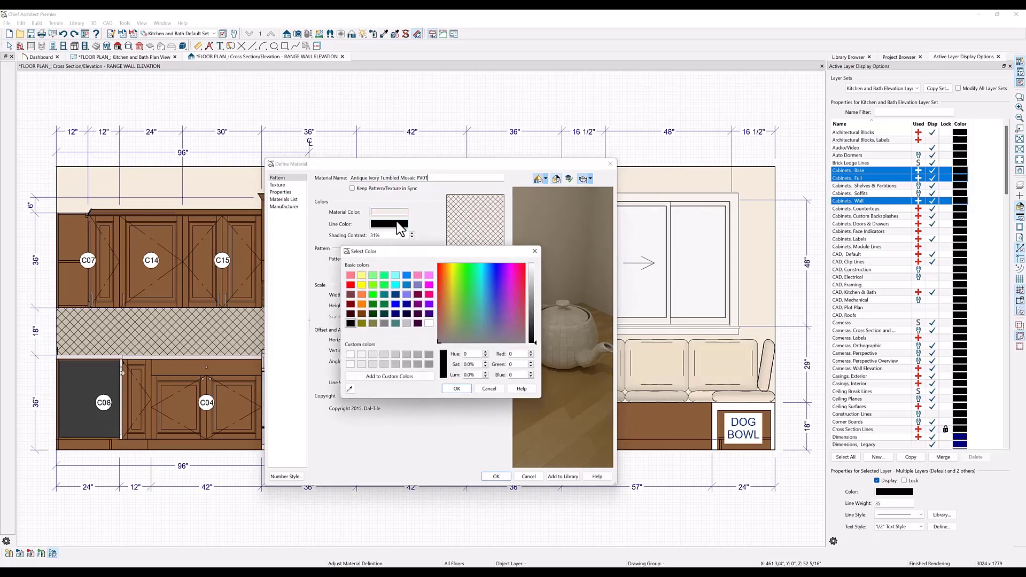
{"action": "mouse_move", "coordinate": [385, 282]}
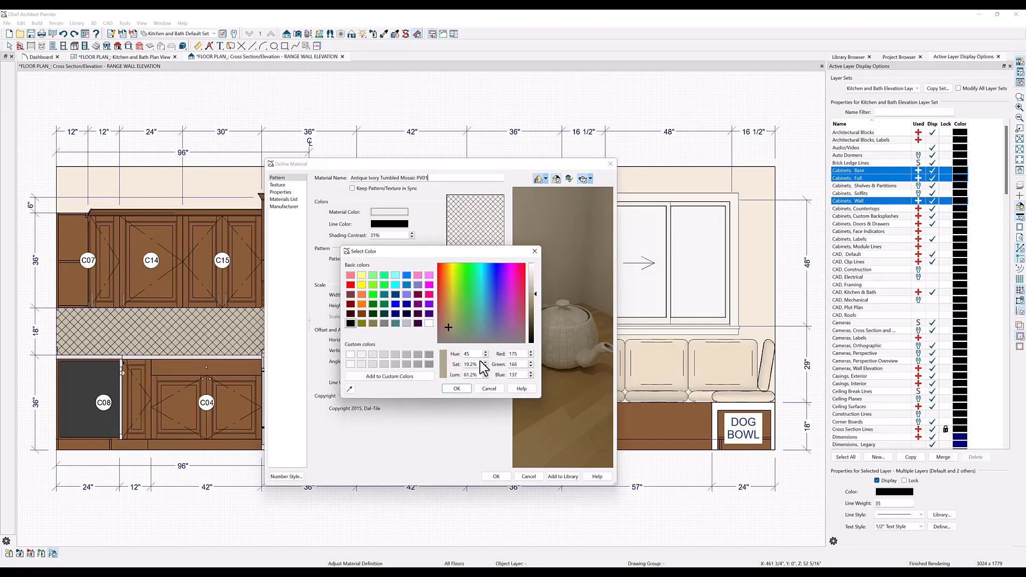
{"action": "left_click", "coordinate": [456, 388]}
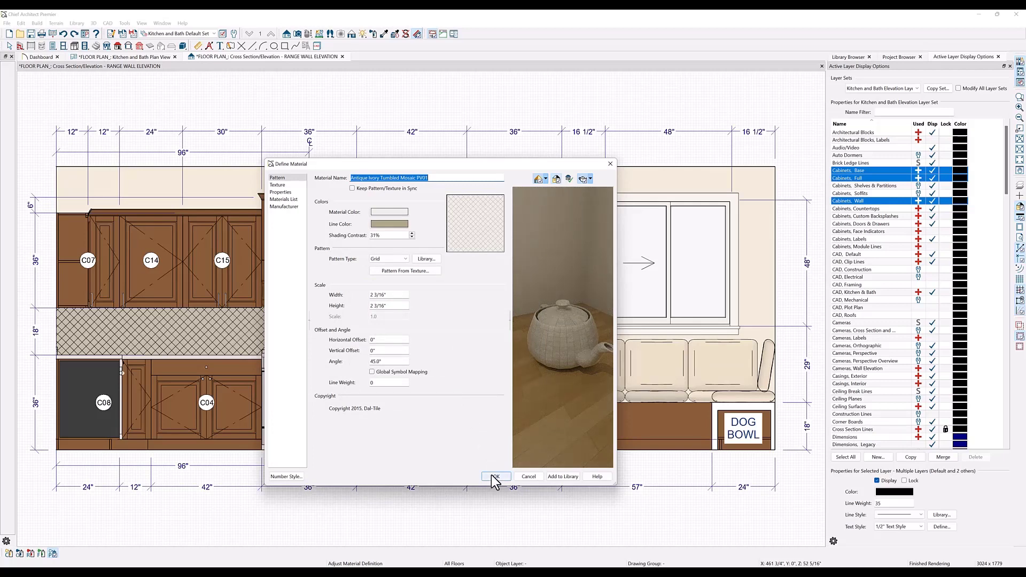
{"action": "left_click", "coordinate": [496, 475]}
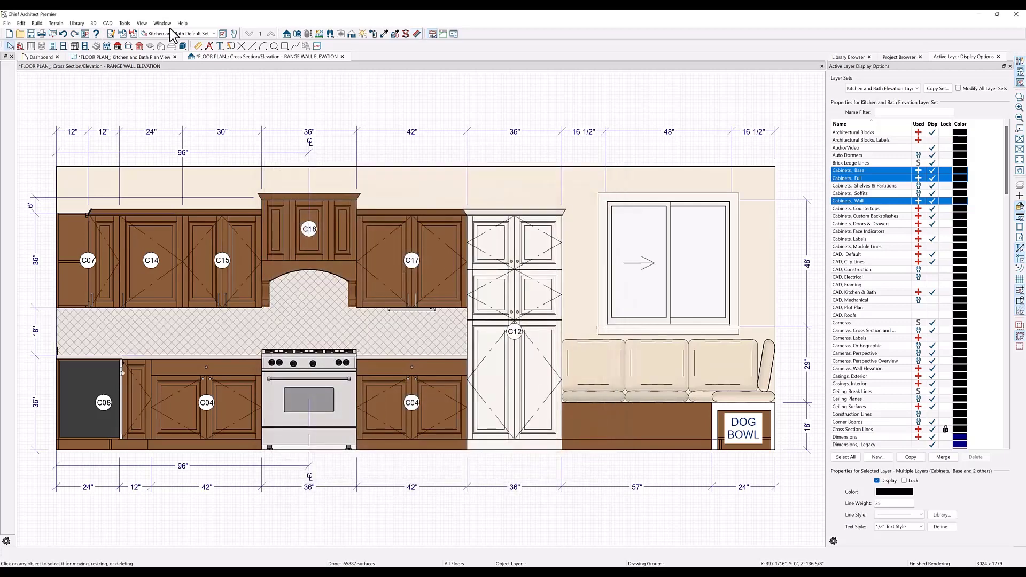
Draw a rectangle over C08 and give it a solid custom white fill
{"action": "left_click", "coordinate": [285, 45]}
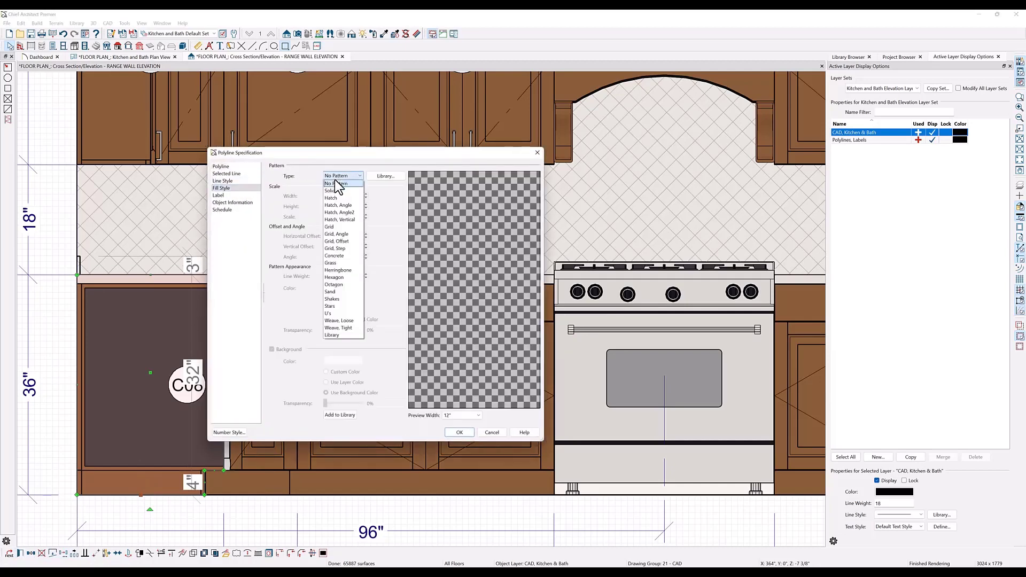
{"action": "left_click", "coordinate": [330, 190]}
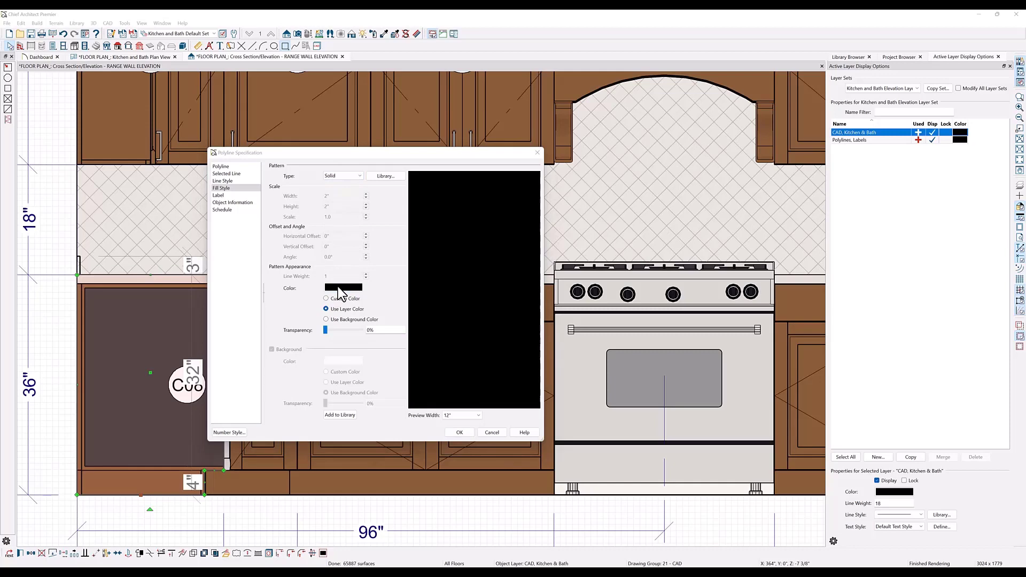
{"action": "left_click", "coordinate": [343, 287]}
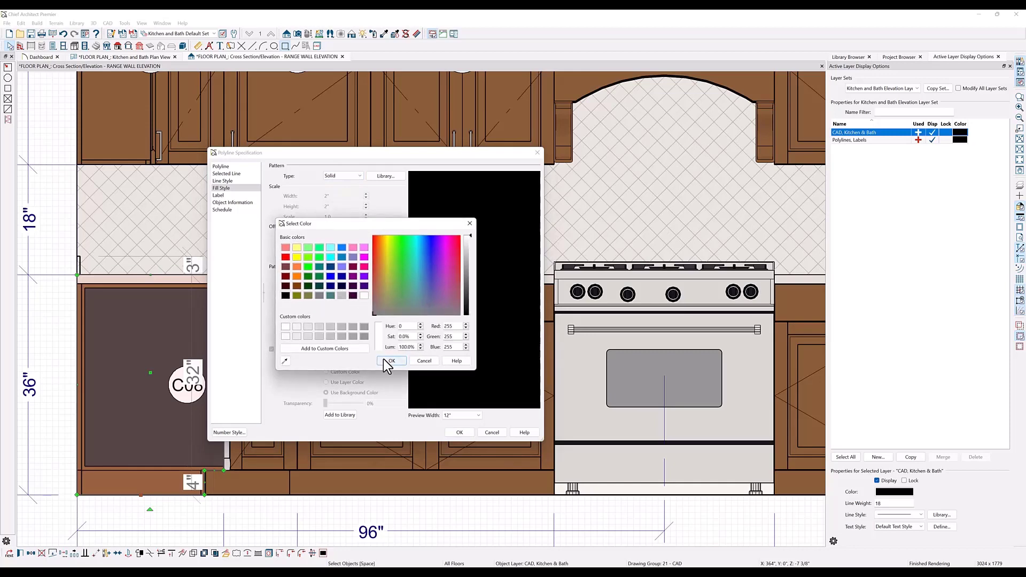
{"action": "left_click", "coordinate": [392, 360]}
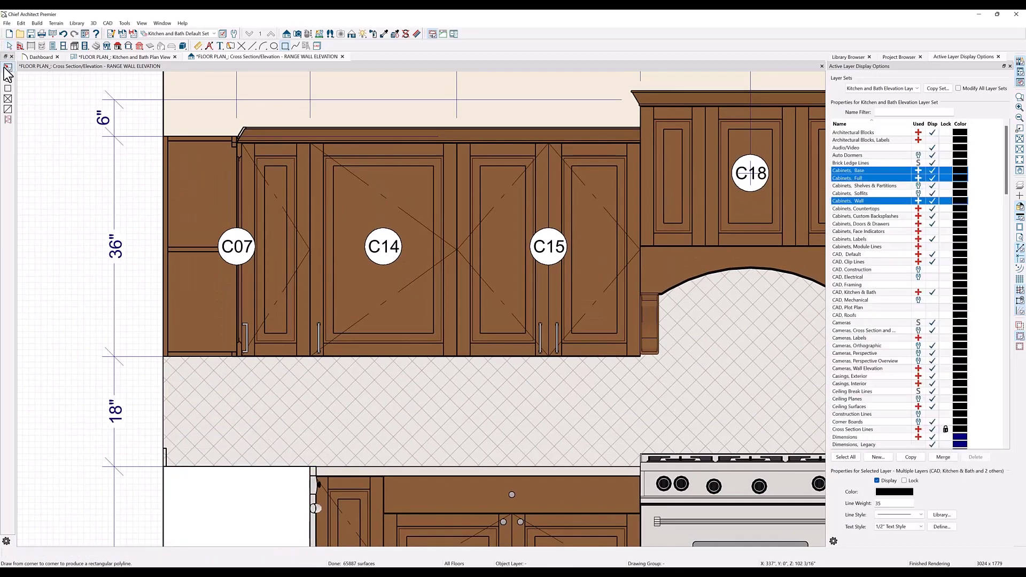
{"action": "mouse_move", "coordinate": [191, 174]}
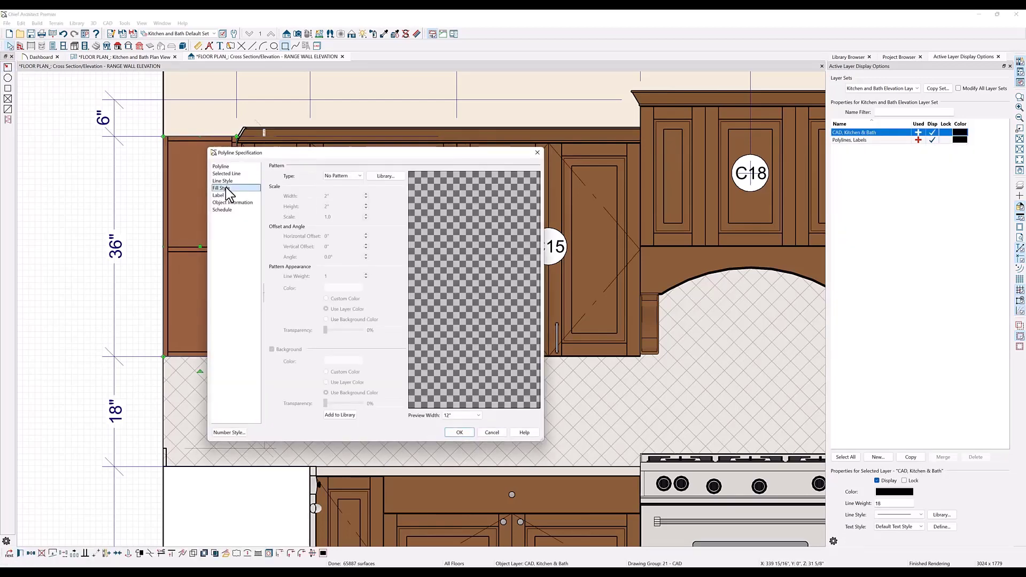
Give the second rectangle over the end cabinet a solid white fill, then switch to the layout
{"action": "left_click", "coordinate": [342, 175]}
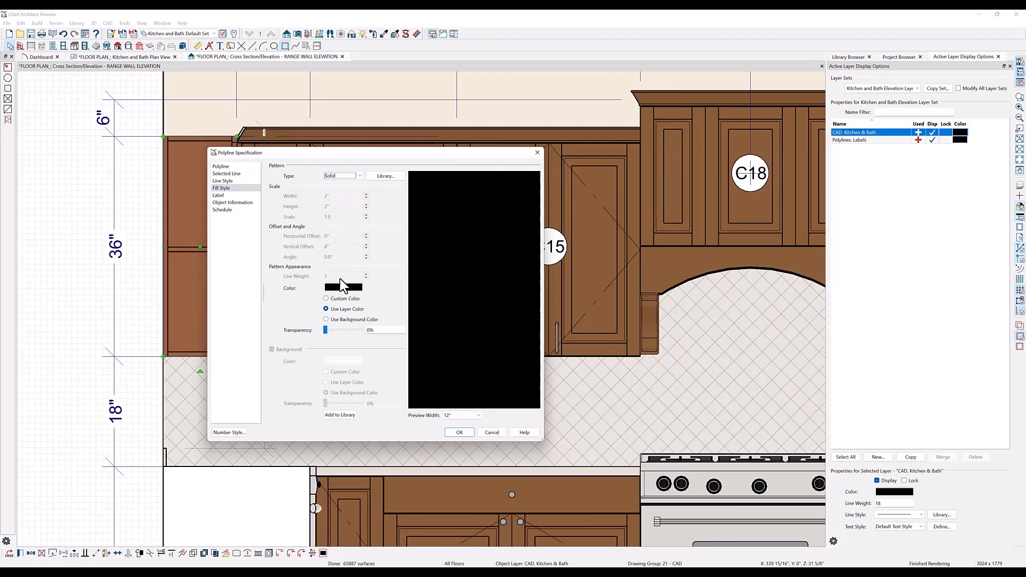
{"action": "left_click", "coordinate": [343, 287]}
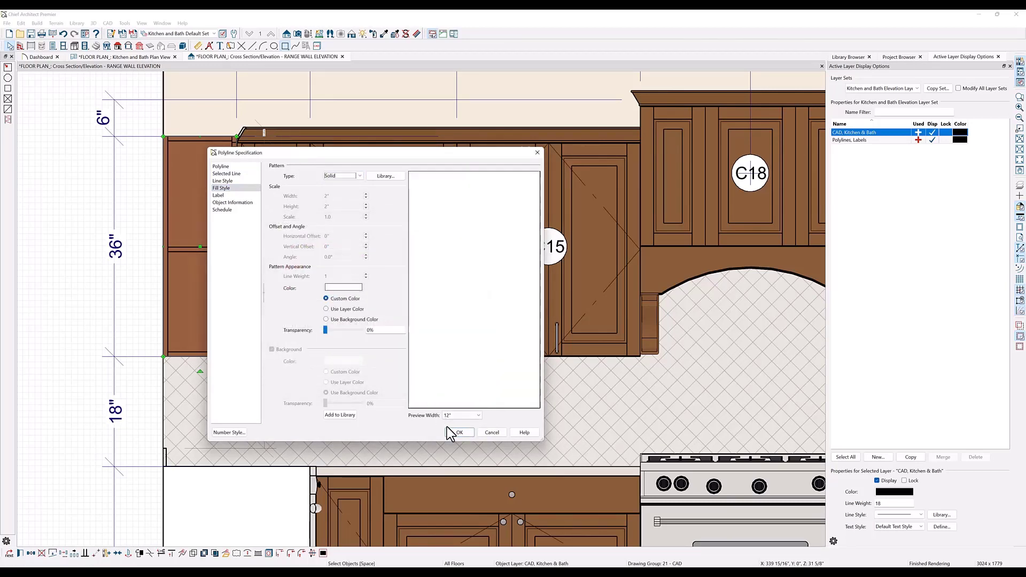
{"action": "left_click", "coordinate": [459, 432]}
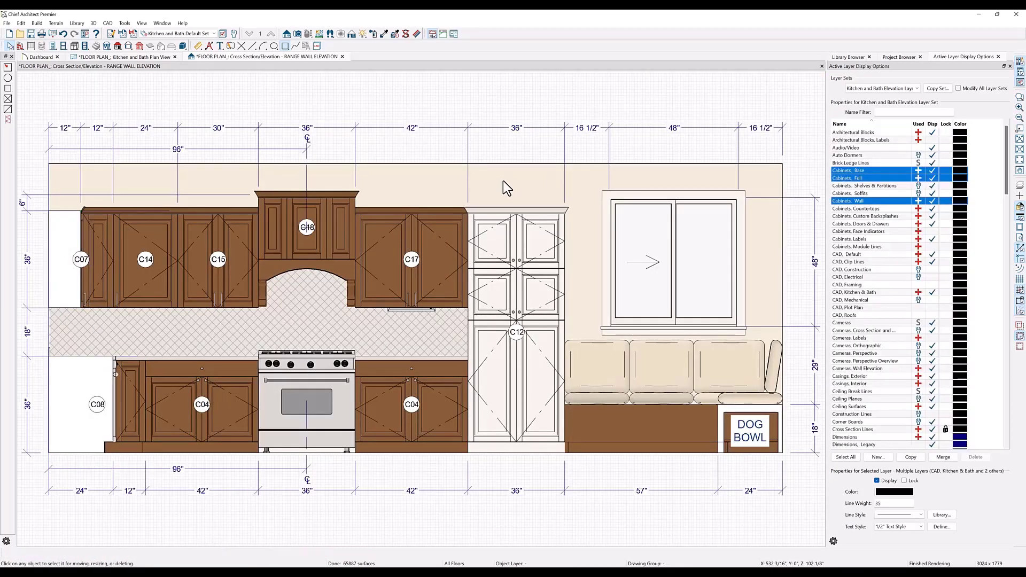
{"action": "left_click", "coordinate": [411, 57]}
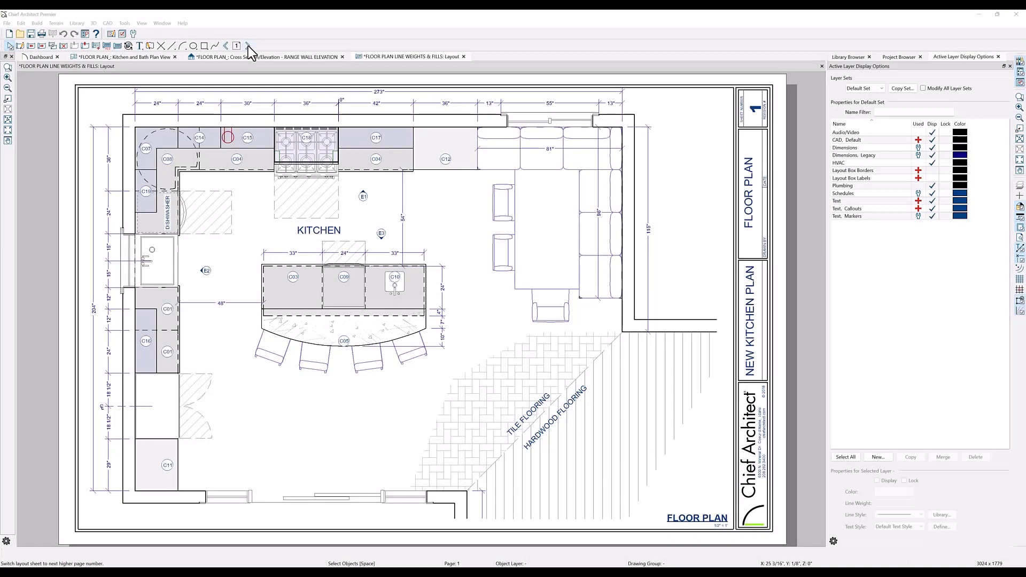
Page forward to layout sheet 2 and then sheet 3 with the rendered kitchen view
{"action": "left_click", "coordinate": [247, 46]}
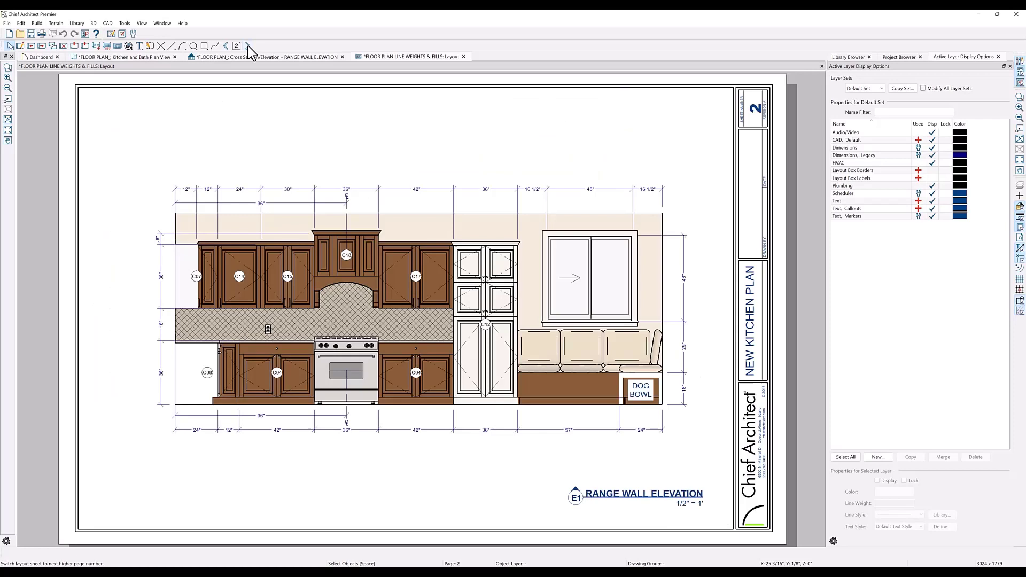
{"action": "left_click", "coordinate": [248, 46]}
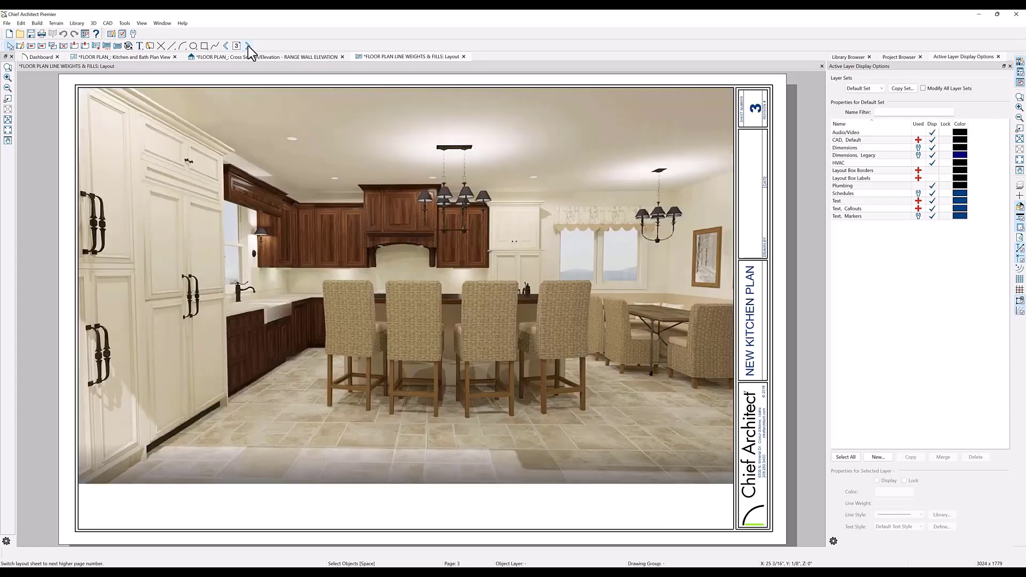